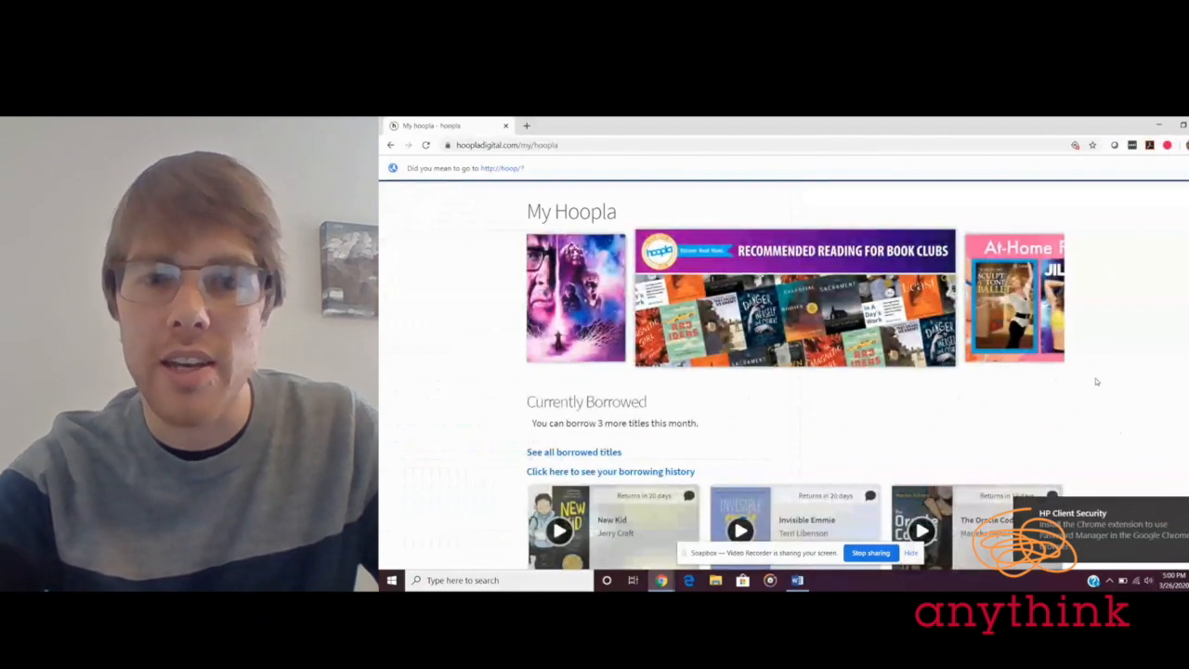
Scroll down to Currently Borrowed and open the Minecraft Vol. 1 tile
{"action": "scroll", "scroll_direction": "down", "scroll_amount": 3}
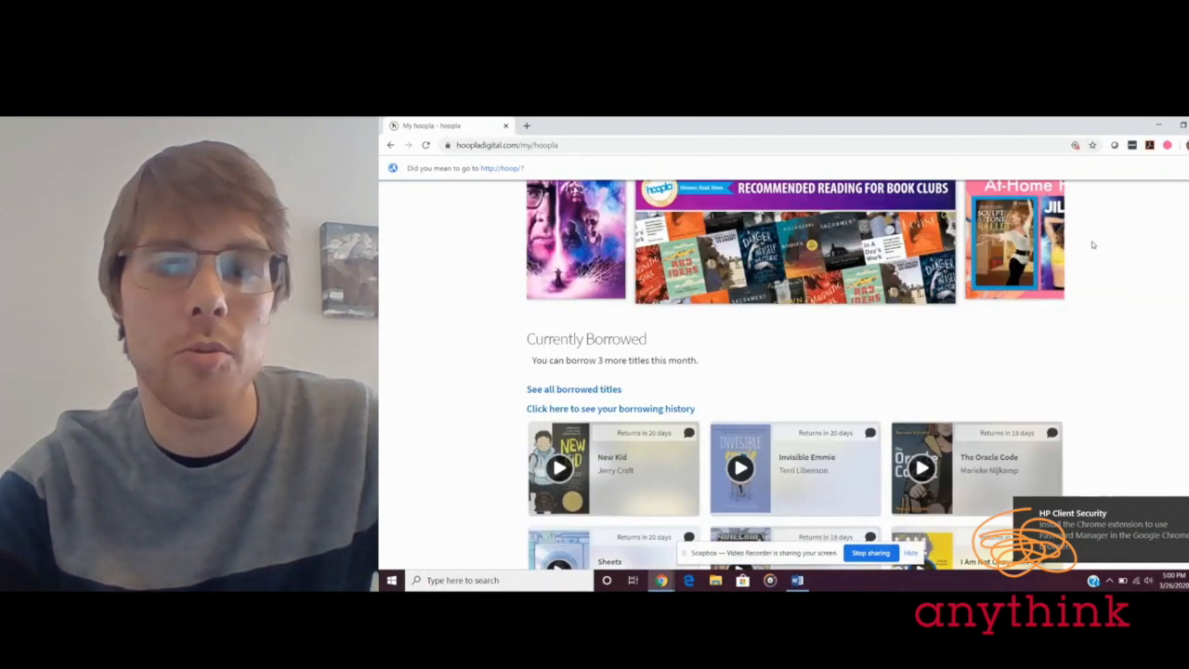
{"action": "scroll", "scroll_direction": "down", "scroll_amount": 3}
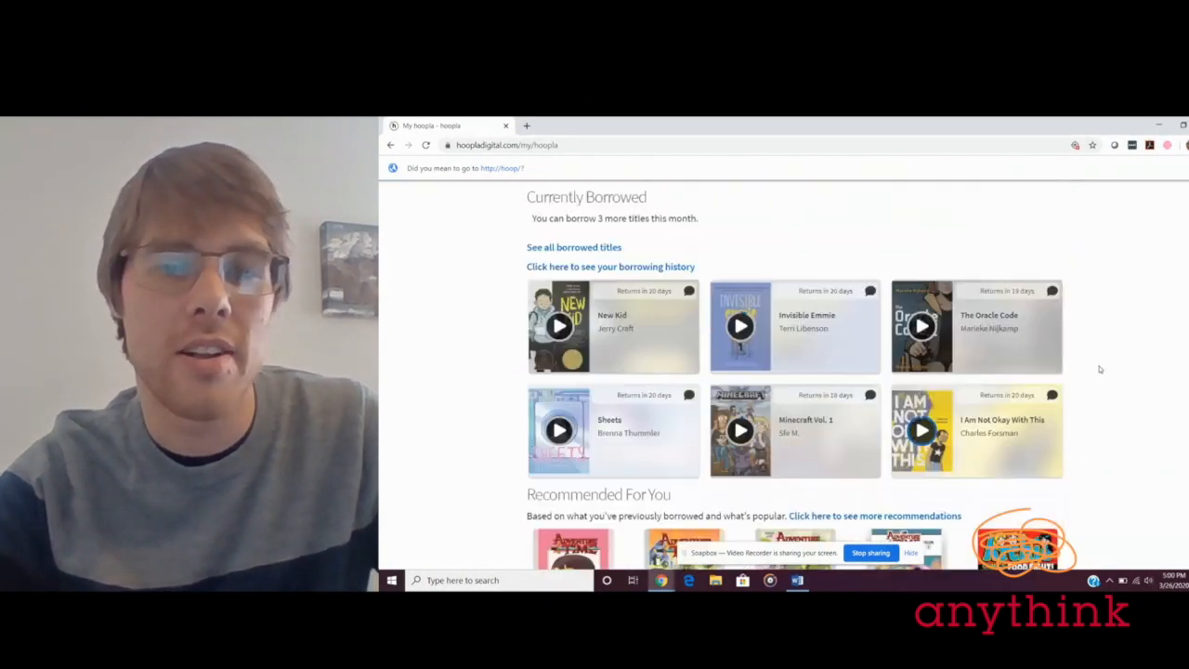
{"action": "scroll", "scroll_direction": "down", "scroll_amount": 3}
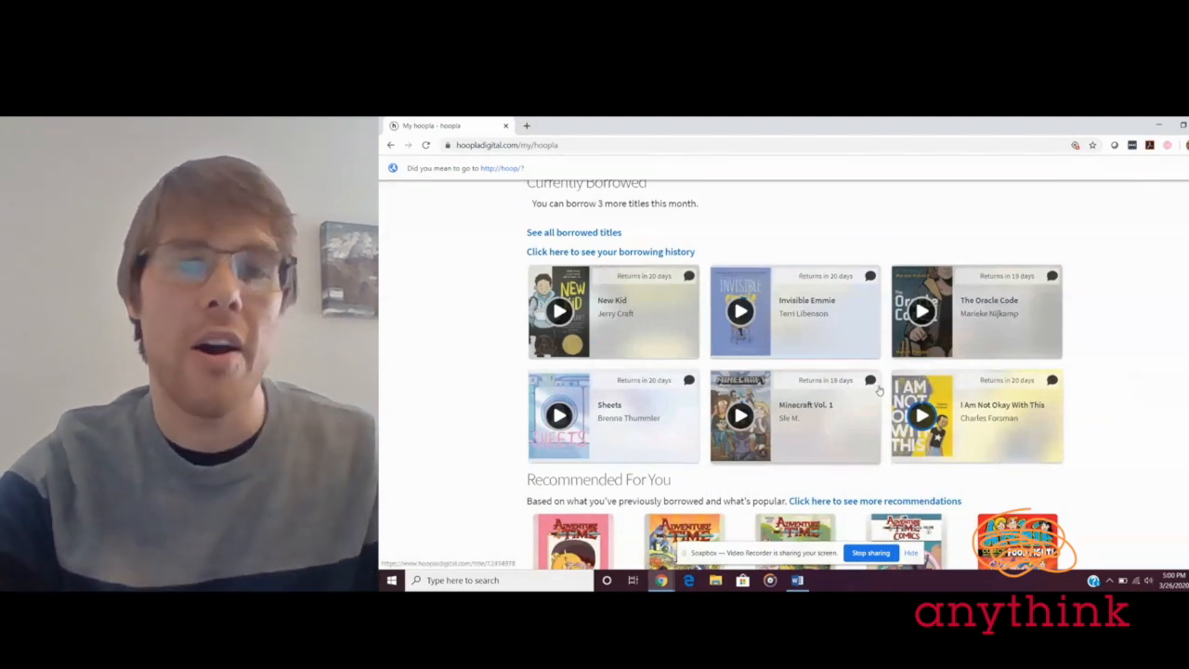
{"action": "mouse_move", "coordinate": [831, 430]}
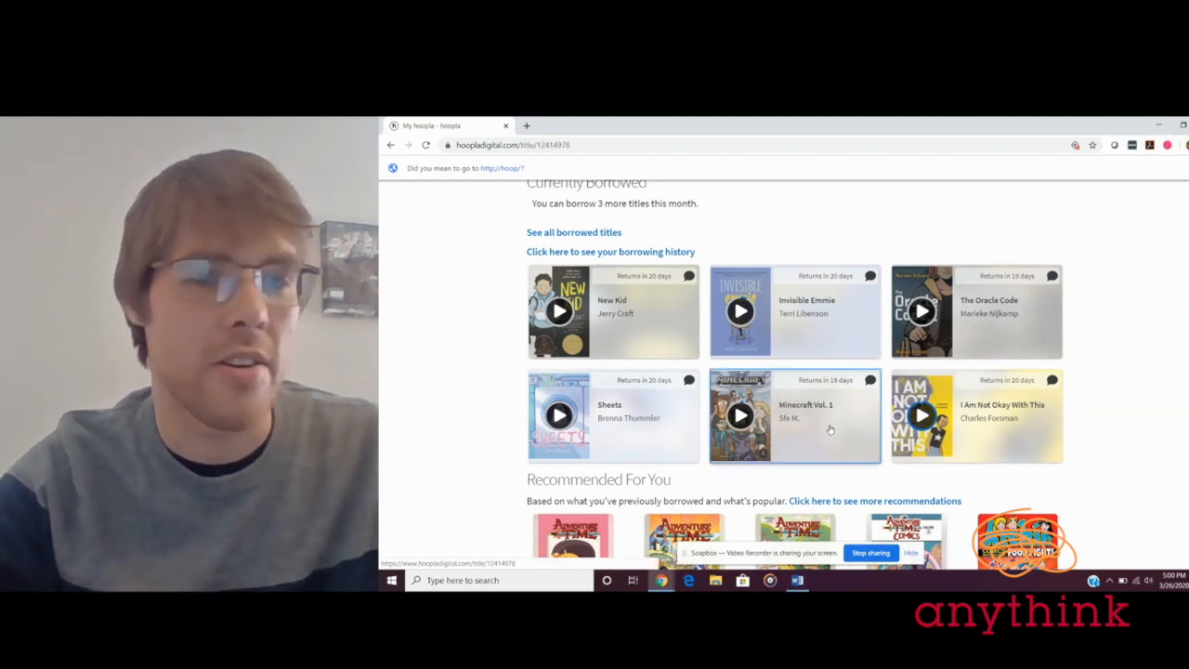
{"action": "left_click", "coordinate": [794, 415]}
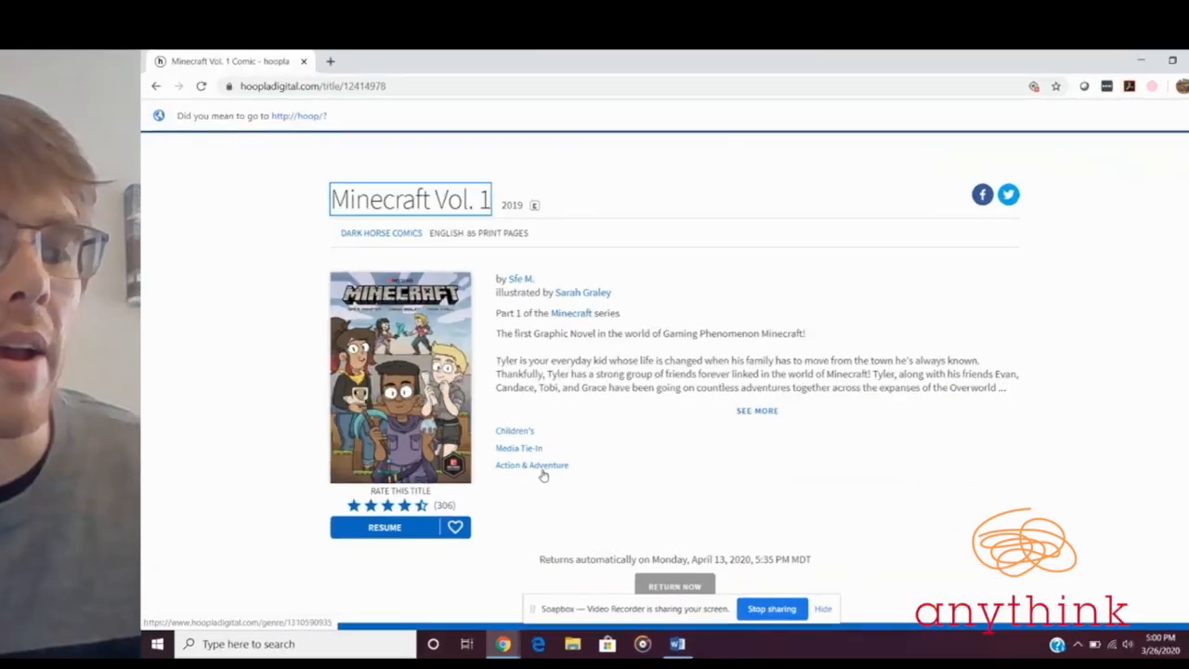
{"action": "left_click", "coordinate": [383, 527]}
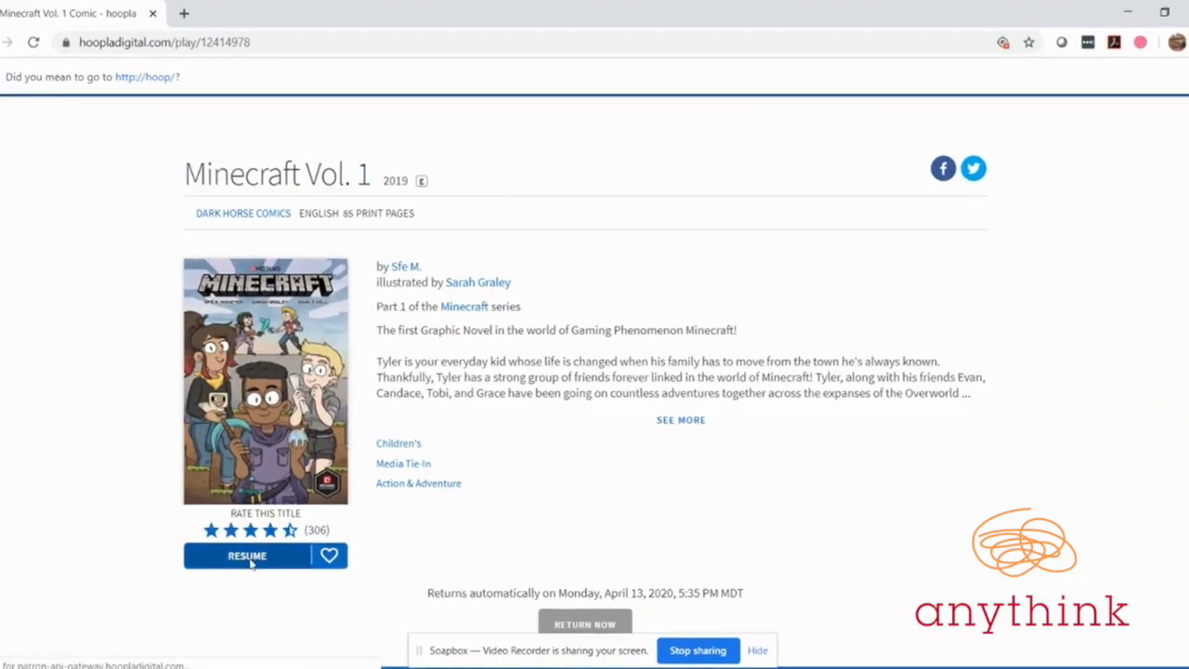
Resume Minecraft Vol. 1 and turn four pages forward to the Join prompt splash page
{"action": "left_click", "coordinate": [247, 555]}
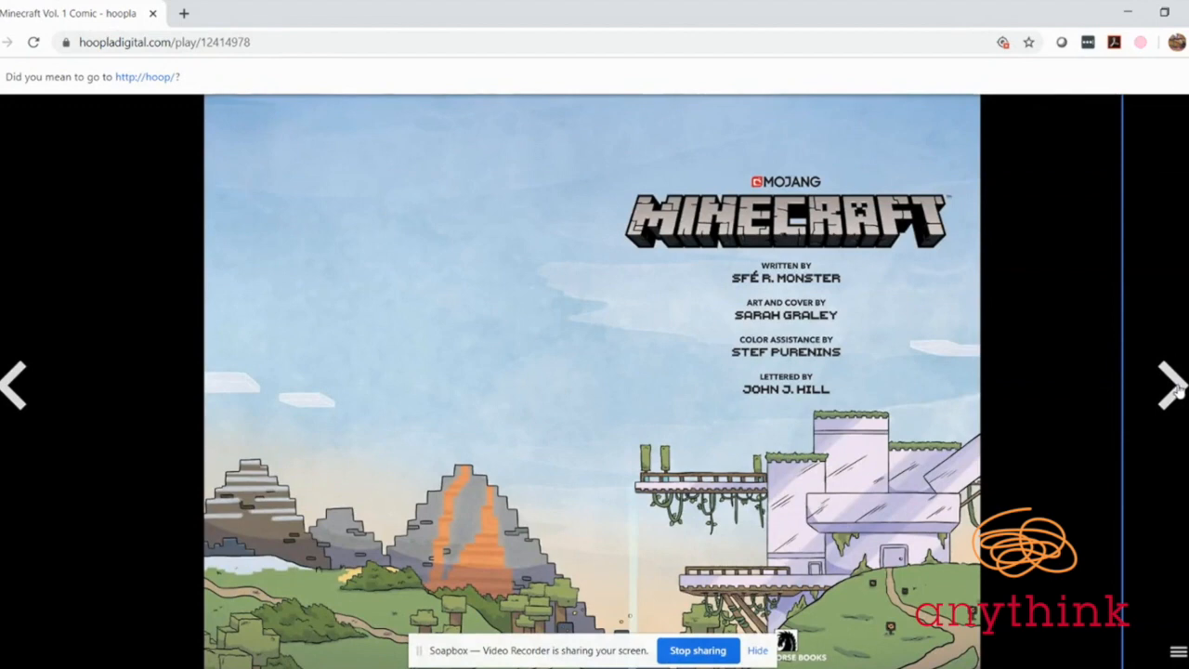
{"action": "left_click", "coordinate": [1169, 386]}
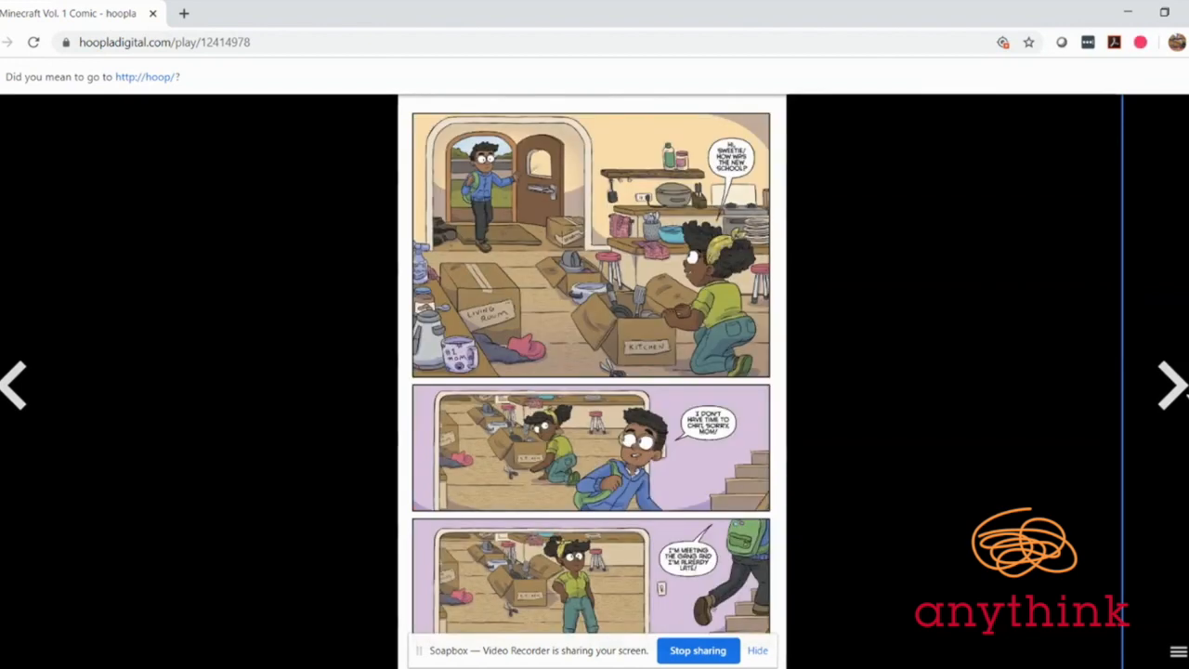
{"action": "mouse_move", "coordinate": [1144, 396]}
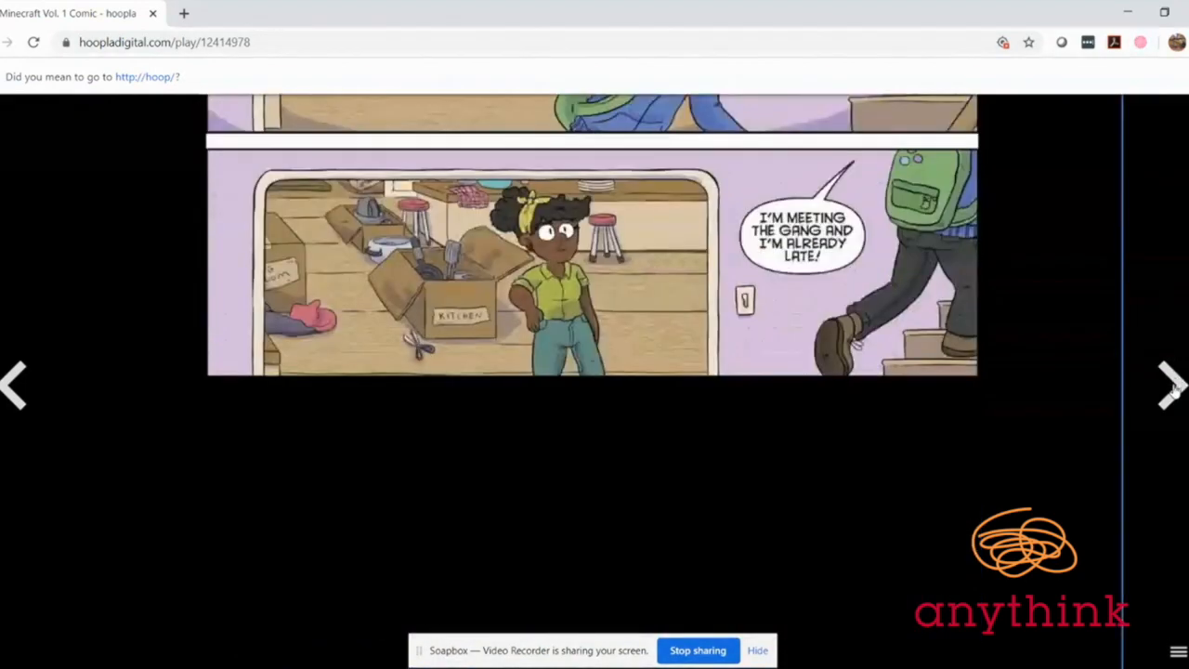
{"action": "left_click", "coordinate": [1166, 385]}
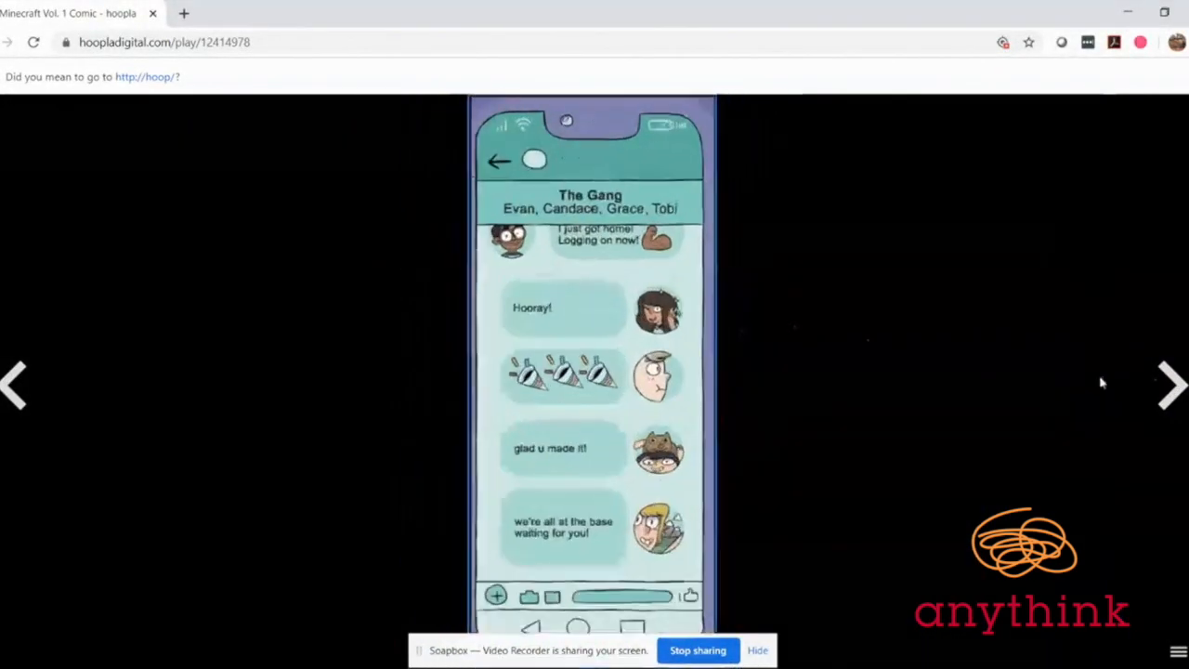
{"action": "left_click", "coordinate": [1172, 384]}
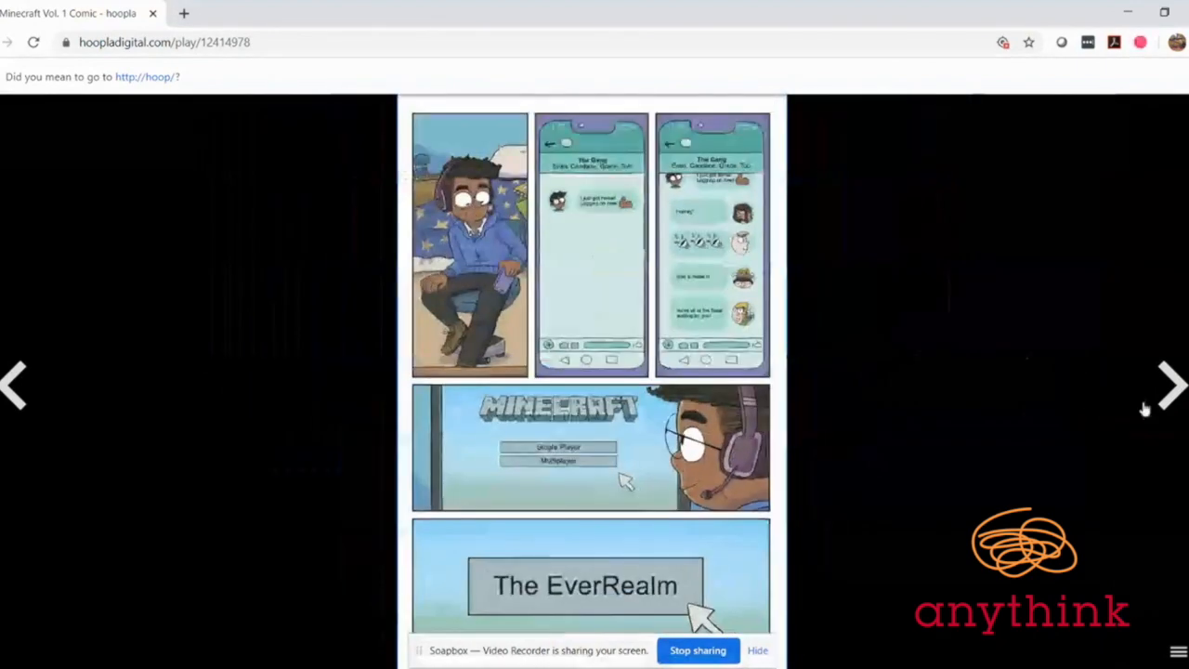
{"action": "left_click", "coordinate": [1172, 385]}
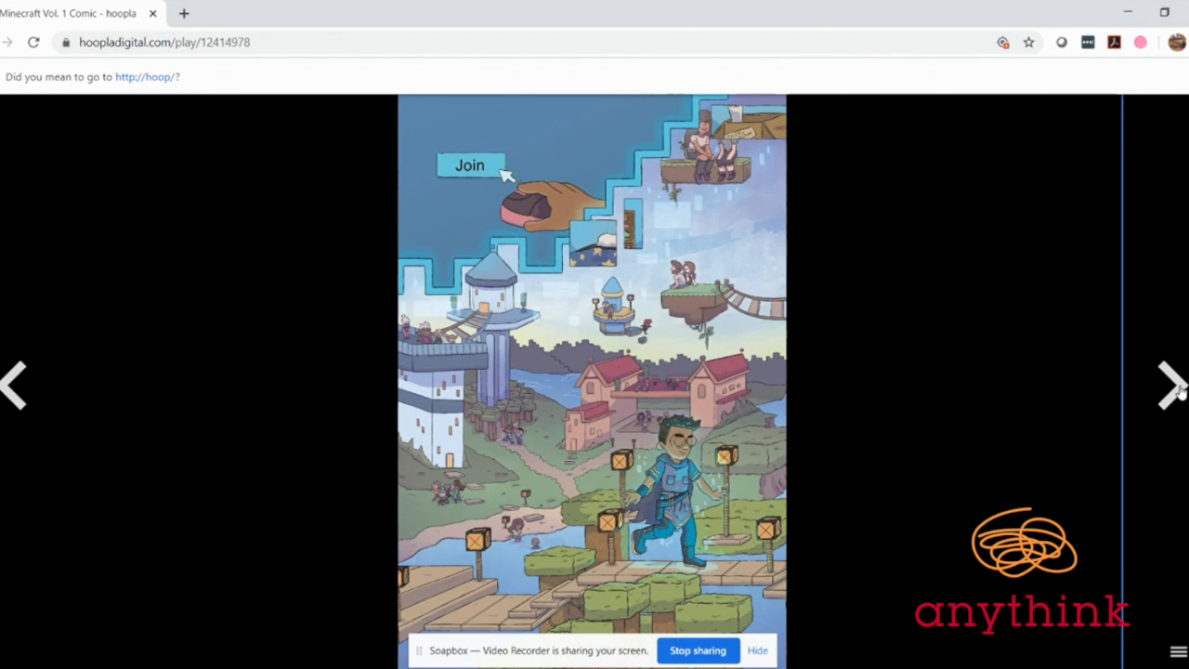
Turn another page of Minecraft Vol. 1, reaching page 14 of 85
{"action": "left_click", "coordinate": [1168, 385]}
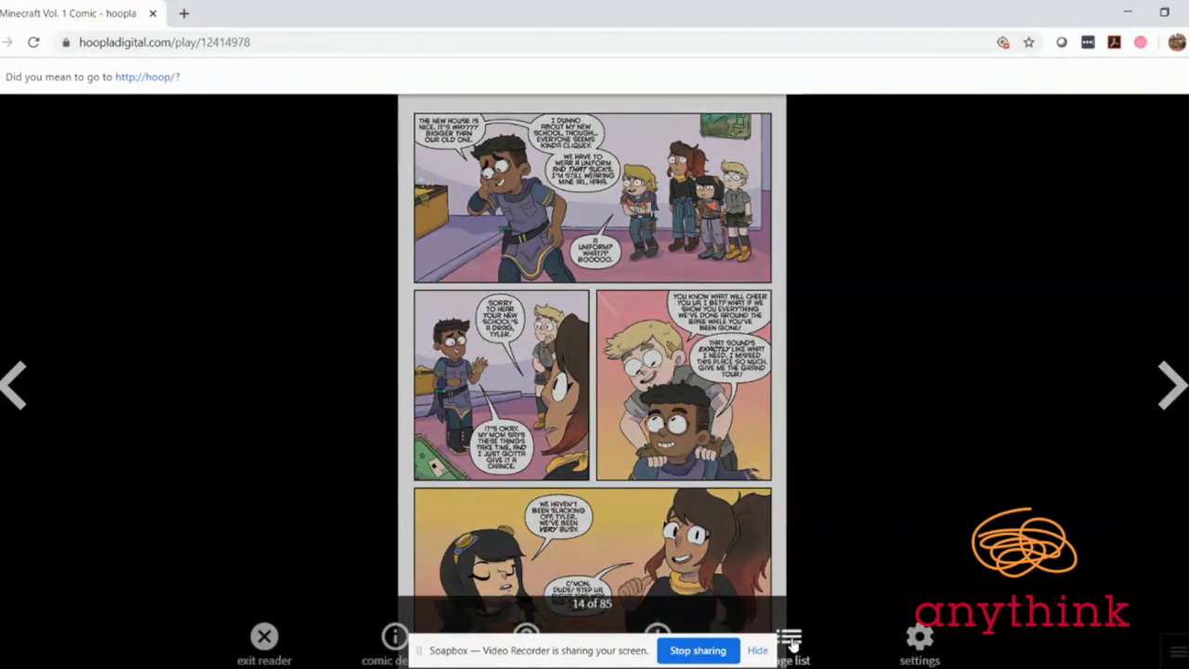
Jump to the page-creation sketch page, page 79 of 85, through the Page List grid
{"action": "left_click", "coordinate": [788, 636]}
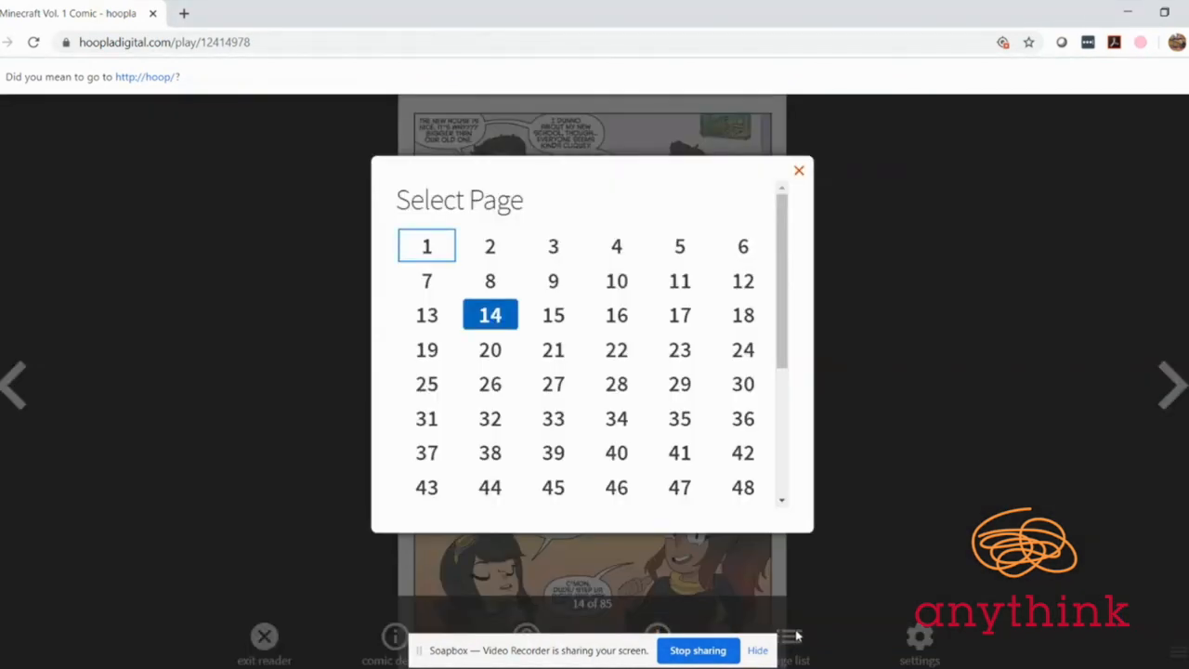
{"action": "mouse_move", "coordinate": [787, 362]}
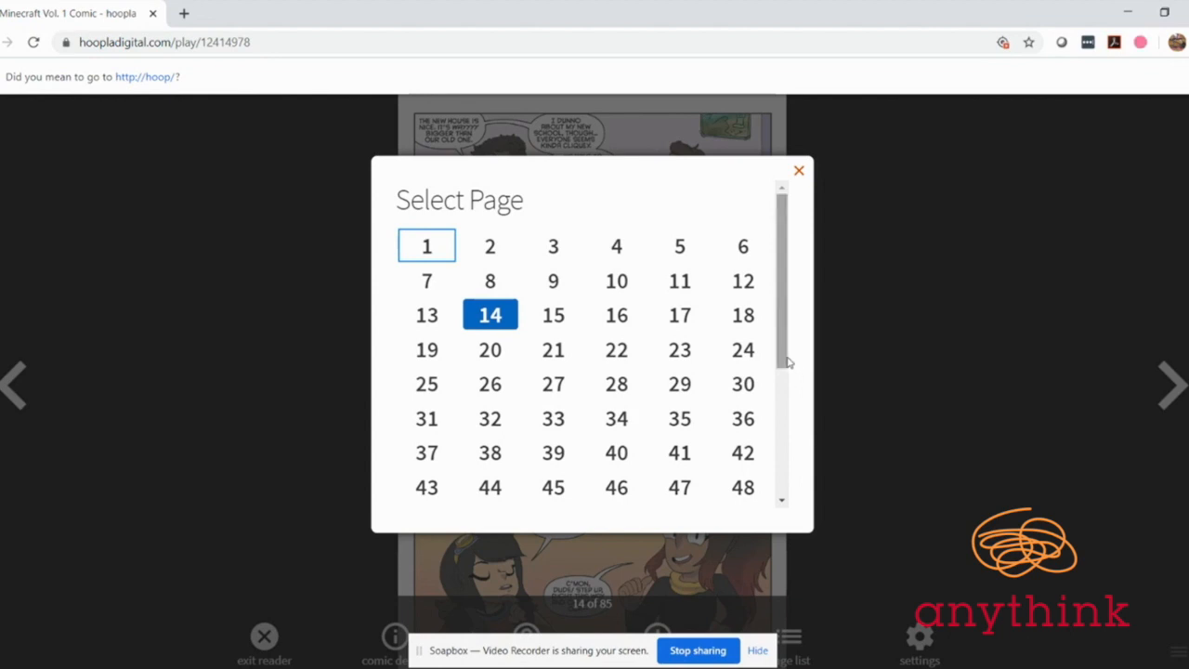
{"action": "scroll", "scroll_direction": "down", "scroll_amount": 3}
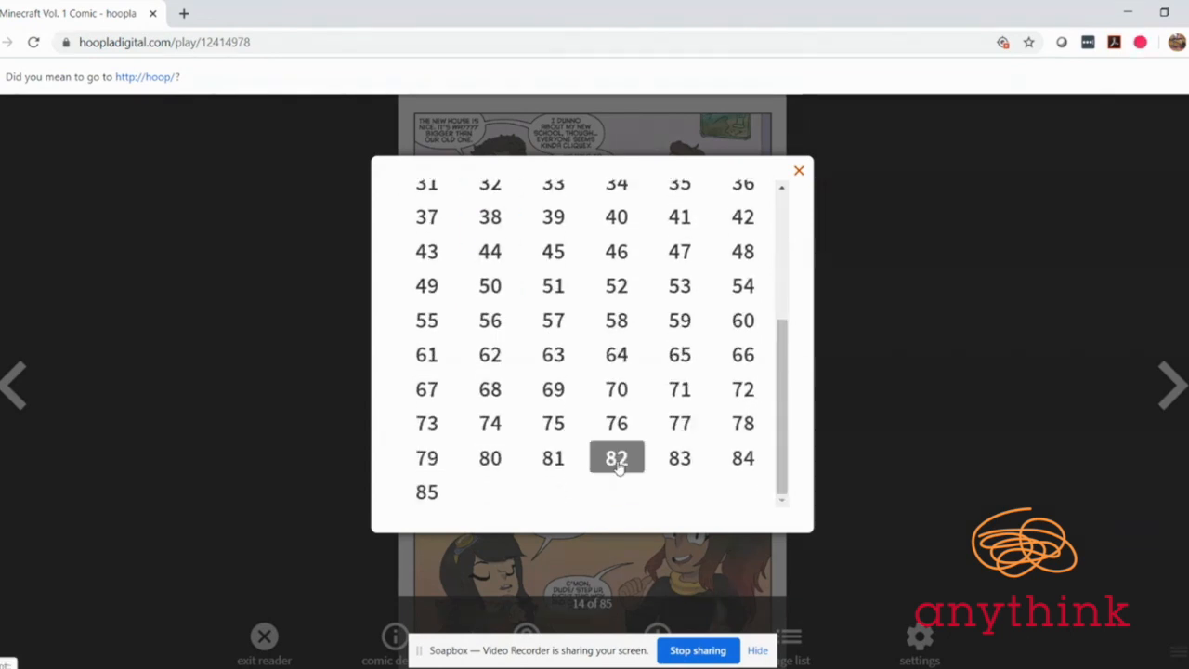
{"action": "left_click", "coordinate": [616, 457]}
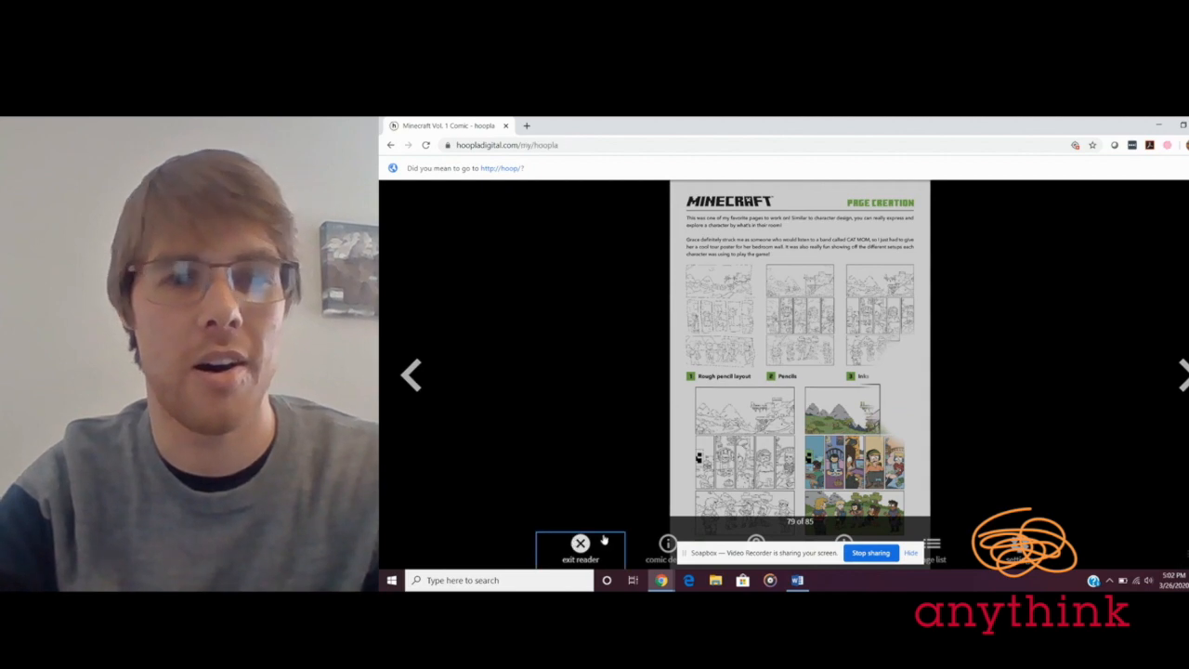
Exit the Minecraft Vol. 1 reader and open Invisible Emmie from Currently Borrowed
{"action": "left_click", "coordinate": [580, 543]}
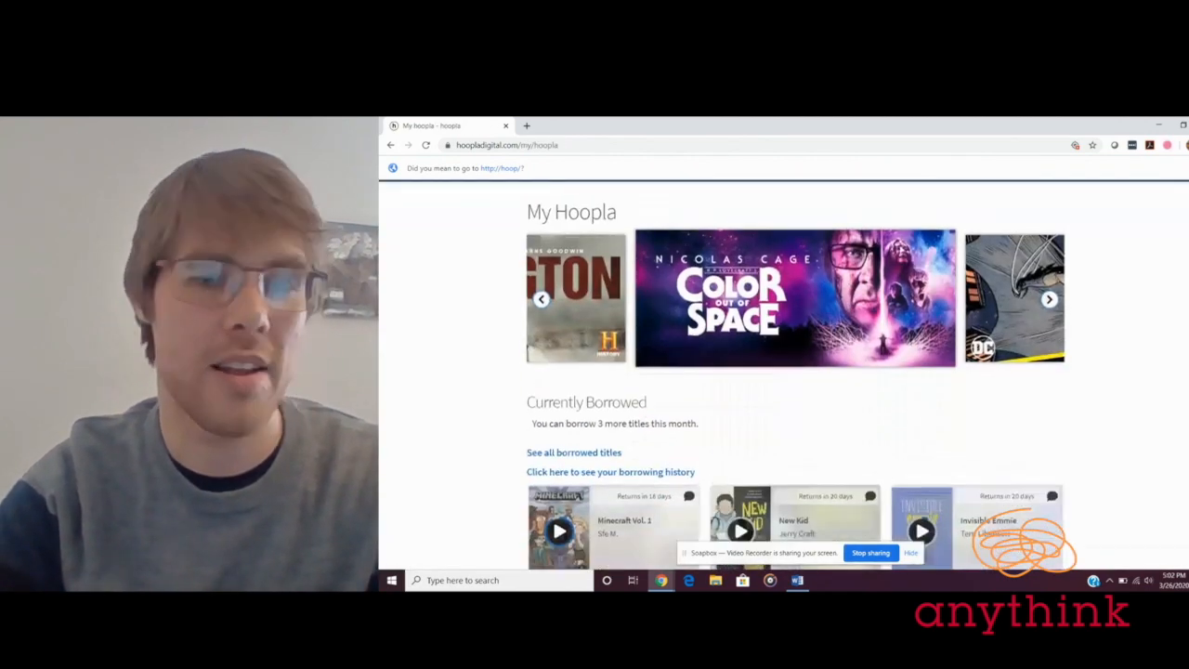
{"action": "scroll", "scroll_direction": "down", "scroll_amount": 3}
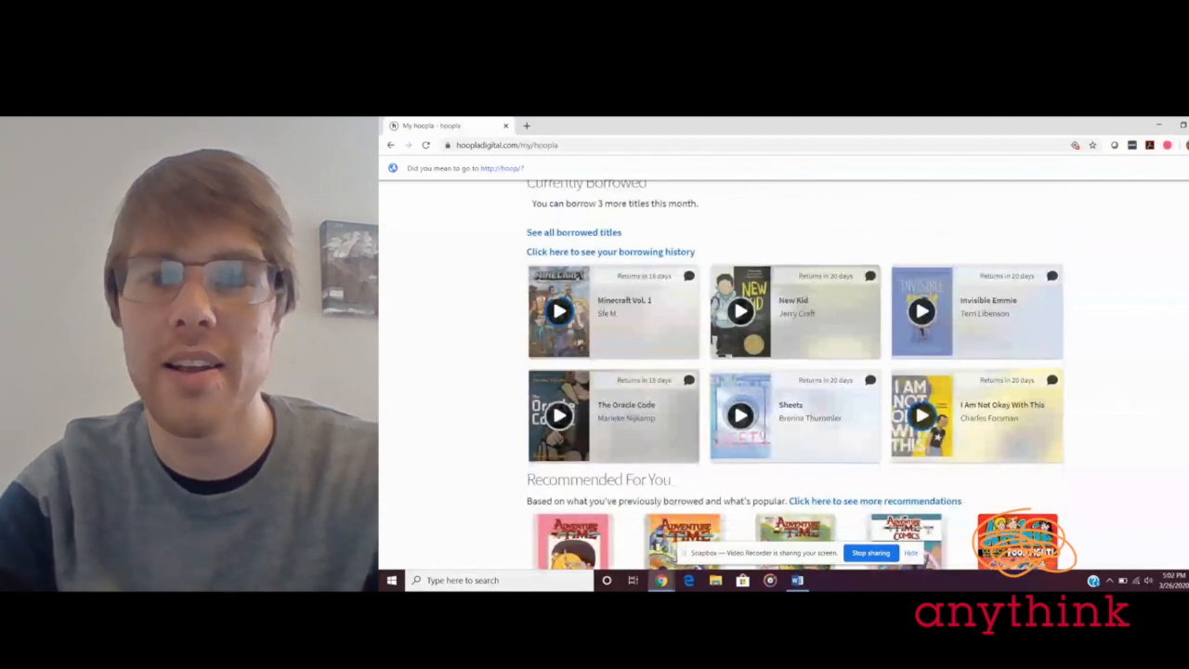
{"action": "mouse_move", "coordinate": [1013, 317]}
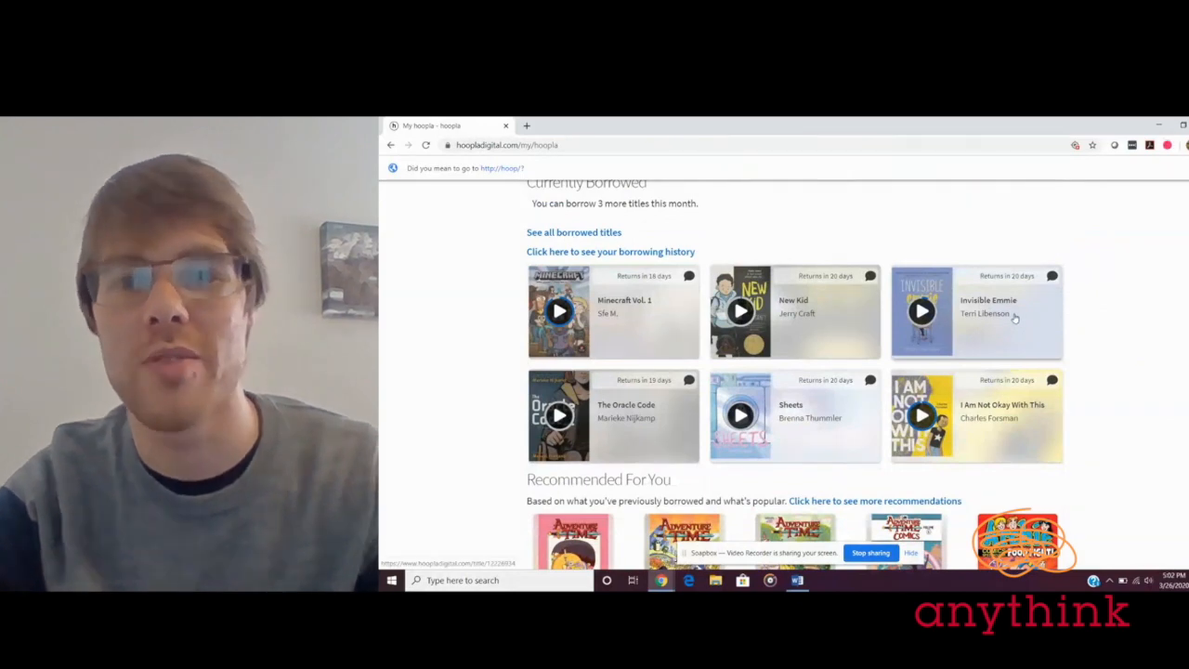
{"action": "left_click", "coordinate": [976, 311]}
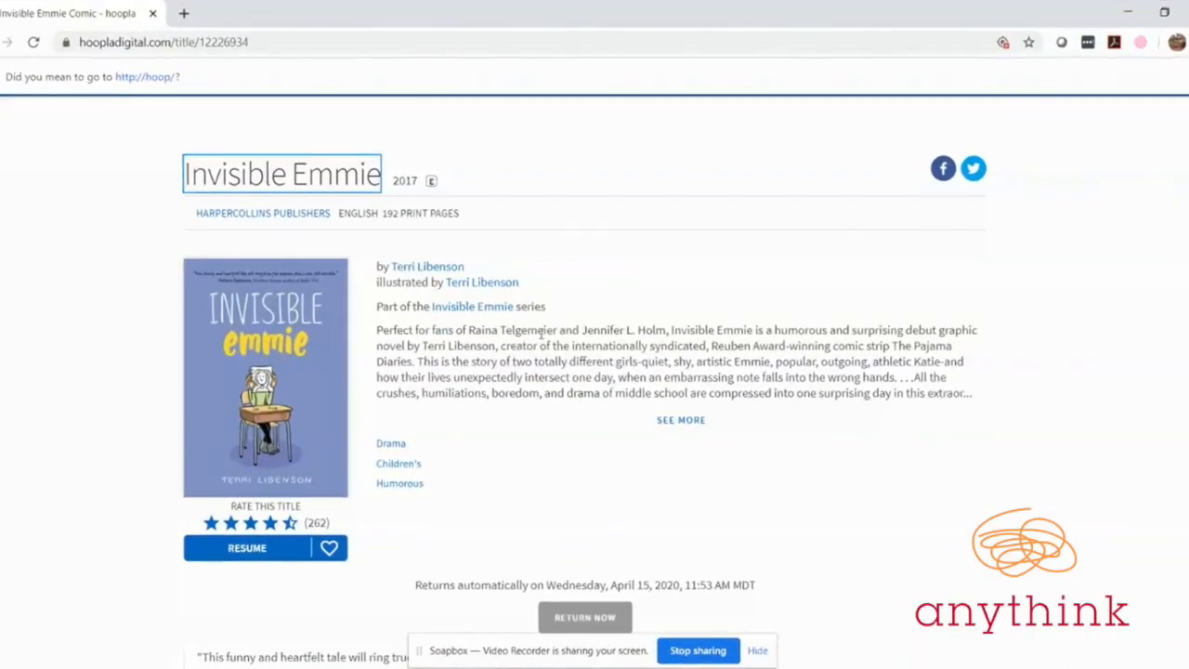
{"action": "double_click", "coordinate": [512, 329]}
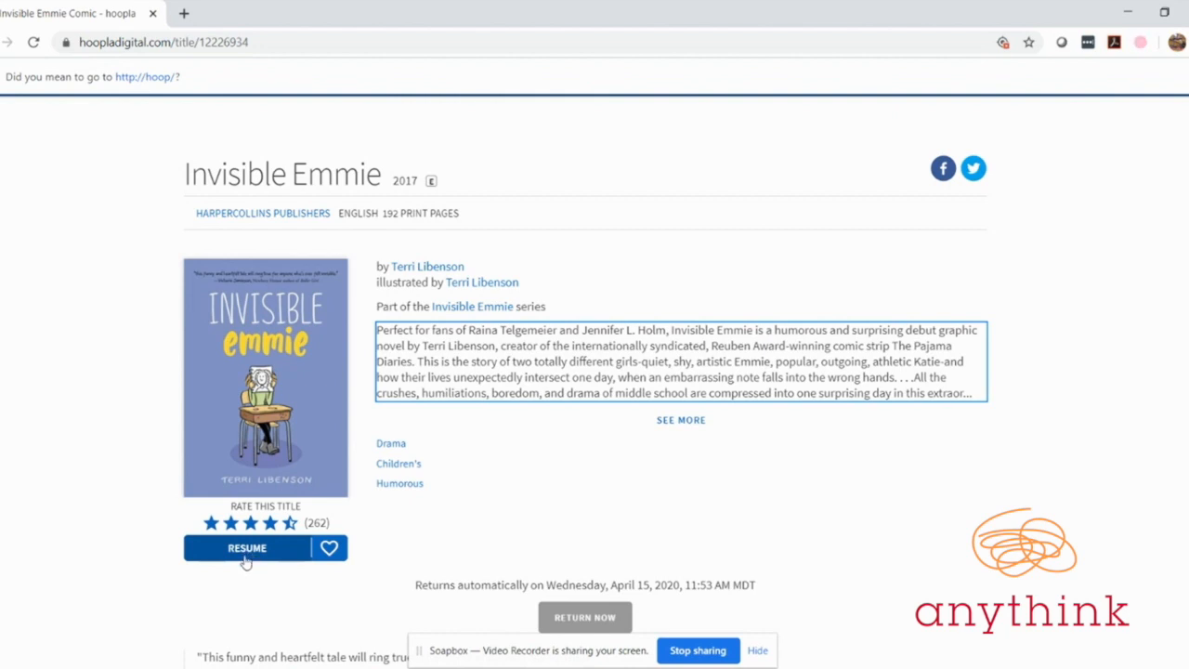
Resume Invisible Emmie at its opening Emmie introduction page
{"action": "left_click", "coordinate": [246, 547]}
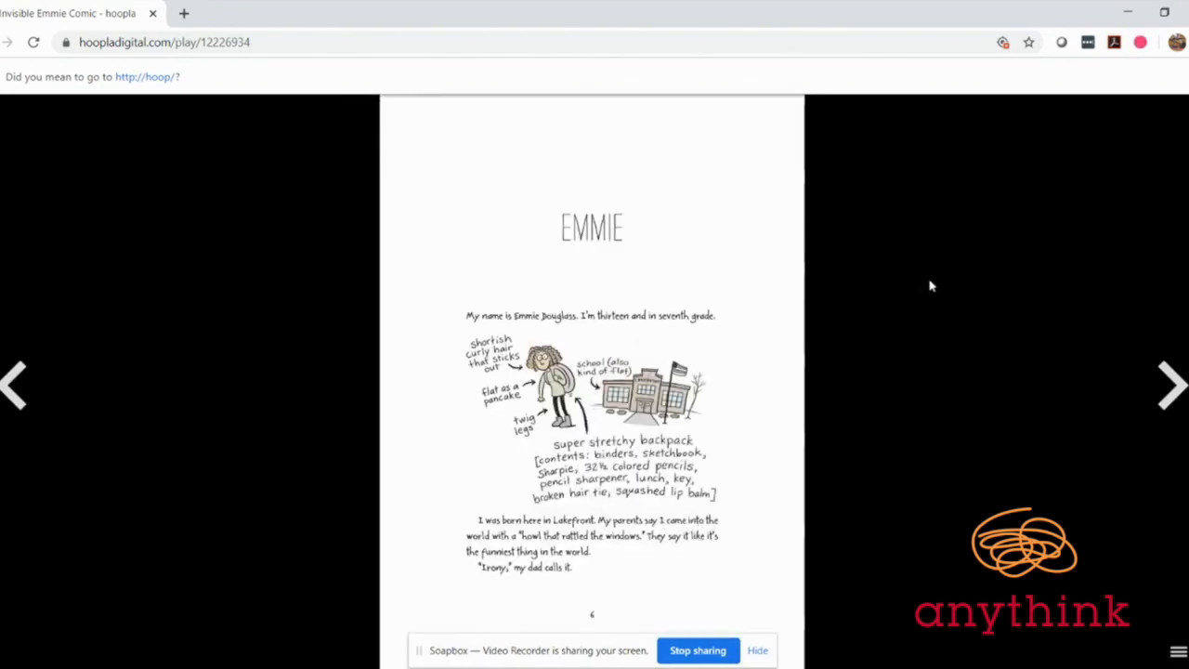
{"action": "mouse_move", "coordinate": [972, 277]}
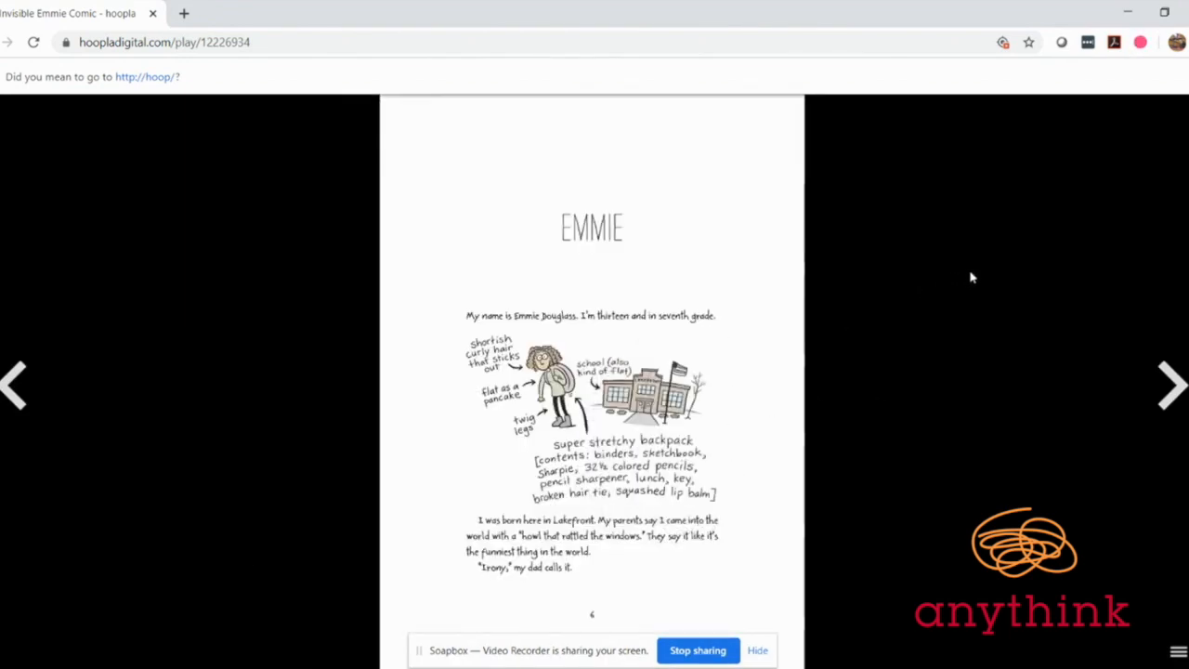
{"action": "mouse_move", "coordinate": [984, 269]}
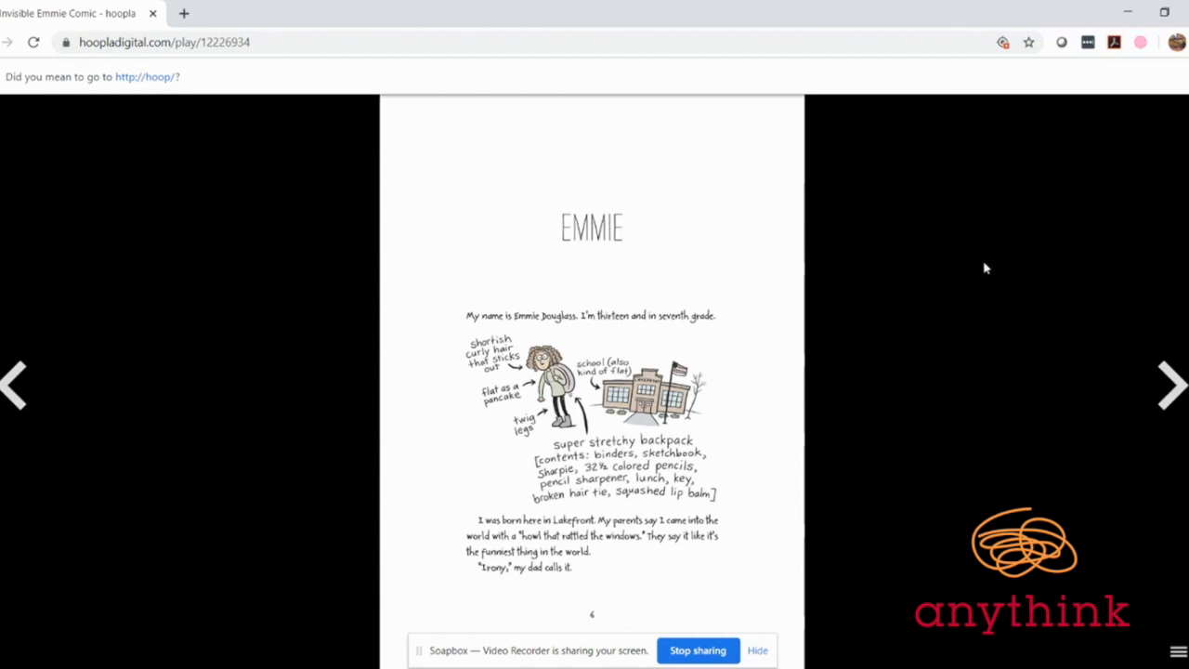
{"action": "mouse_move", "coordinate": [995, 265]}
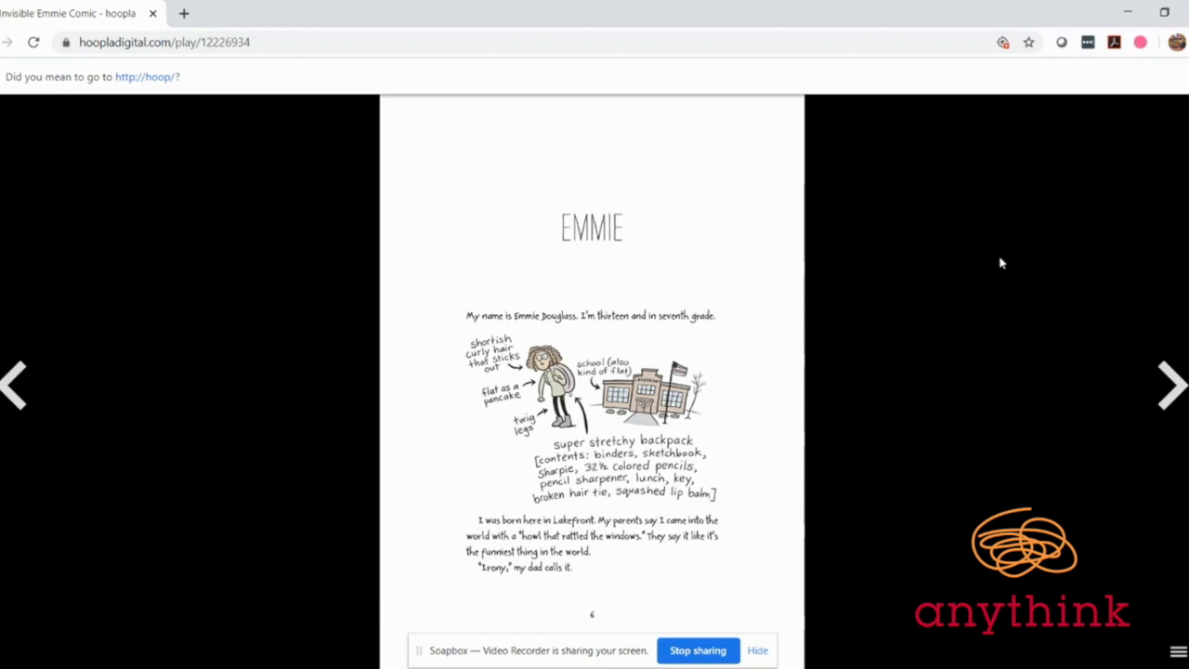
{"action": "mouse_move", "coordinate": [1014, 256]}
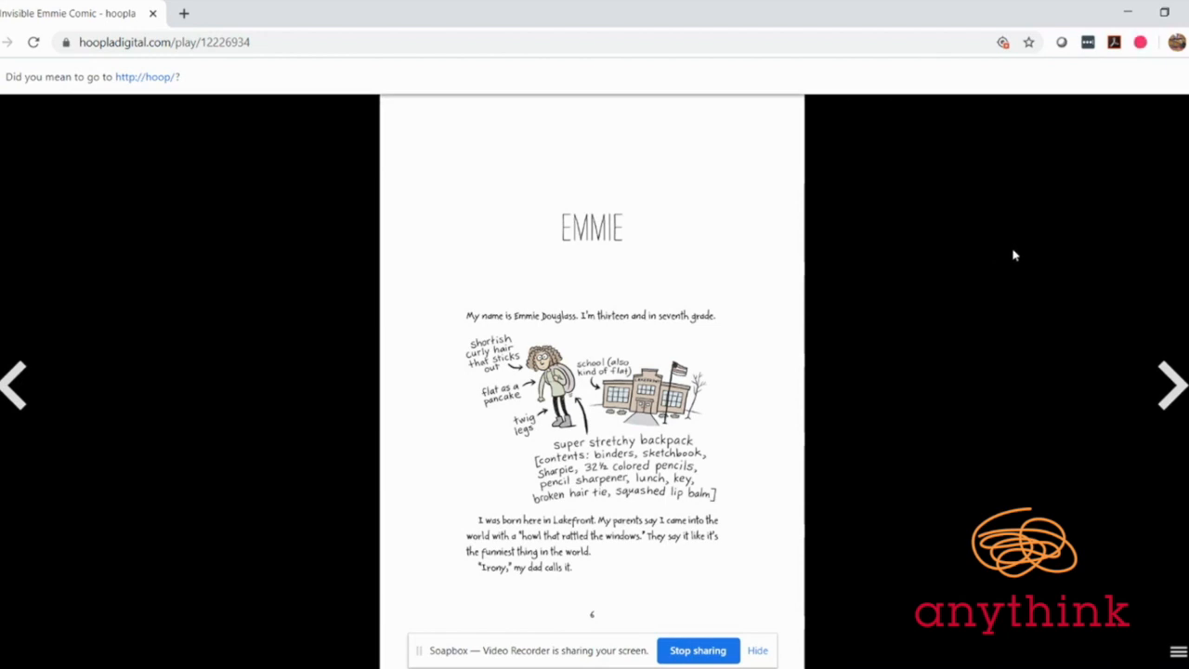
{"action": "mouse_move", "coordinate": [1024, 257]}
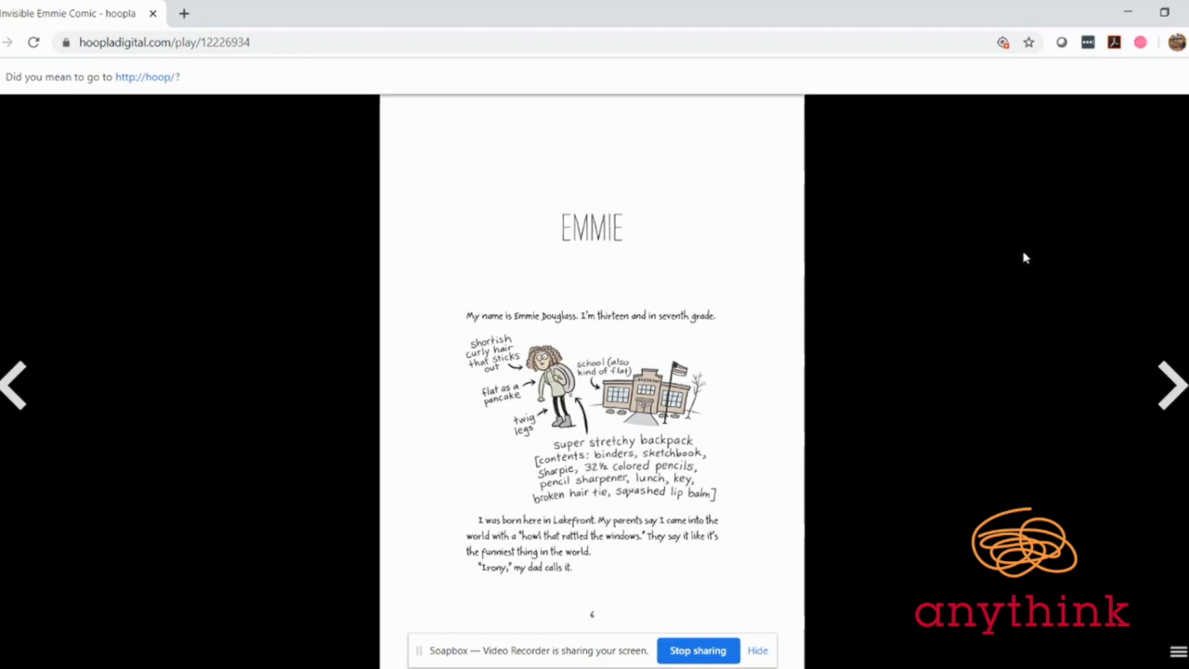
{"action": "mouse_move", "coordinate": [1027, 264]}
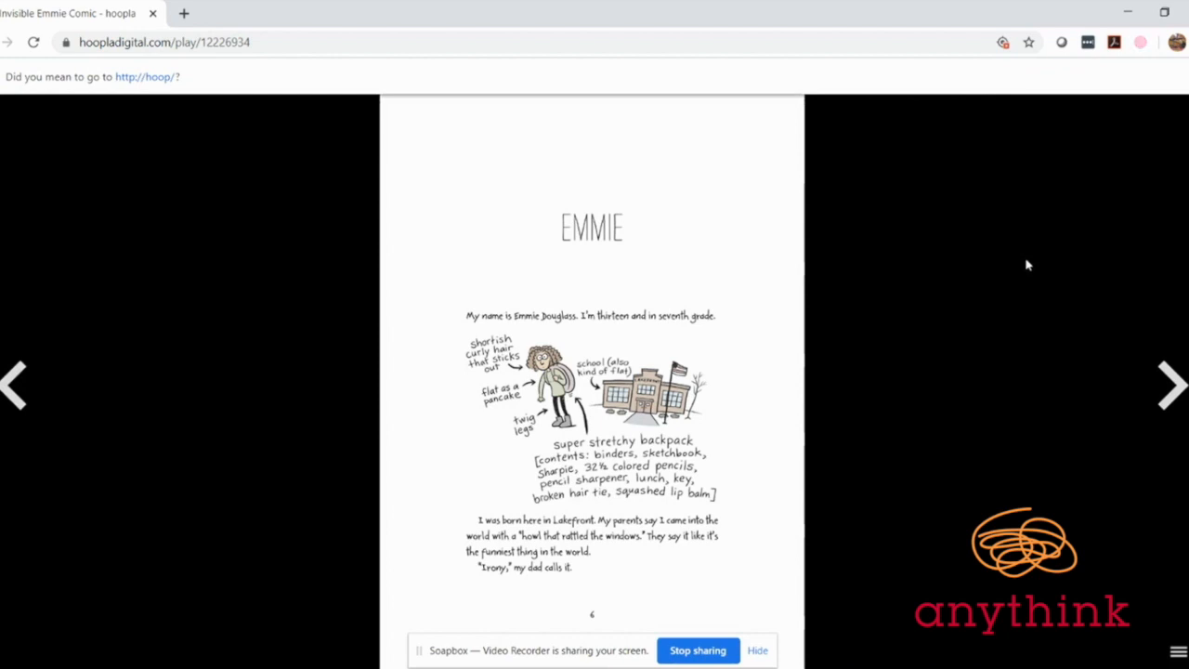
{"action": "mouse_move", "coordinate": [1038, 263]}
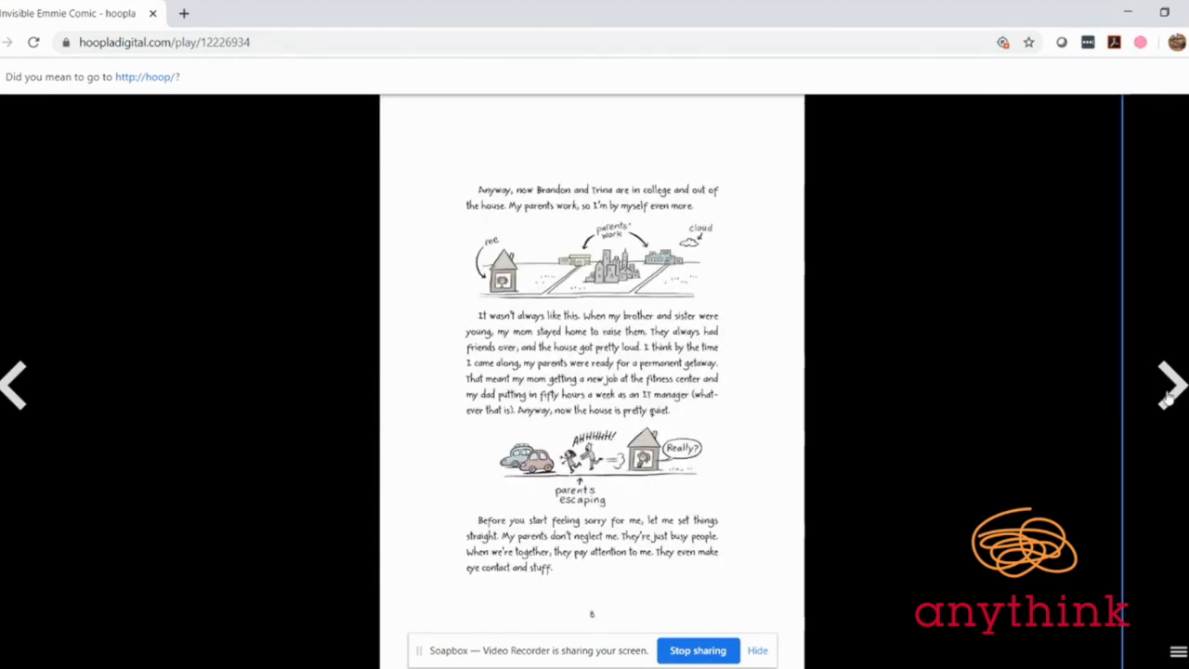
Turn eleven pages of Invisible Emmie, through the Katie comic pages to page 22
{"action": "left_click", "coordinate": [1168, 385]}
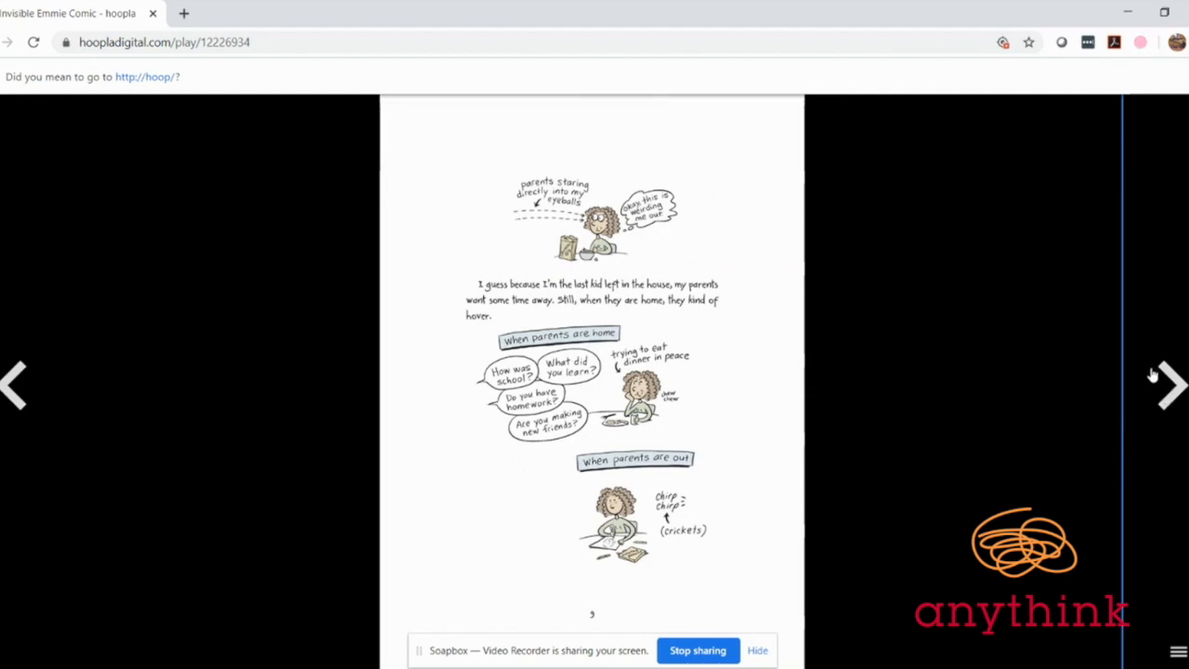
{"action": "left_click", "coordinate": [1168, 386]}
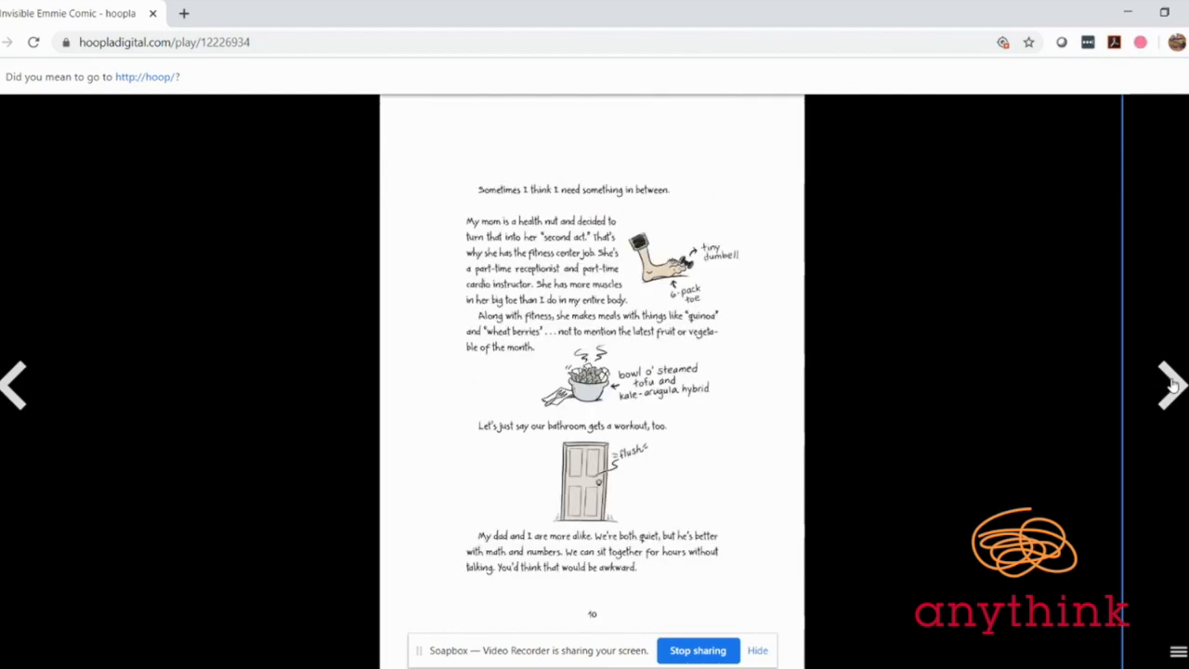
{"action": "left_click", "coordinate": [1168, 384]}
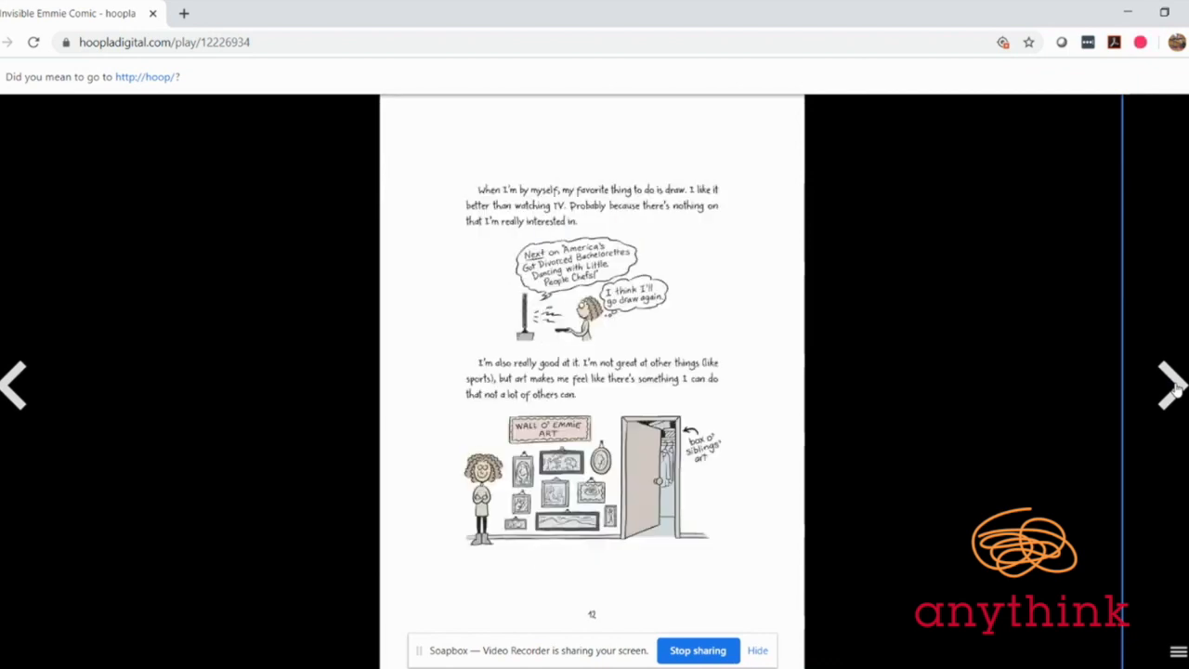
{"action": "left_click", "coordinate": [1168, 385]}
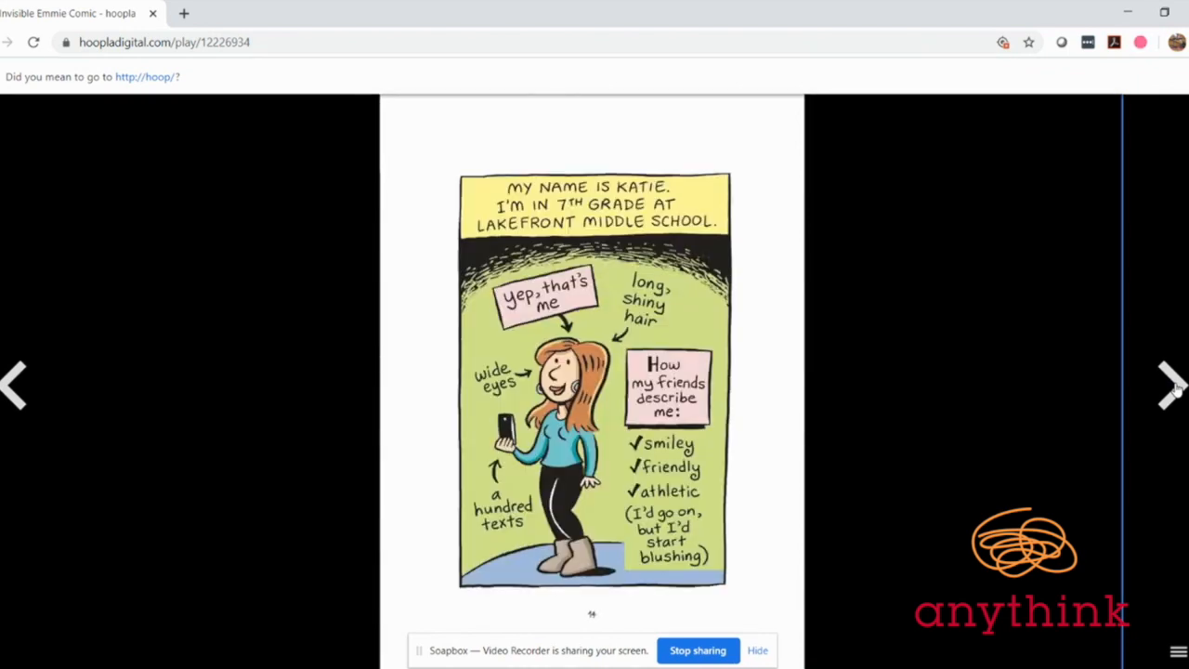
{"action": "left_click", "coordinate": [1170, 386]}
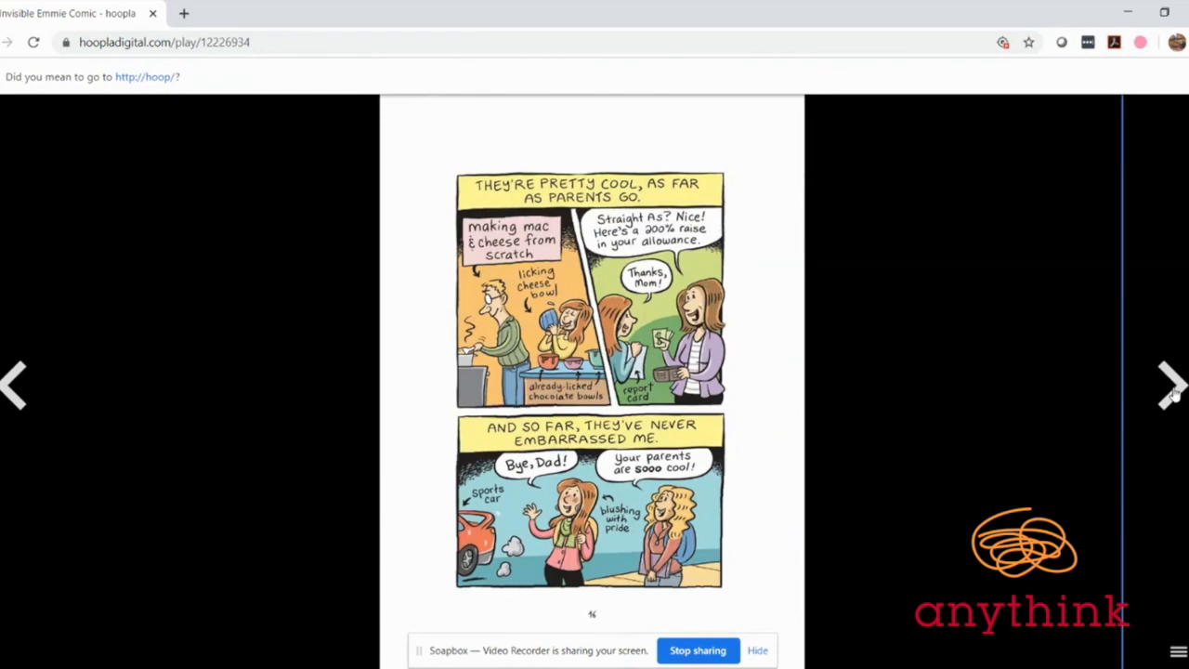
{"action": "left_click", "coordinate": [1168, 385]}
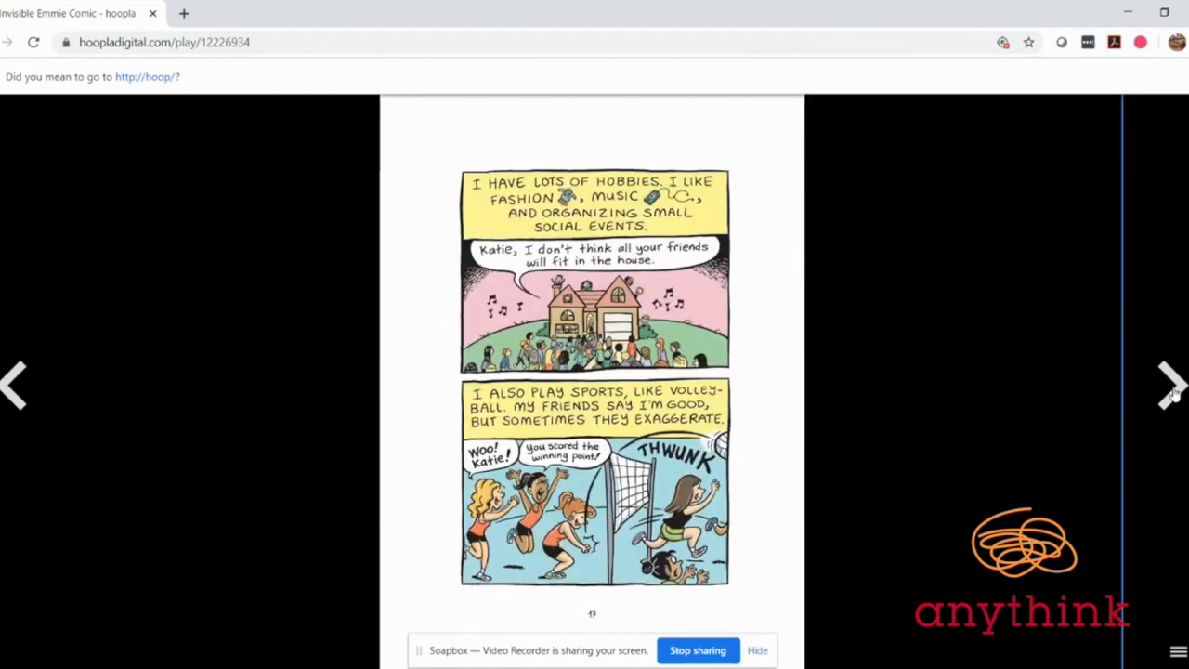
{"action": "left_click", "coordinate": [1170, 384]}
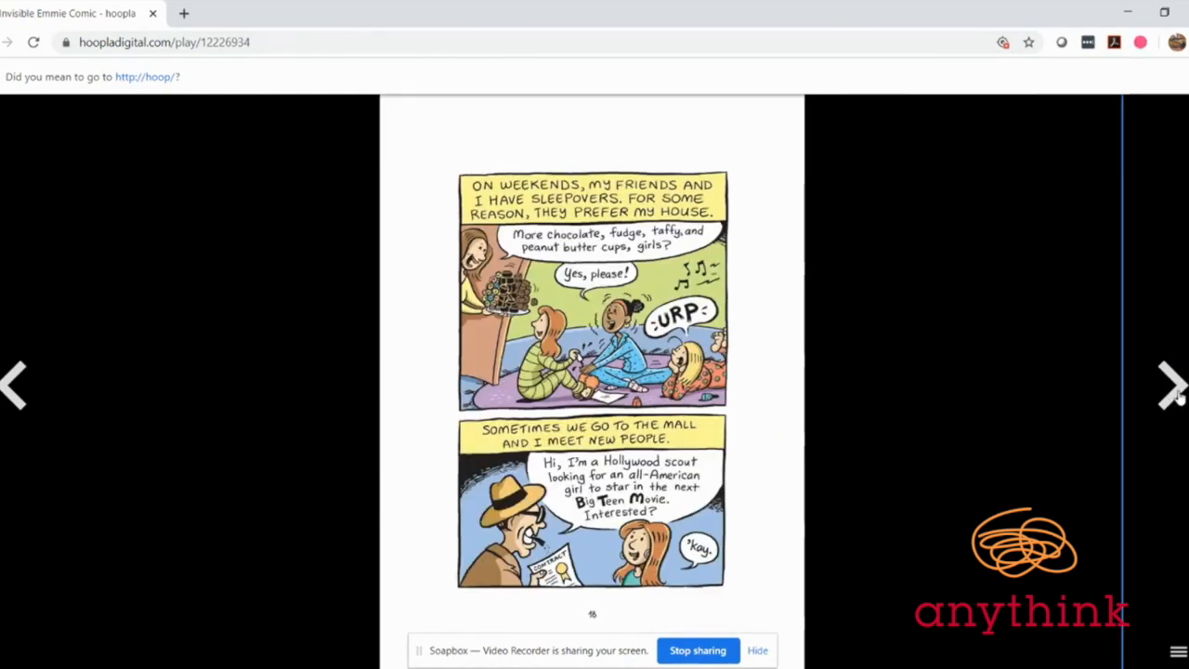
{"action": "left_click", "coordinate": [1172, 385]}
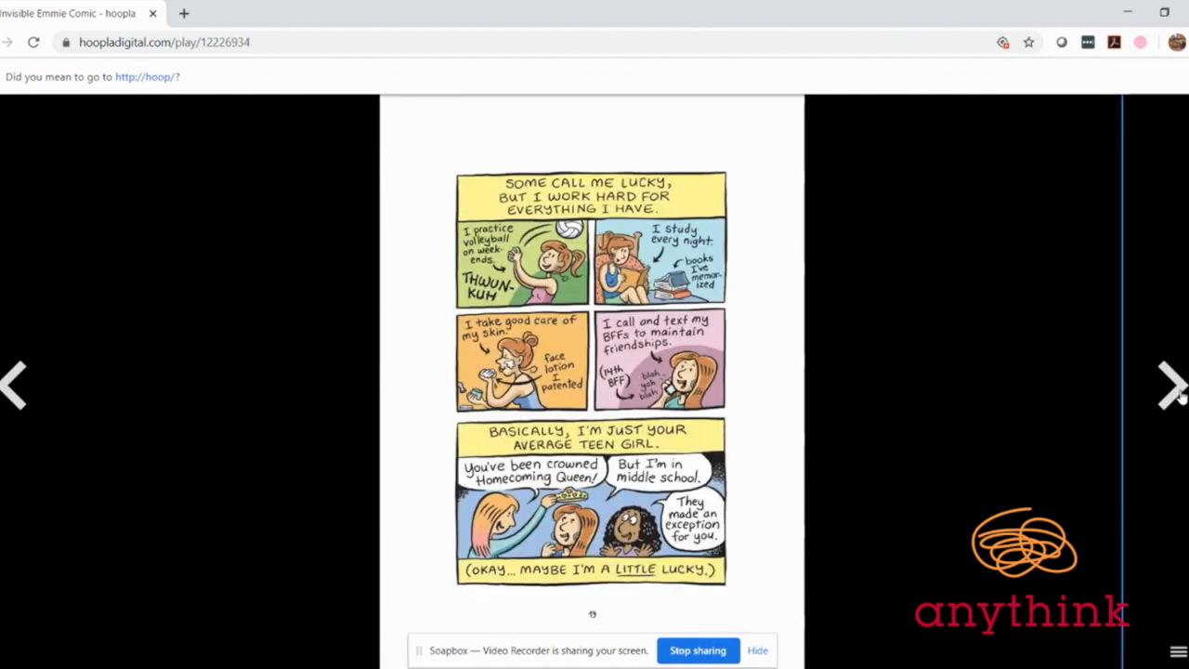
{"action": "left_click", "coordinate": [1168, 386]}
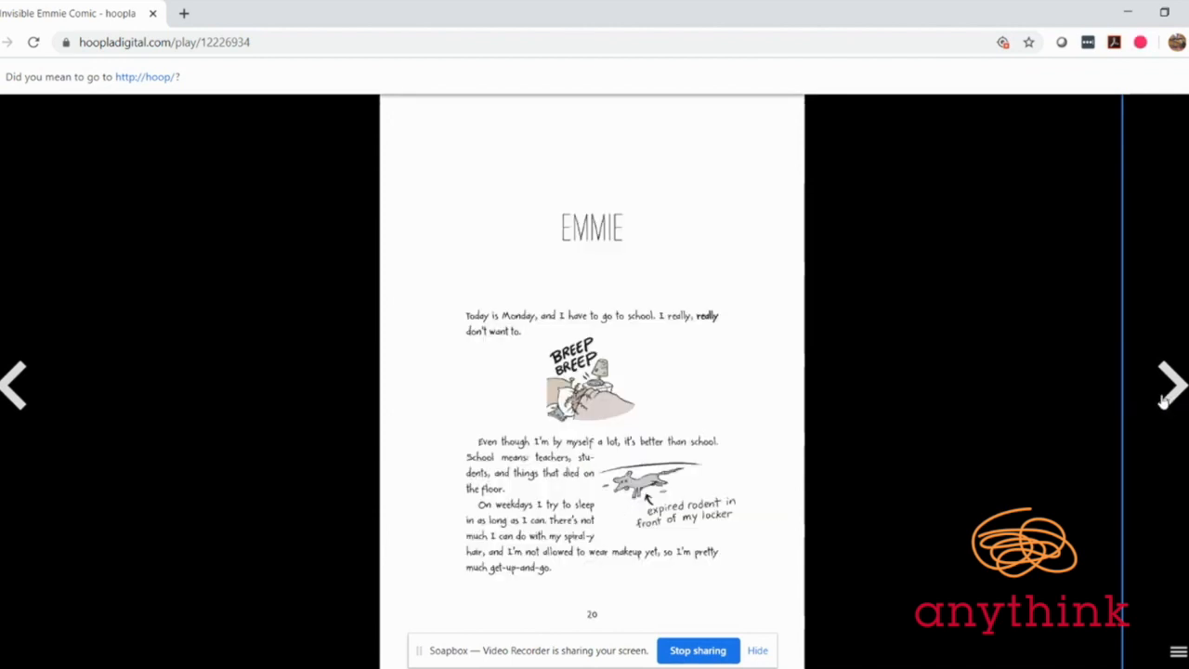
{"action": "left_click", "coordinate": [1168, 385]}
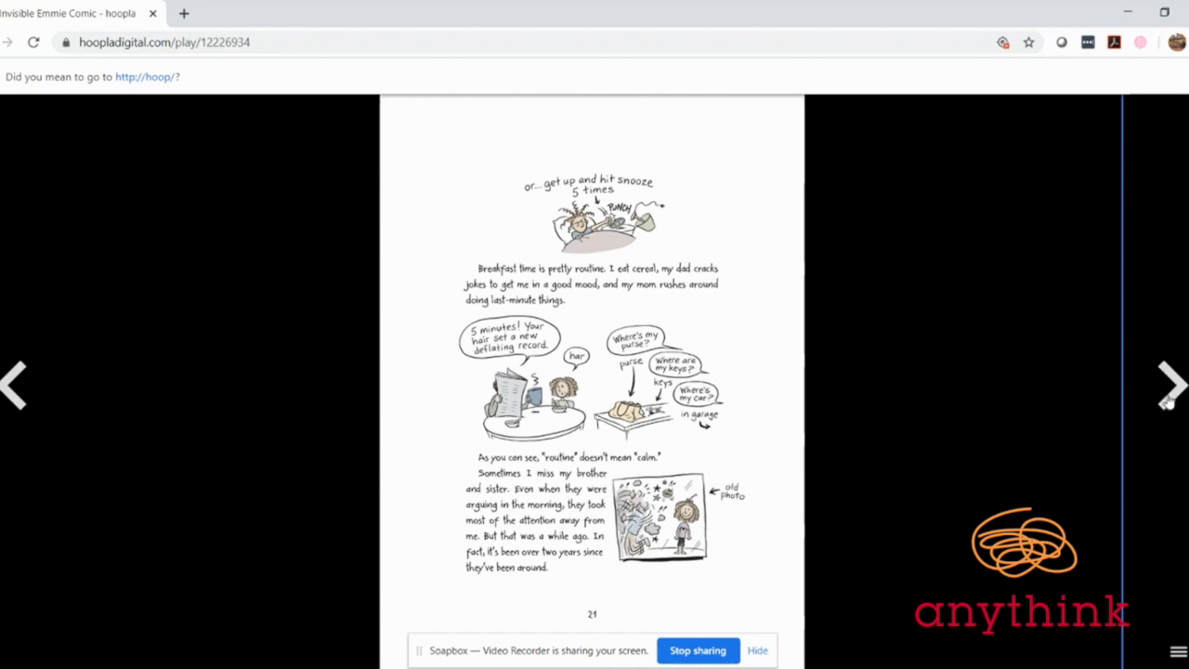
{"action": "mouse_move", "coordinate": [1170, 402]}
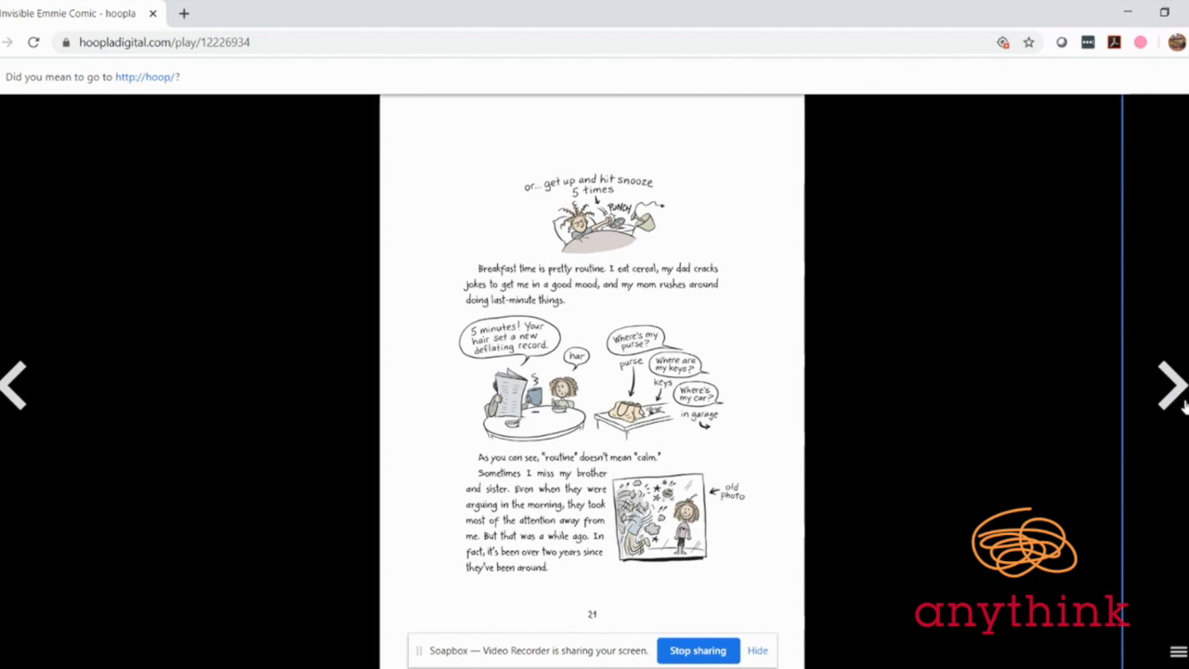
{"action": "left_click", "coordinate": [1170, 385]}
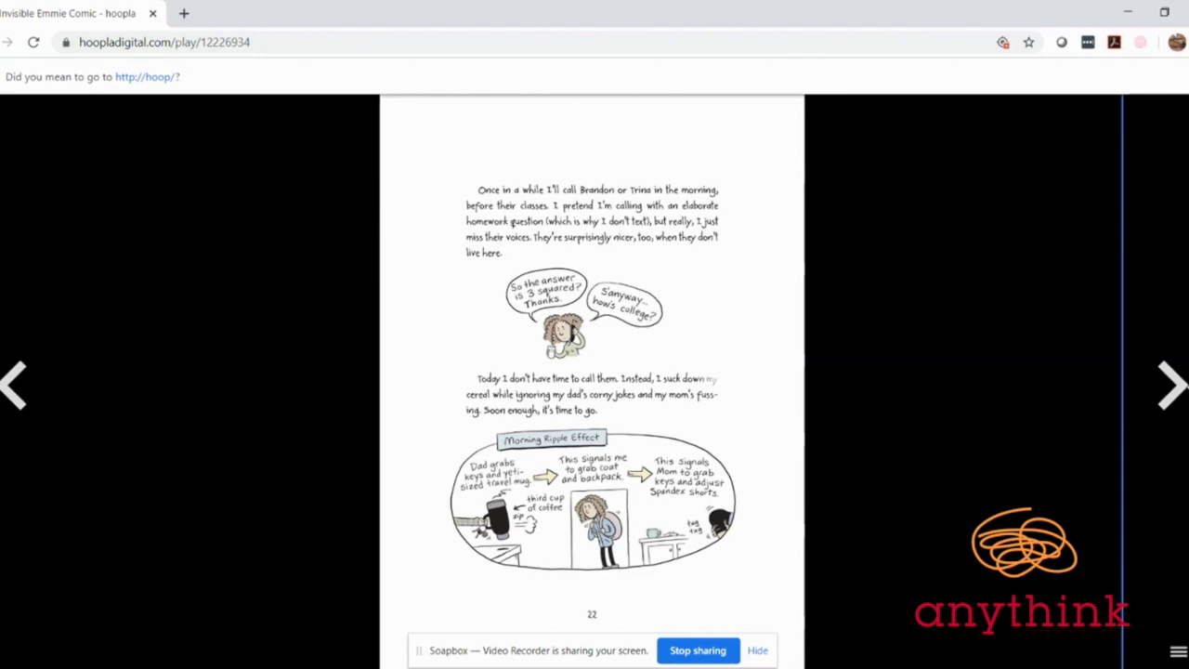
{"action": "mouse_move", "coordinate": [1156, 369]}
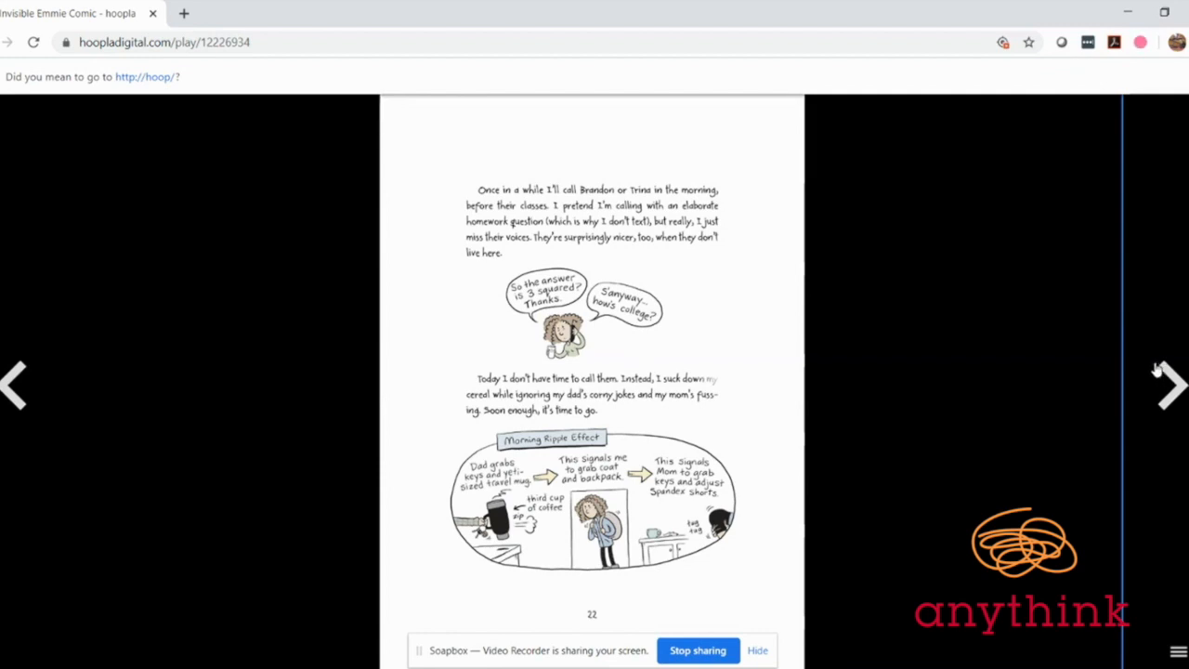
{"action": "mouse_move", "coordinate": [1172, 372]}
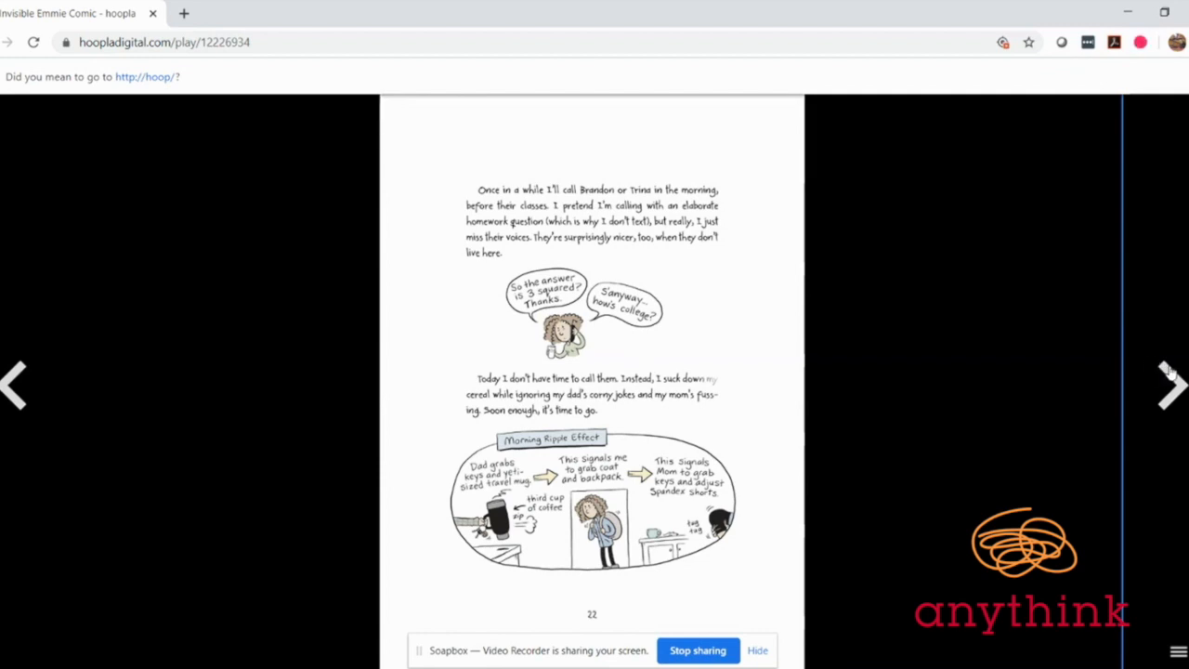
{"action": "mouse_move", "coordinate": [1145, 369]}
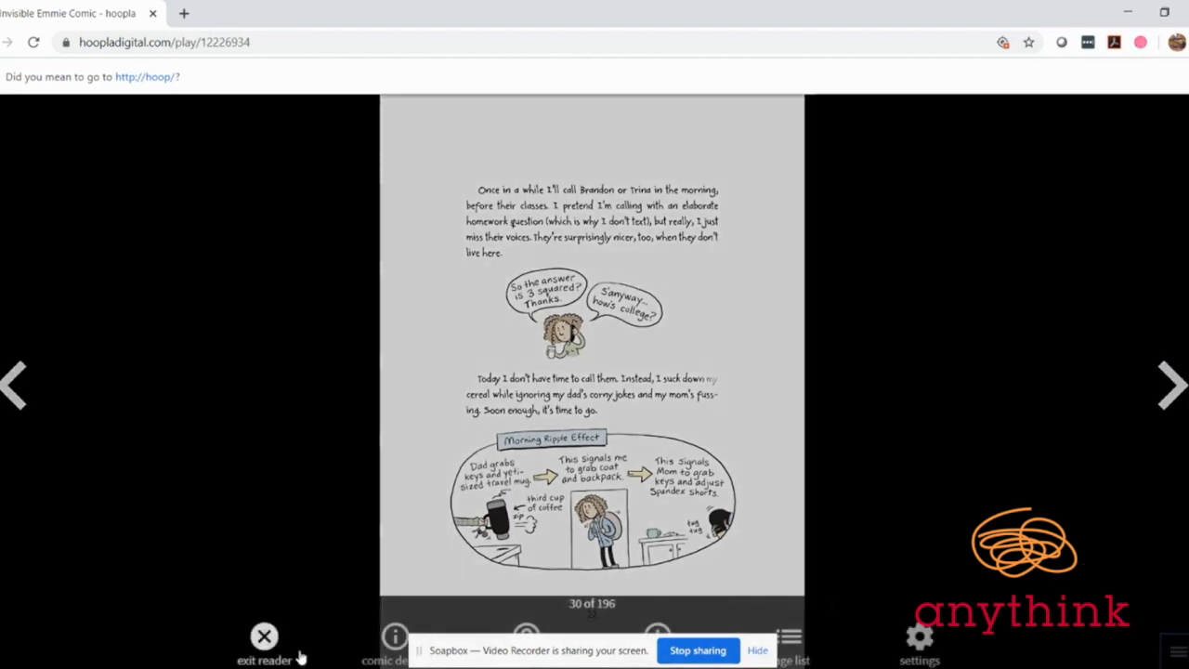
Exit Invisible Emmie, open Sheets from Currently Borrowed, and resume it at the cover
{"action": "left_click", "coordinate": [264, 637]}
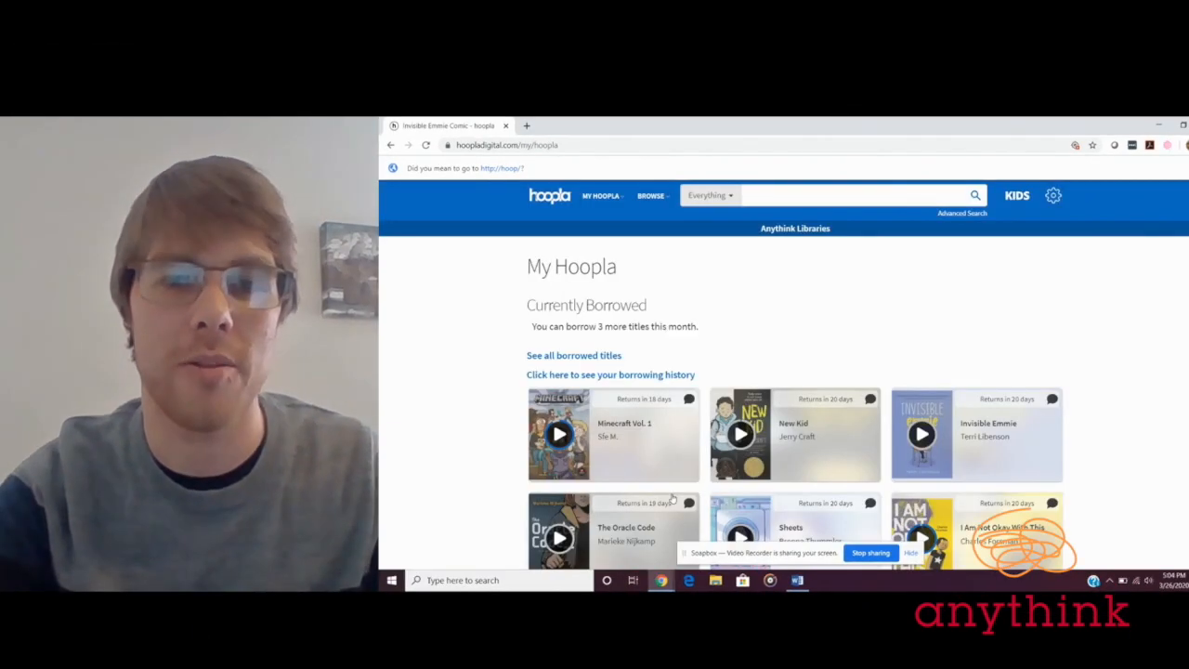
{"action": "scroll", "scroll_direction": "down", "scroll_amount": 3}
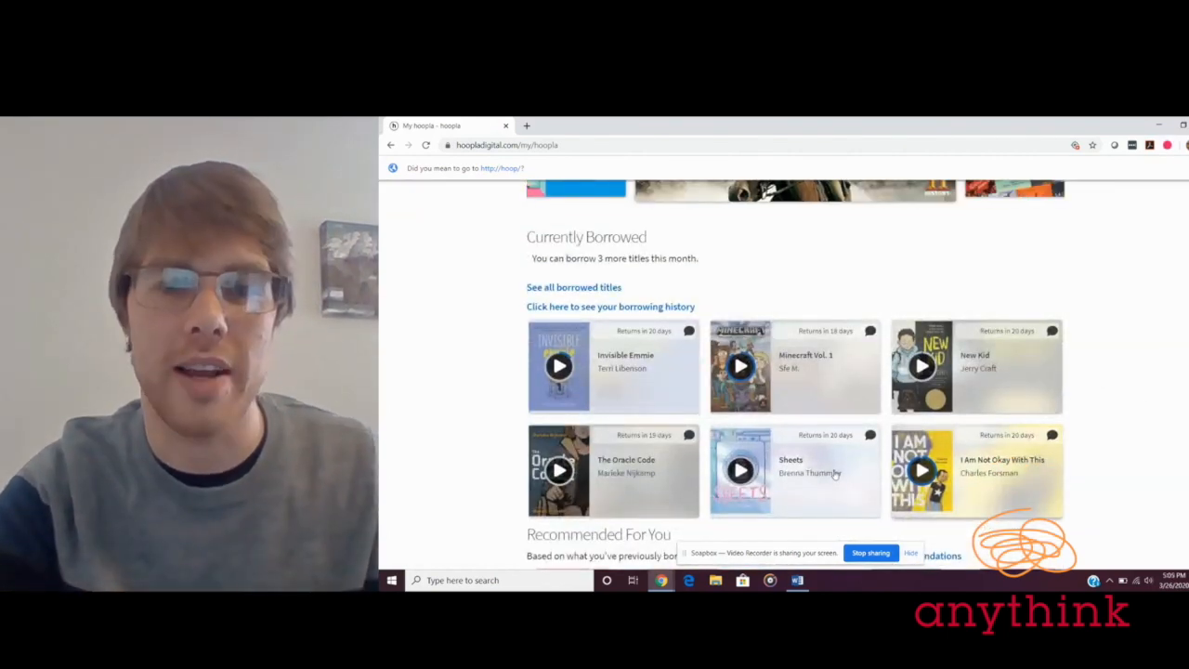
{"action": "left_click", "coordinate": [794, 470]}
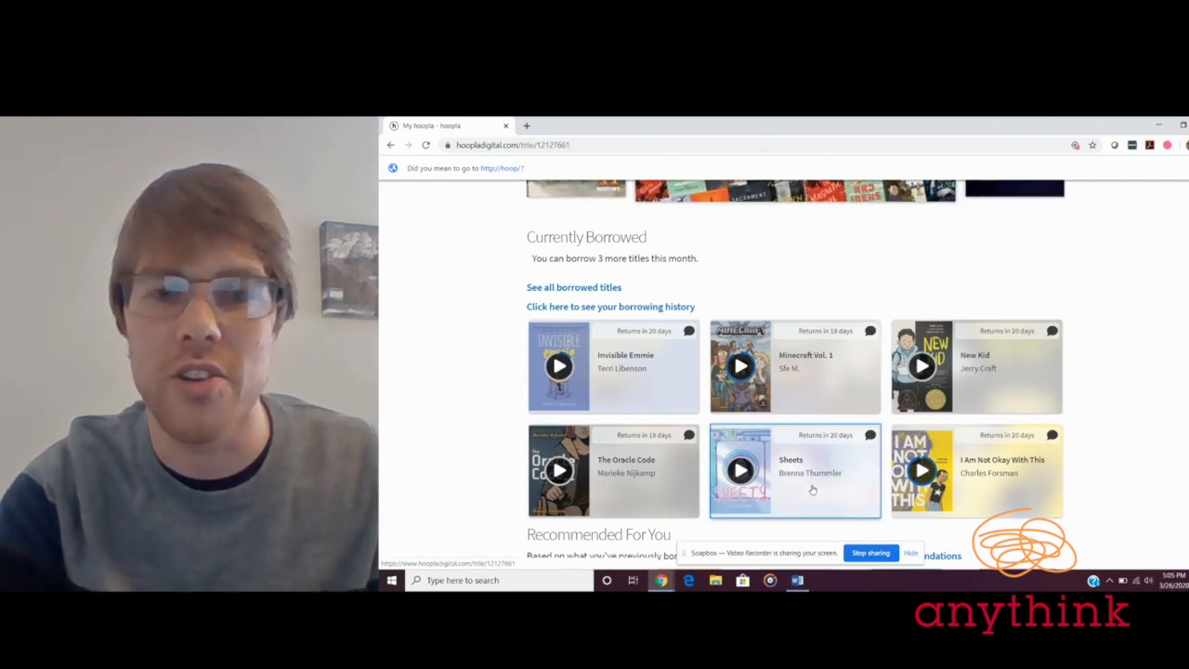
{"action": "left_click", "coordinate": [794, 469]}
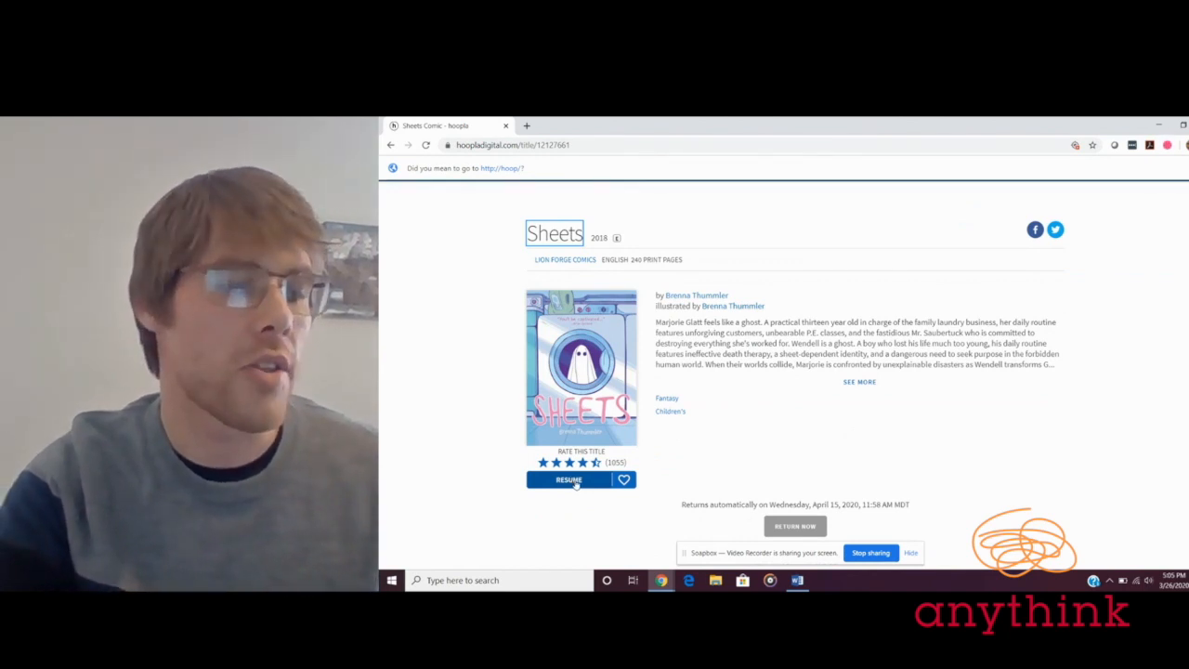
{"action": "left_click", "coordinate": [567, 480]}
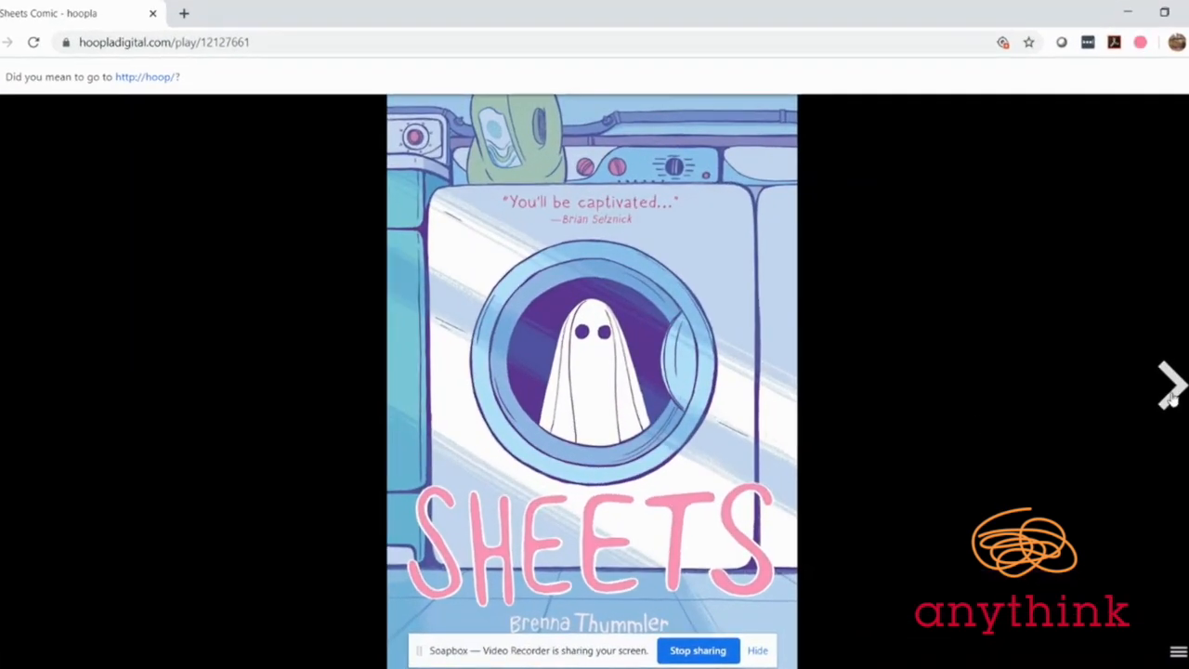
Page Sheets from the dedication past page 25 of 236, briefly showing the reader controls
{"action": "left_click", "coordinate": [1170, 385]}
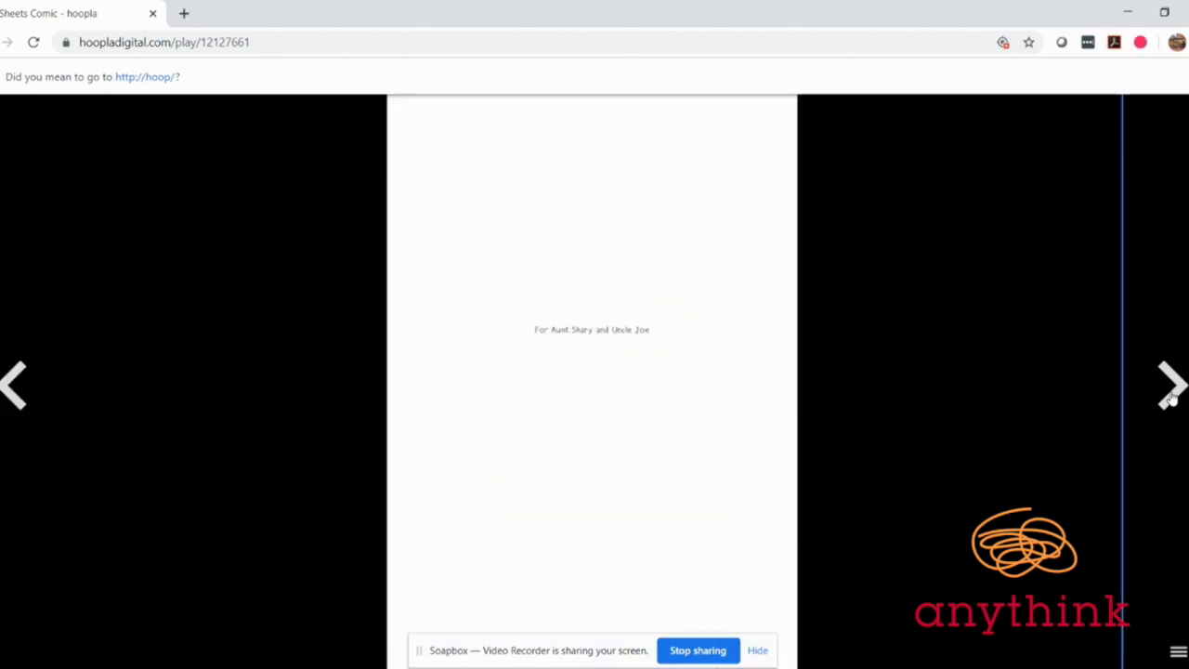
{"action": "left_click", "coordinate": [1169, 384]}
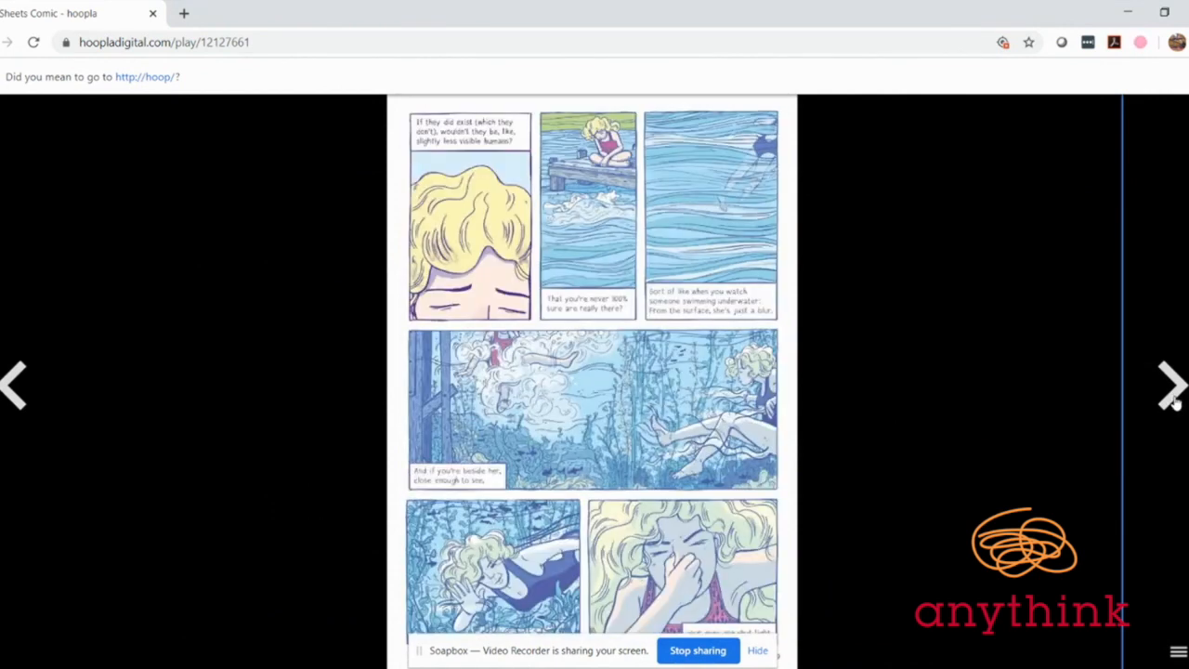
{"action": "left_click", "coordinate": [1170, 385]}
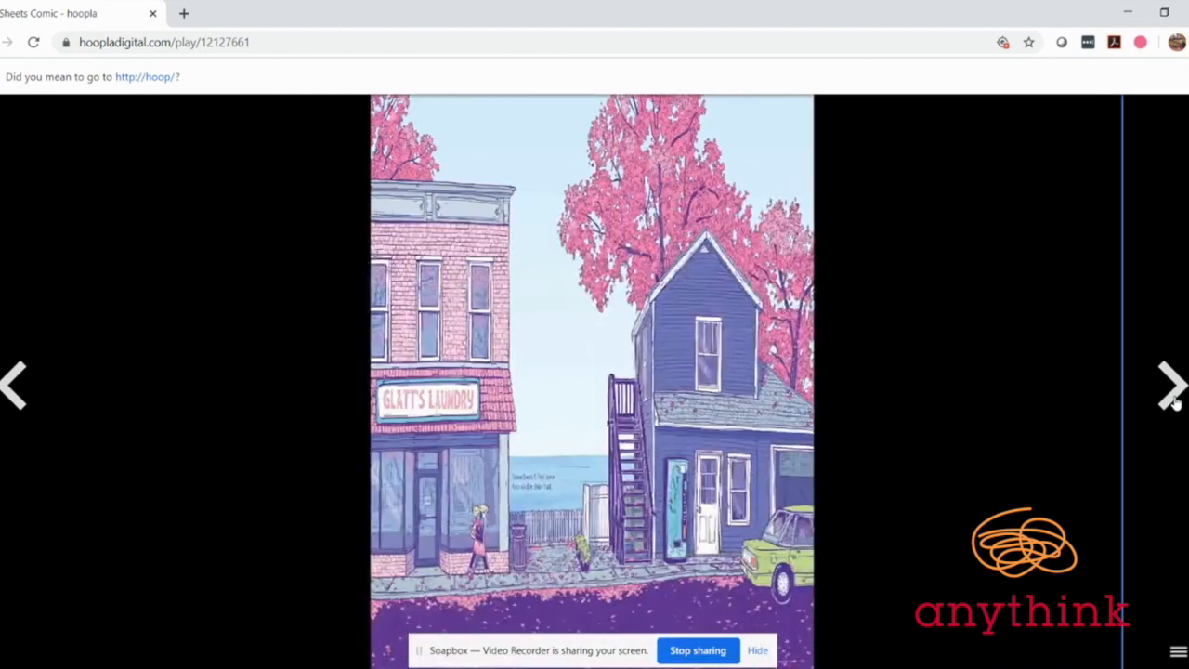
{"action": "left_click", "coordinate": [1170, 385]}
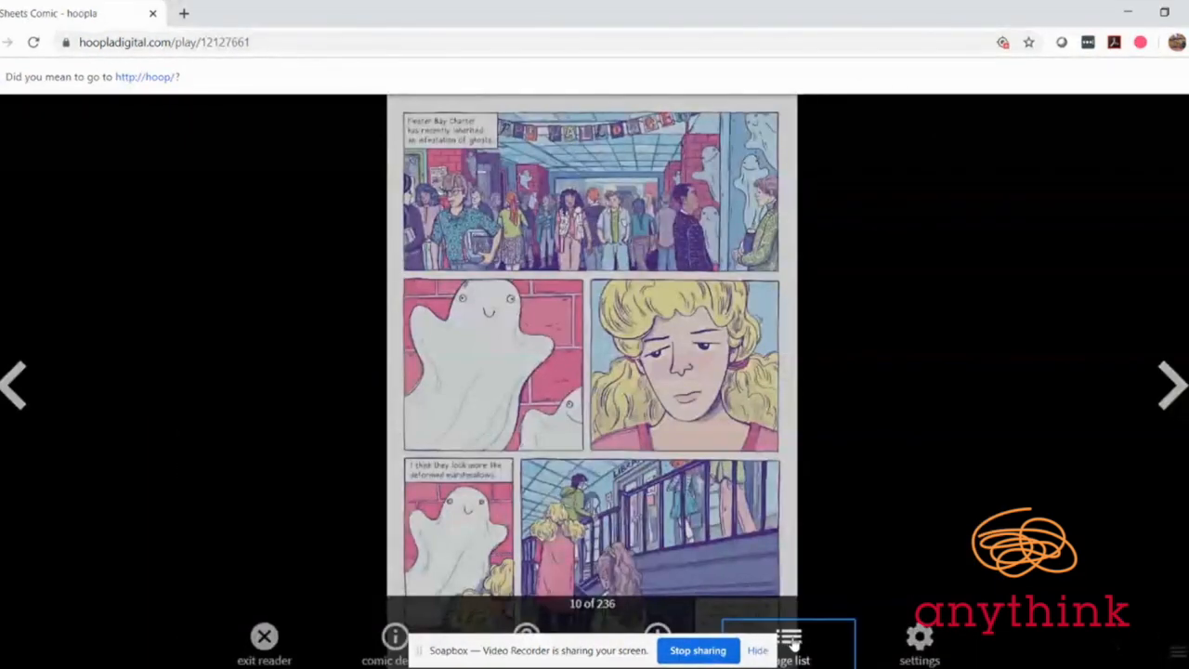
{"action": "left_click", "coordinate": [789, 641]}
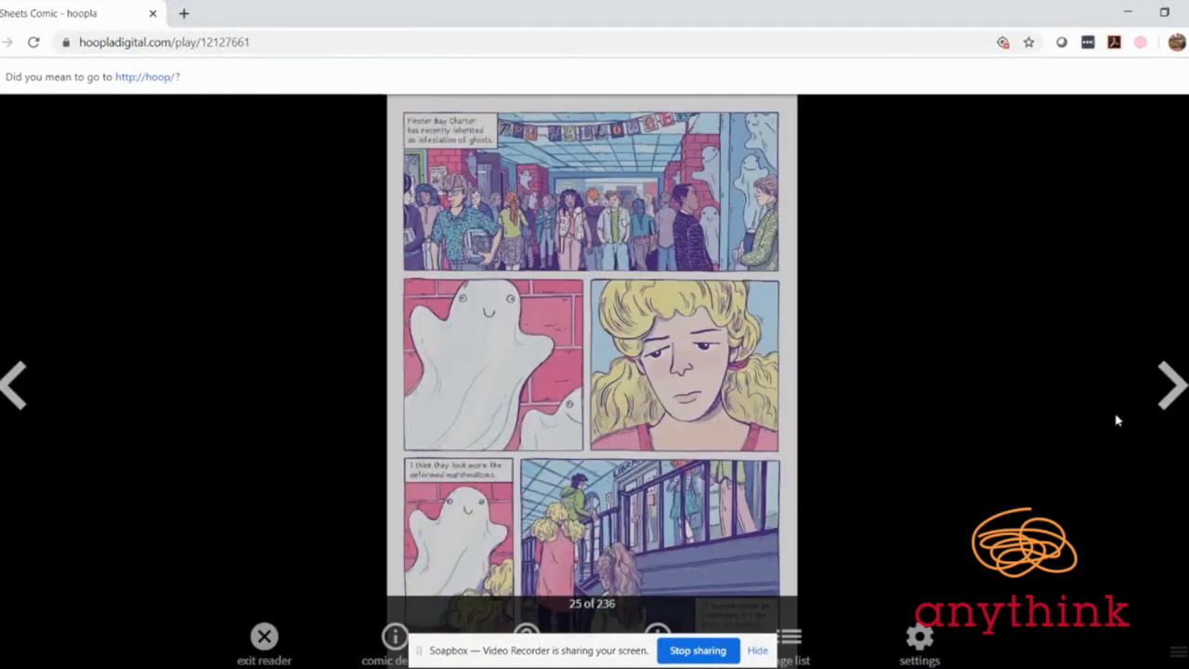
{"action": "left_click", "coordinate": [1171, 384]}
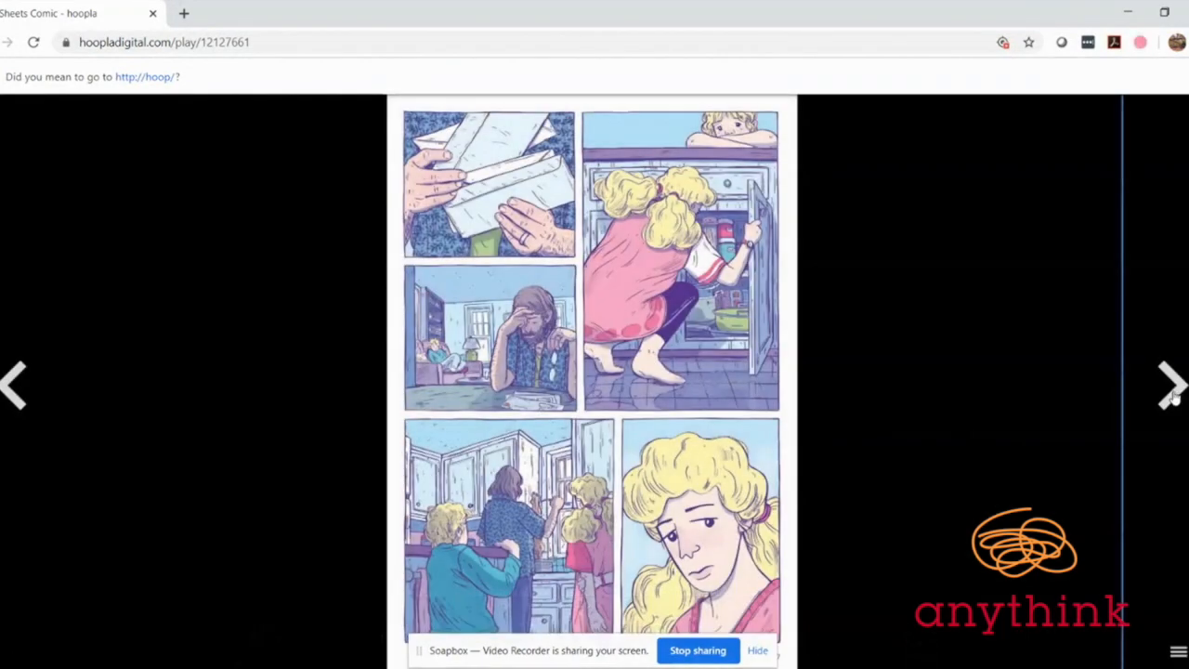
{"action": "left_click", "coordinate": [1172, 386]}
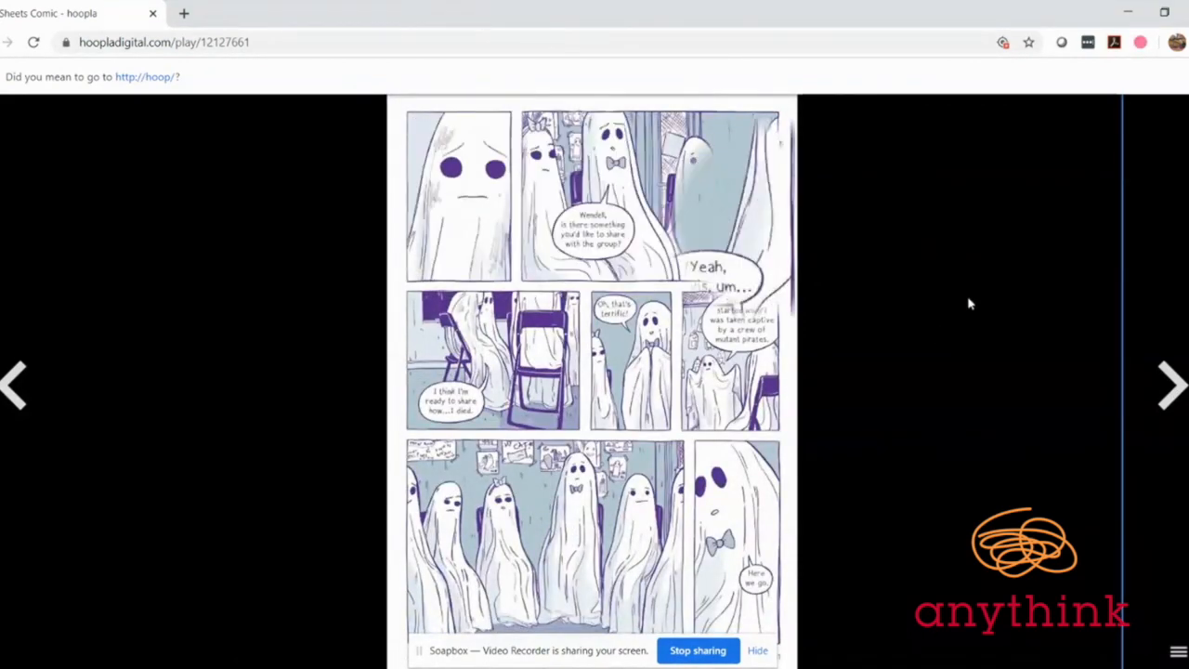
Turn eight Sheets pages into the girl's story, then go back one page
{"action": "left_click", "coordinate": [1168, 386]}
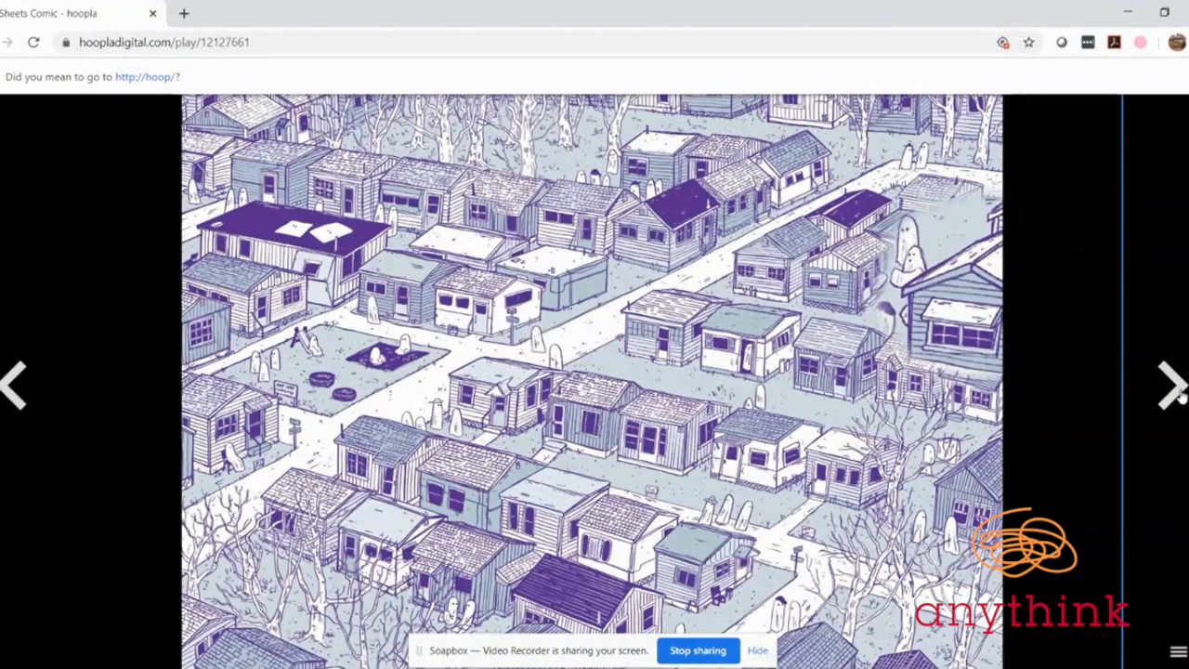
{"action": "left_click", "coordinate": [1170, 384]}
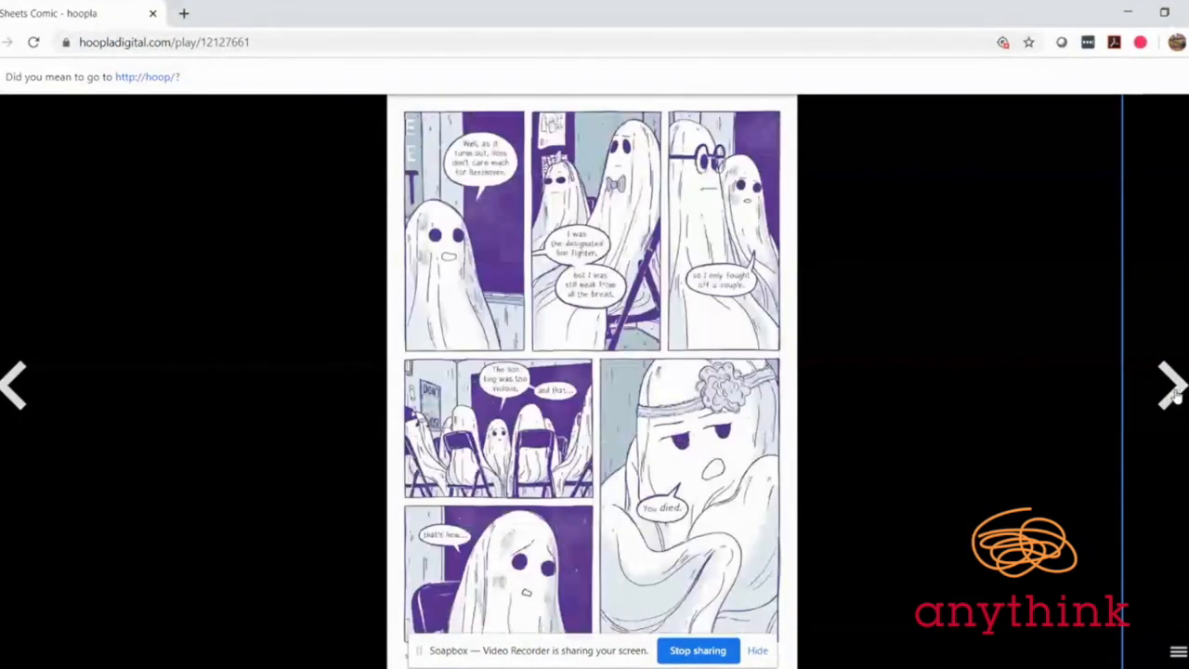
{"action": "left_click", "coordinate": [1168, 386]}
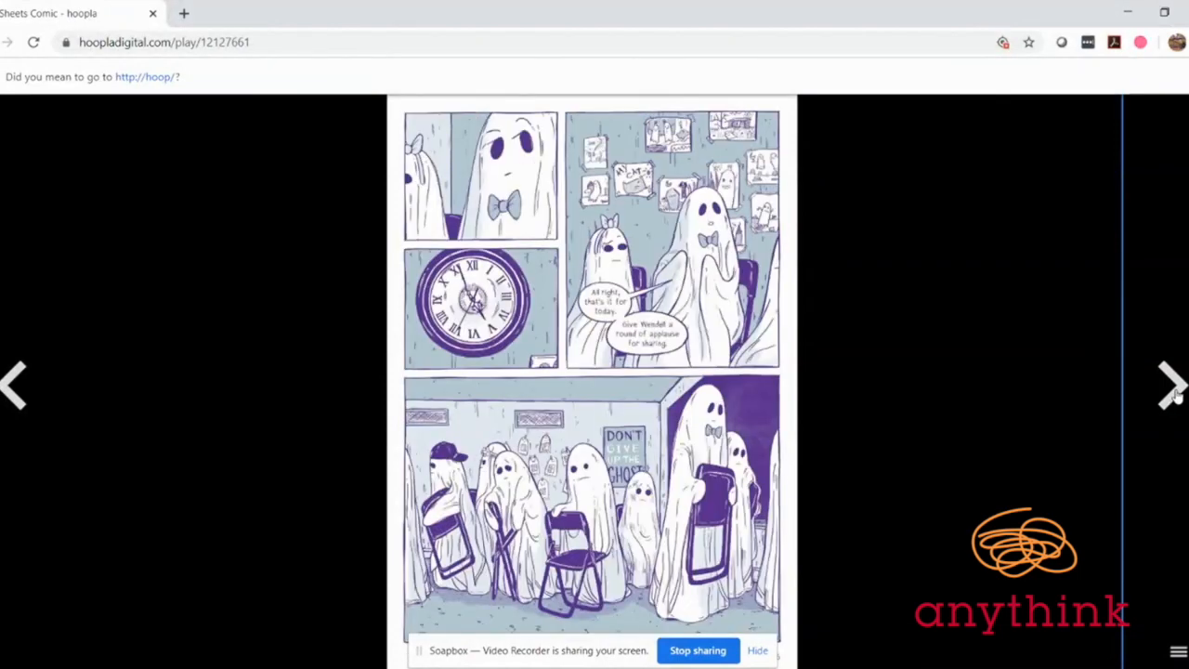
{"action": "left_click", "coordinate": [1168, 385]}
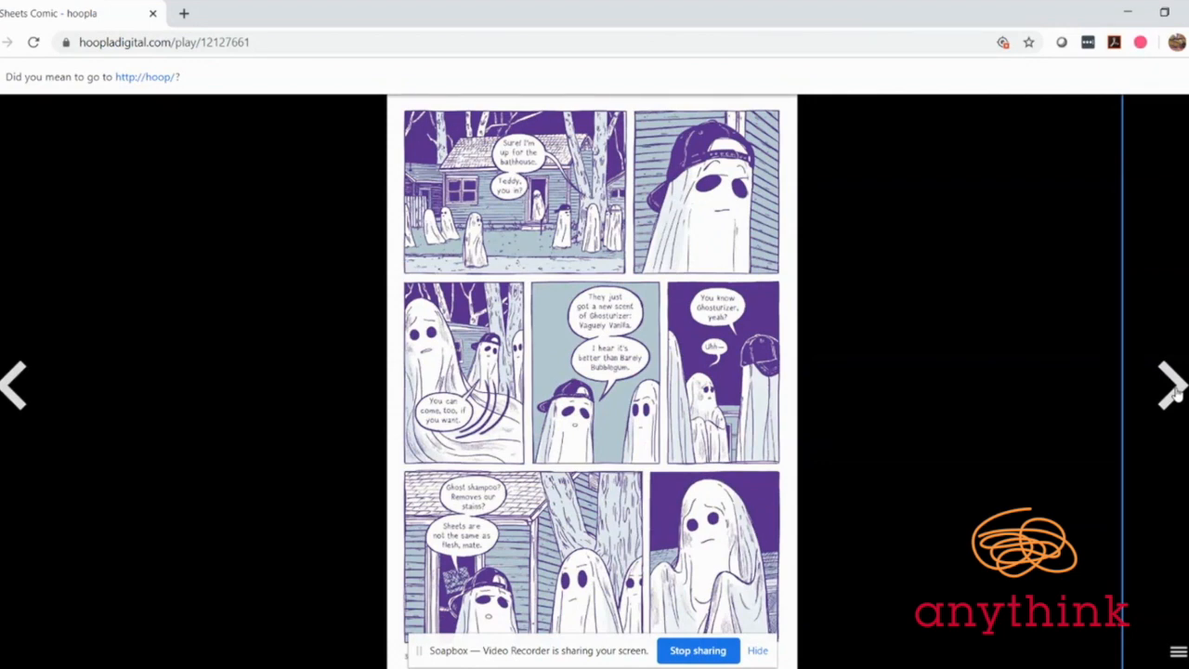
{"action": "left_click", "coordinate": [1168, 385]}
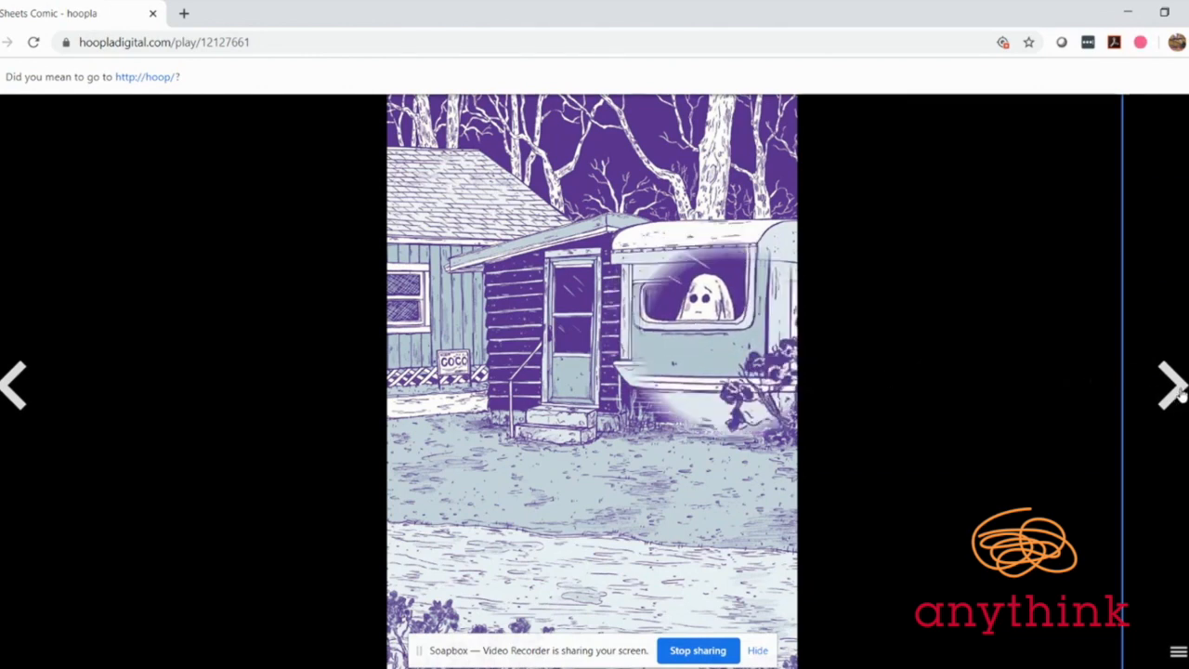
{"action": "left_click", "coordinate": [1168, 385]}
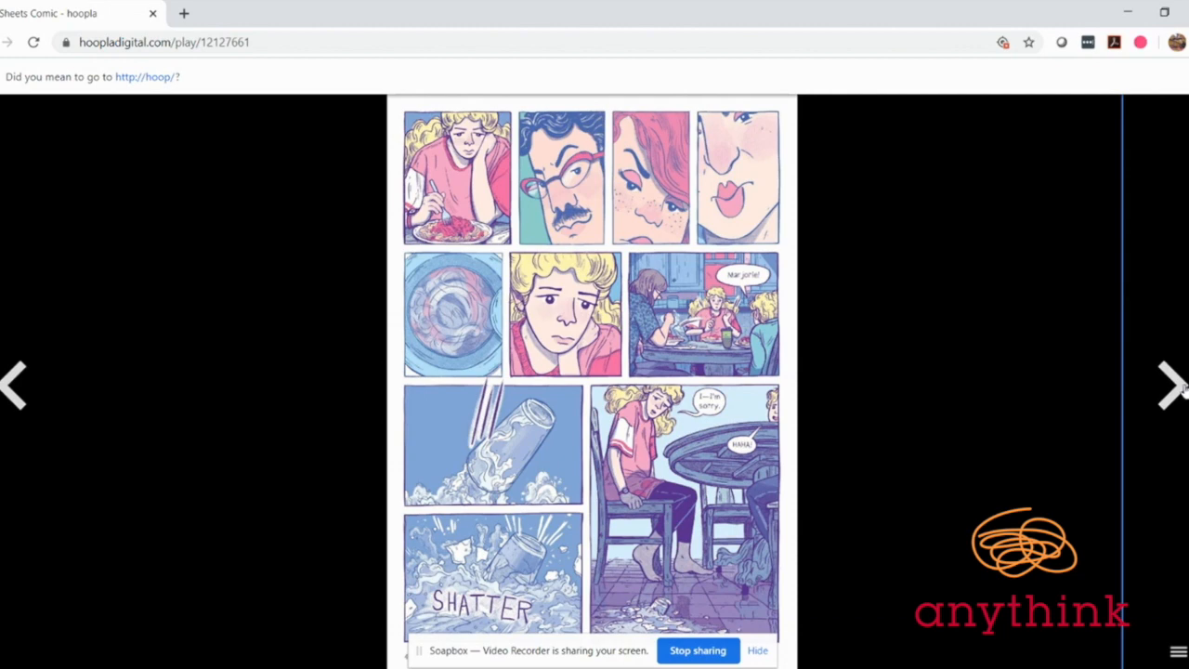
{"action": "left_click", "coordinate": [1170, 386]}
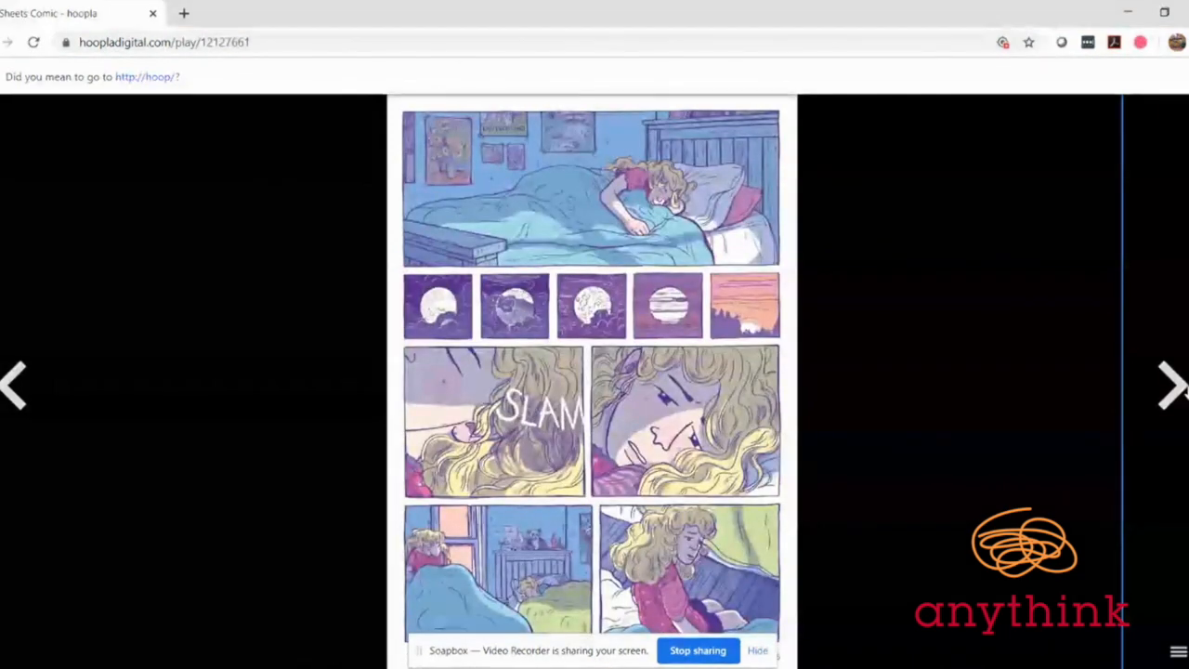
{"action": "left_click", "coordinate": [1169, 386]}
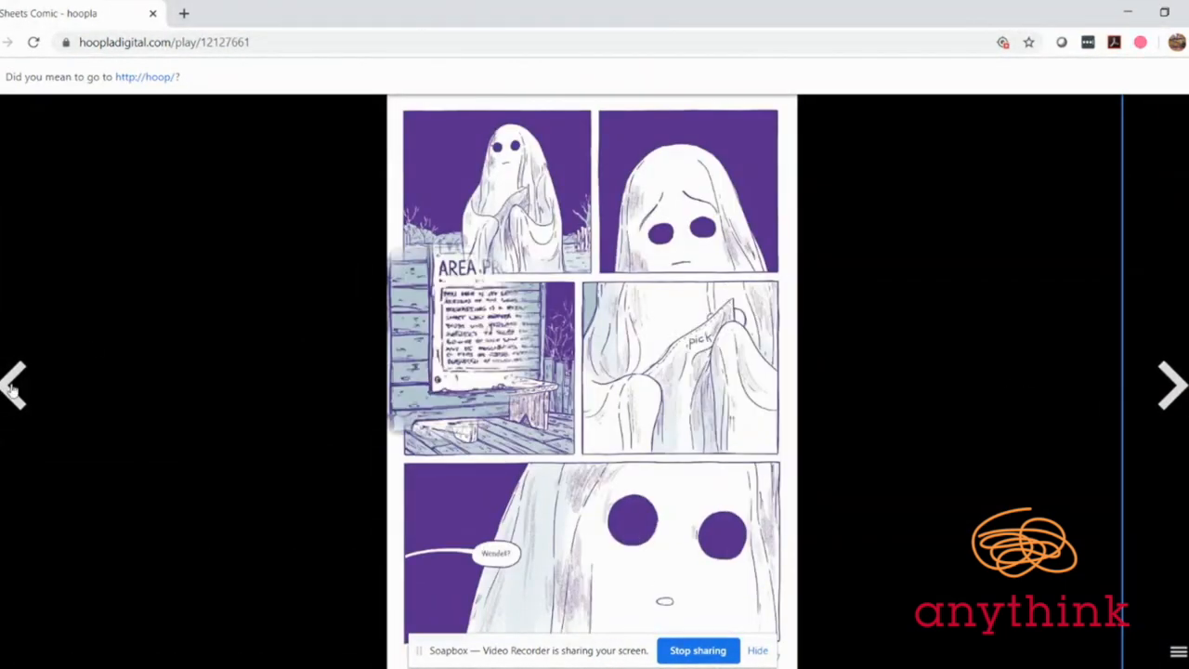
{"action": "left_click", "coordinate": [1170, 385]}
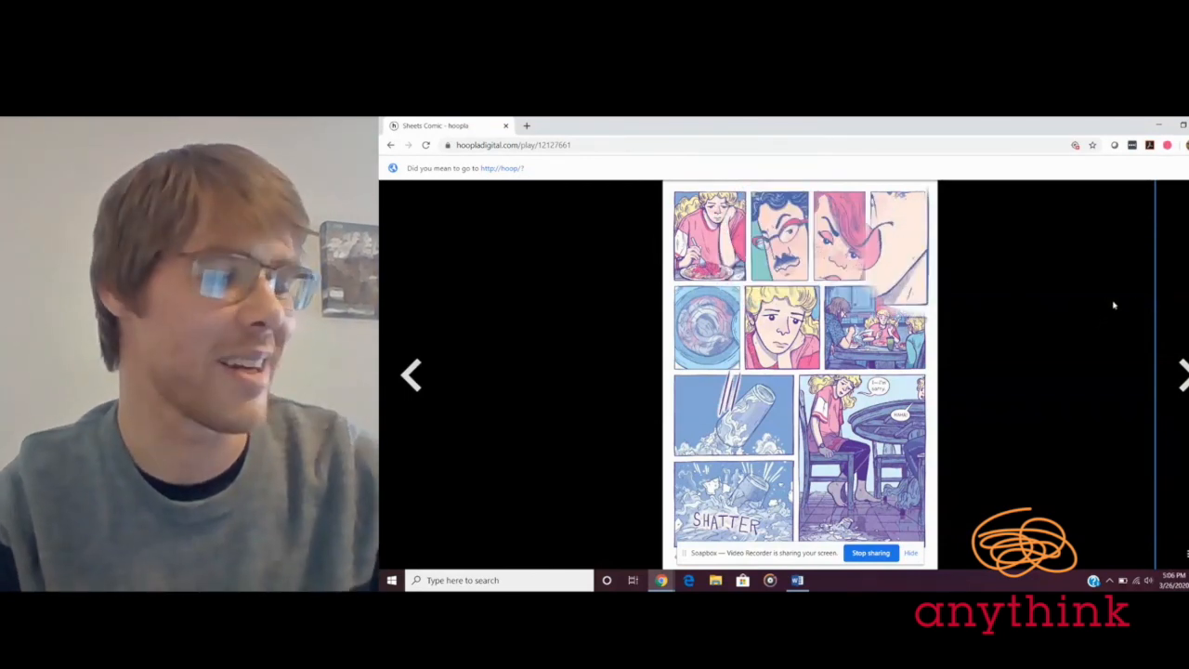
{"action": "mouse_move", "coordinate": [1017, 313]}
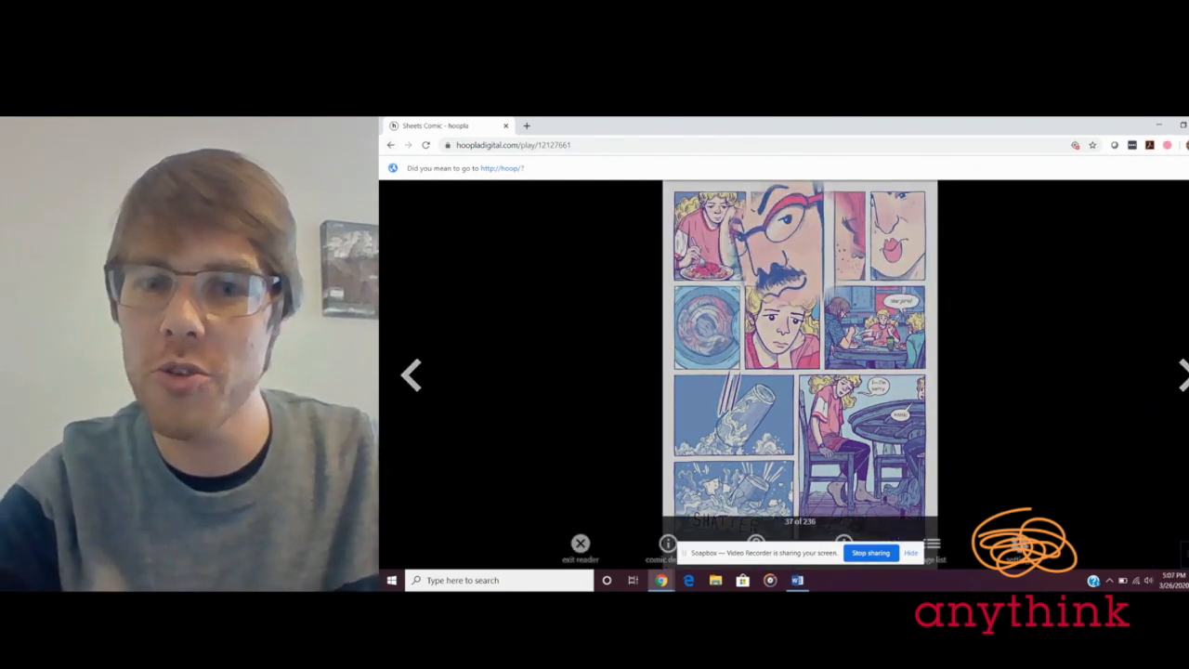
Exit the Sheets reader and scroll down to the Currently Borrowed titles
{"action": "left_click", "coordinate": [579, 543]}
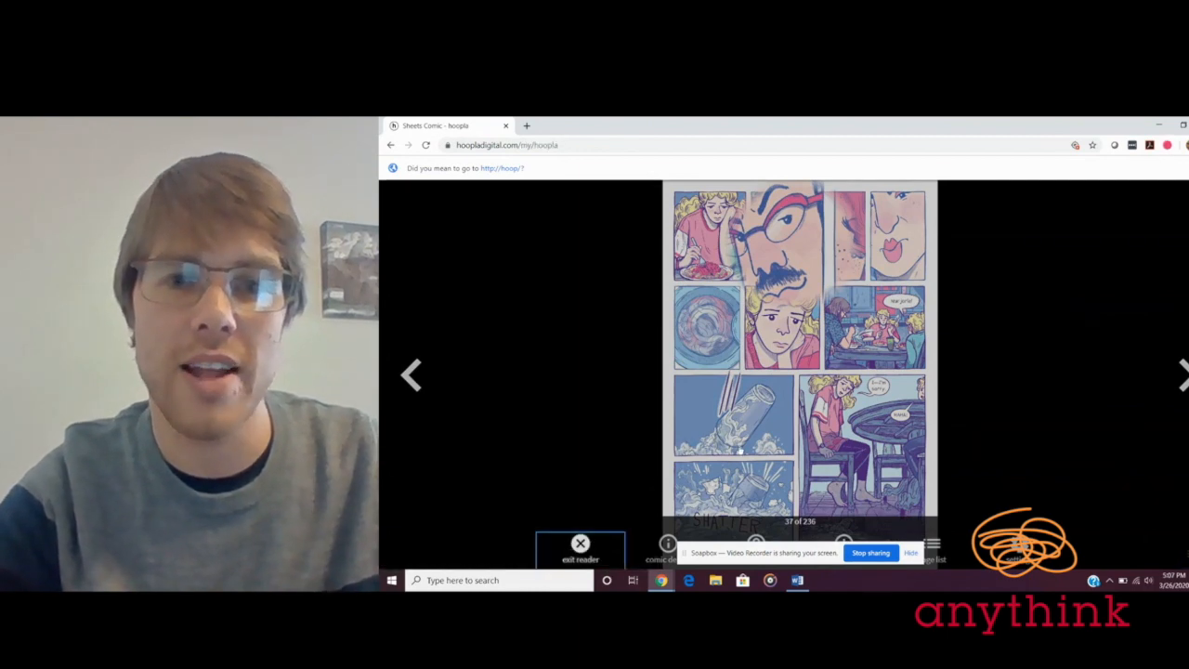
{"action": "left_click", "coordinate": [580, 543]}
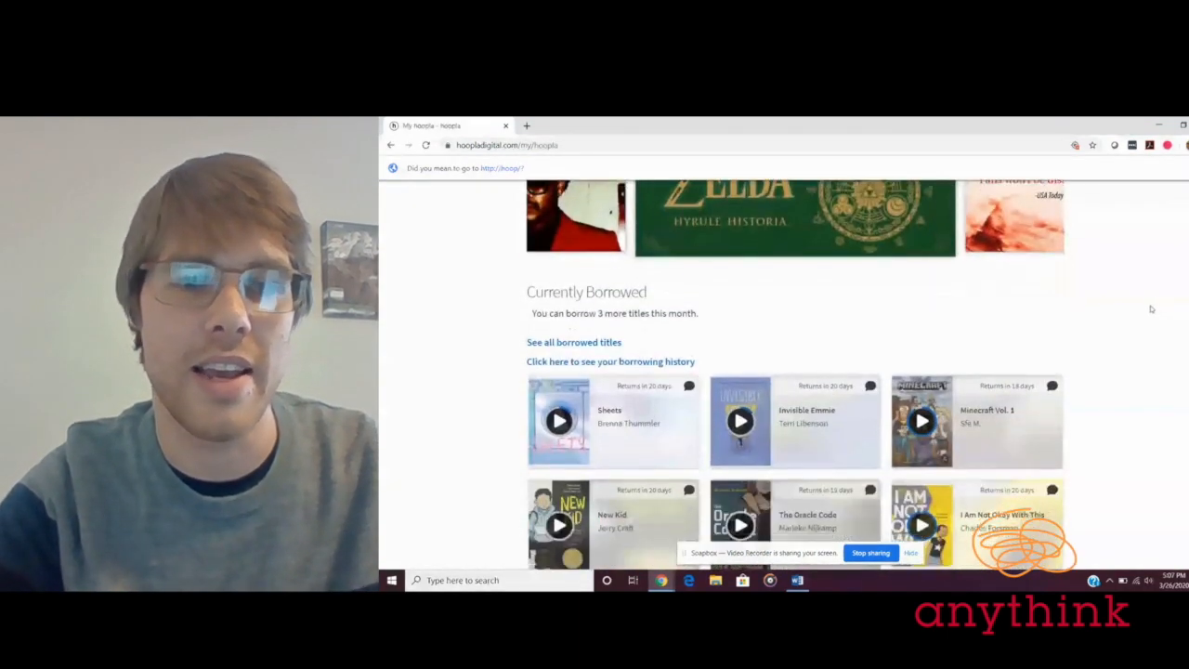
{"action": "scroll", "scroll_direction": "down", "scroll_amount": 3}
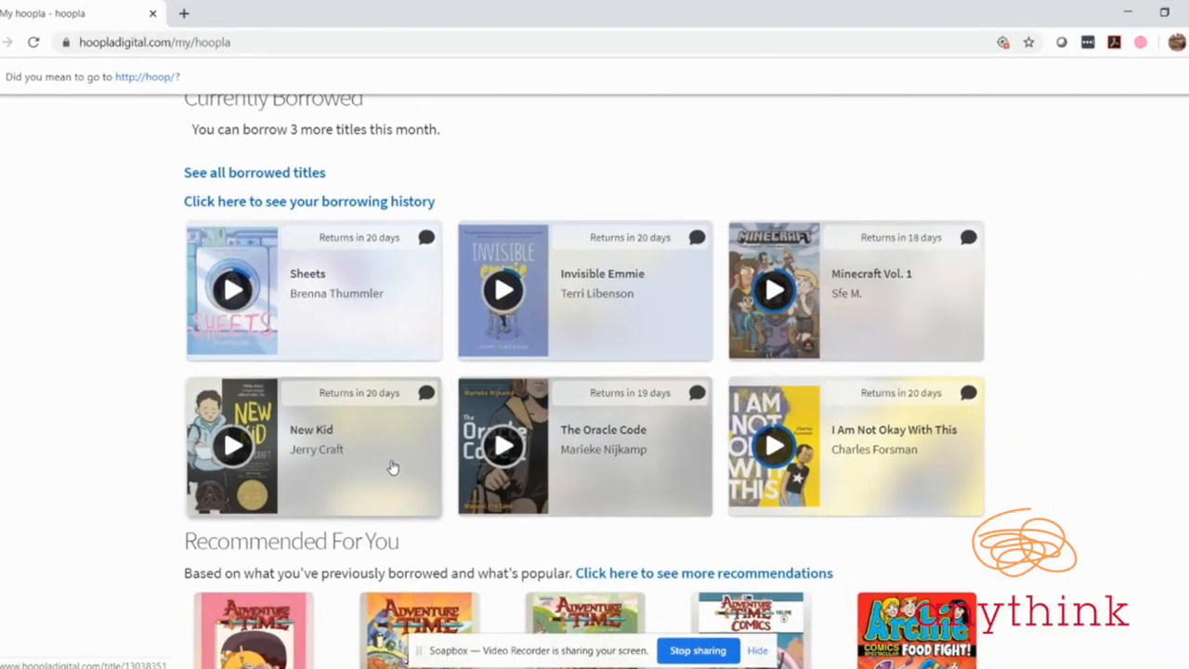
Open New Kid's details page and resume reading it at the cover
{"action": "left_click", "coordinate": [311, 429]}
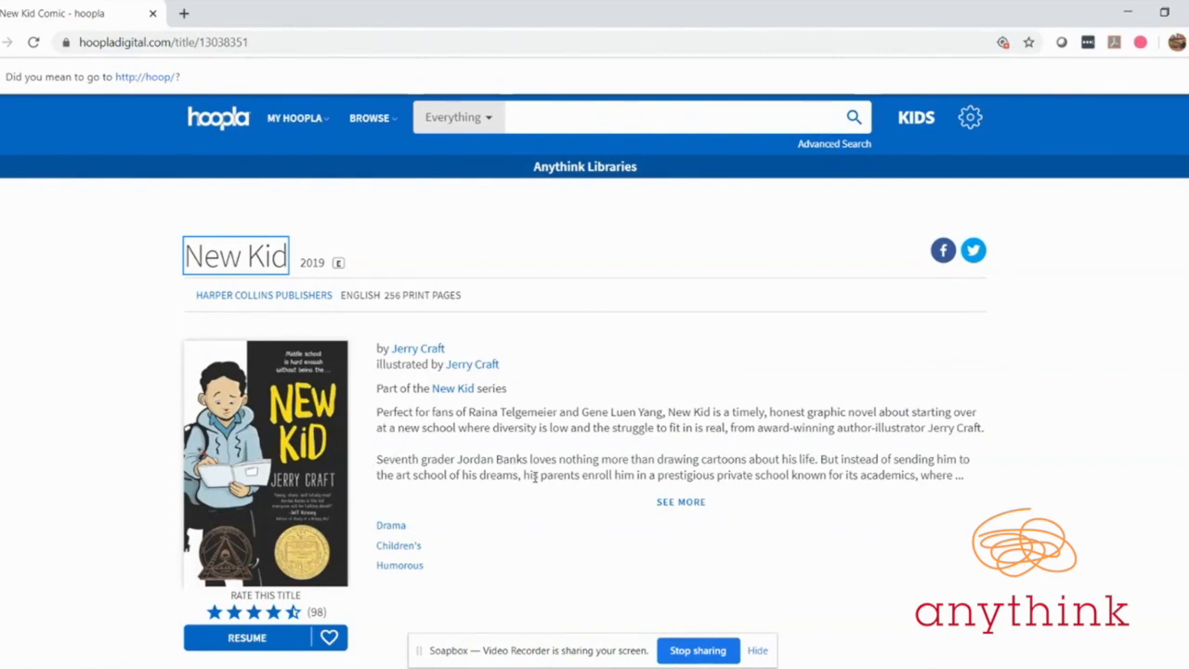
{"action": "mouse_move", "coordinate": [523, 515]}
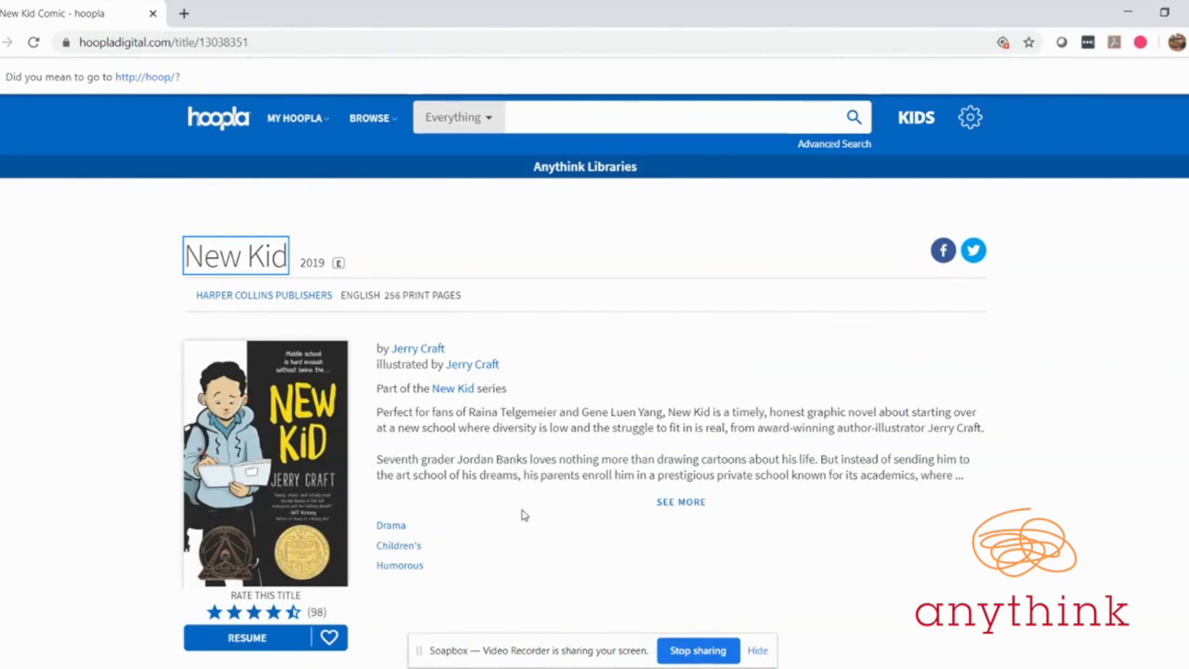
{"action": "scroll", "scroll_direction": "down", "scroll_amount": 3}
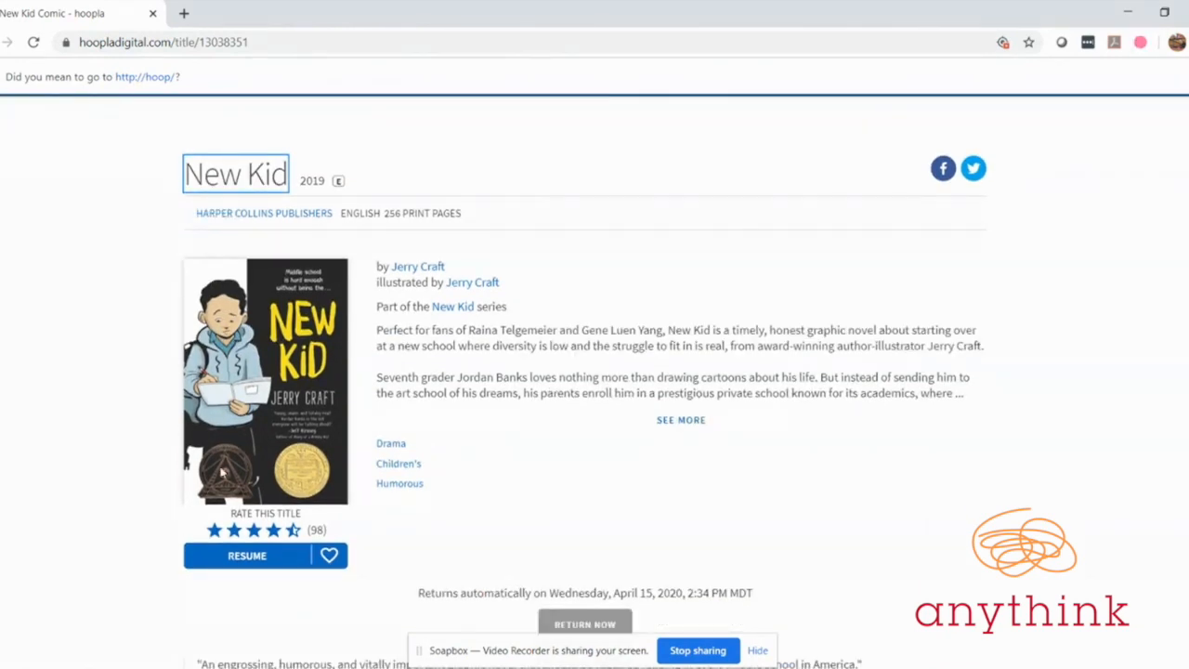
{"action": "mouse_move", "coordinate": [222, 472]}
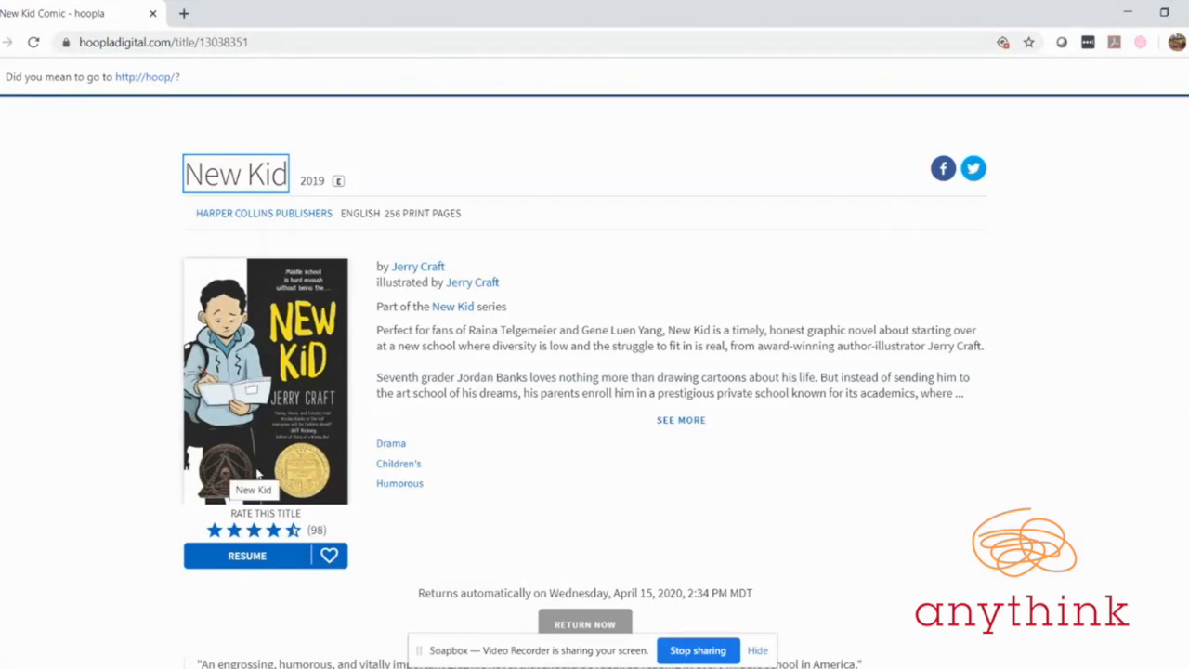
{"action": "left_click", "coordinate": [246, 554]}
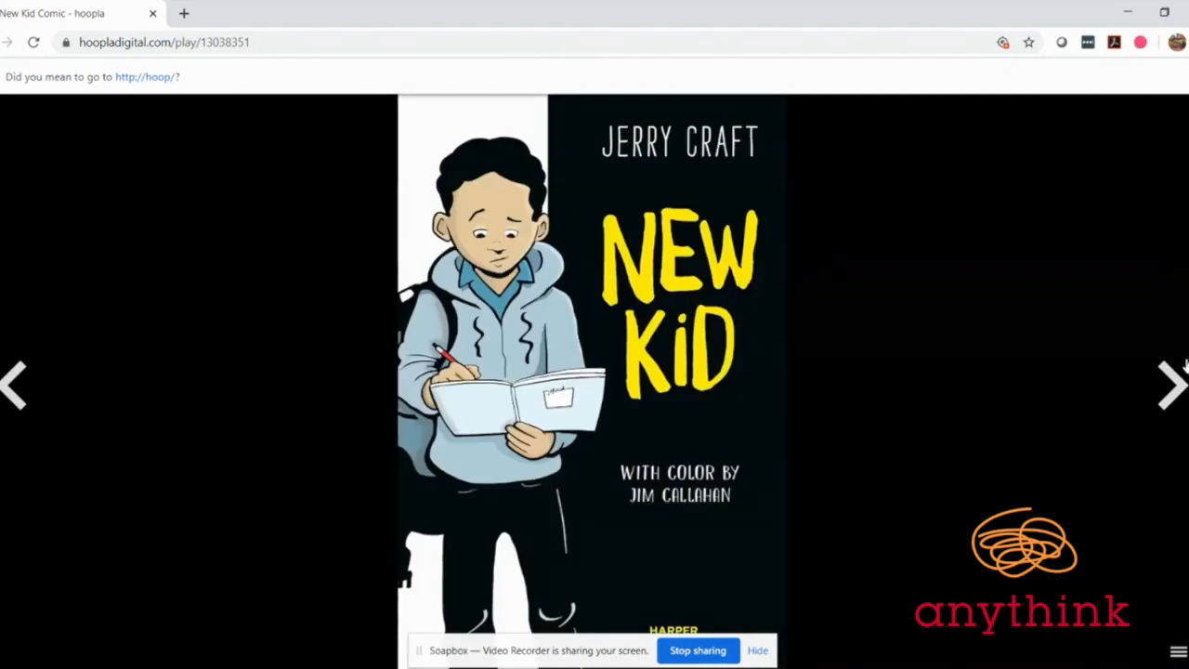
{"action": "mouse_move", "coordinate": [1159, 362]}
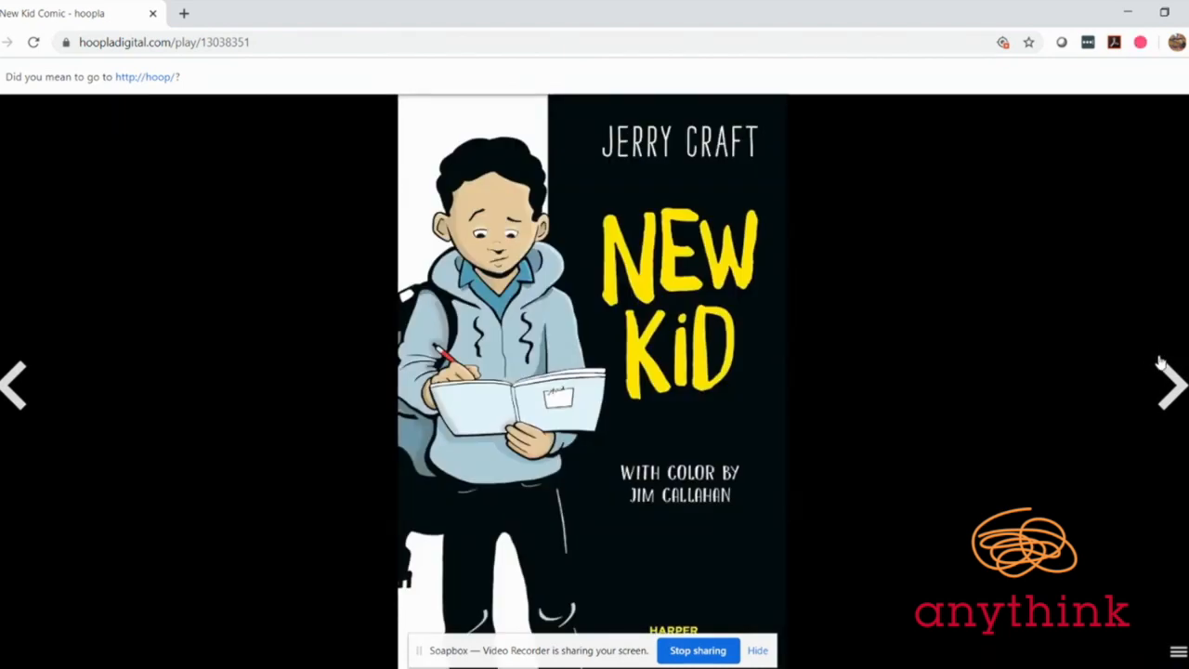
{"action": "mouse_move", "coordinate": [1133, 381]}
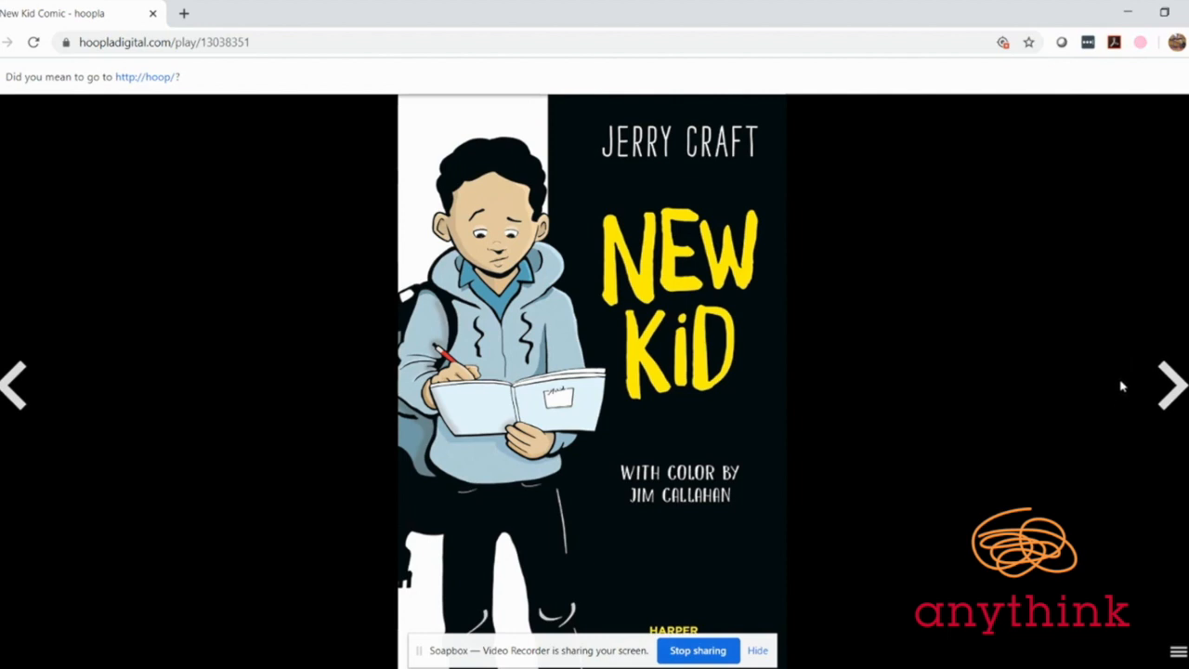
{"action": "mouse_move", "coordinate": [1128, 382]}
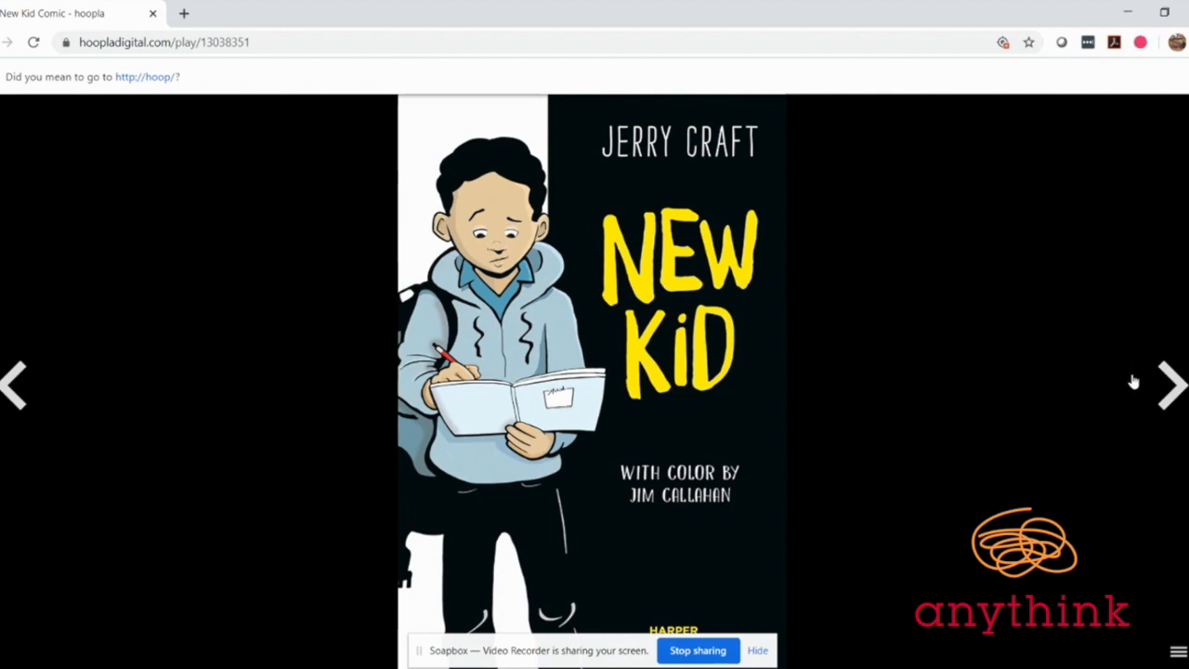
{"action": "mouse_move", "coordinate": [1172, 385]}
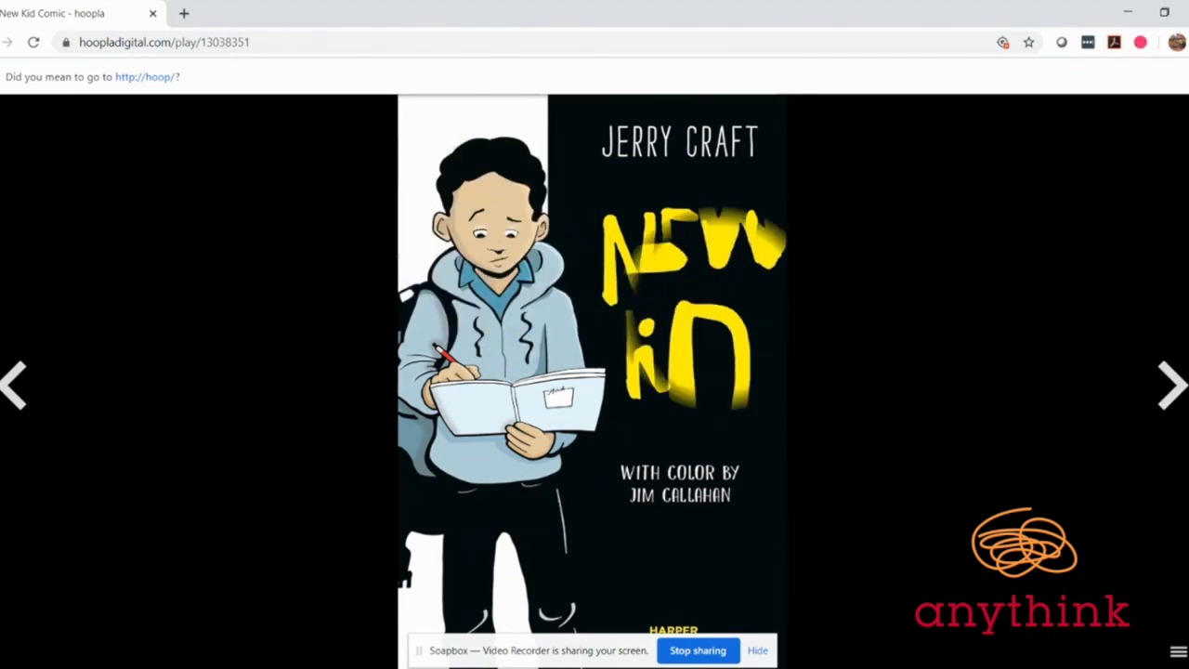
{"action": "mouse_move", "coordinate": [1179, 395]}
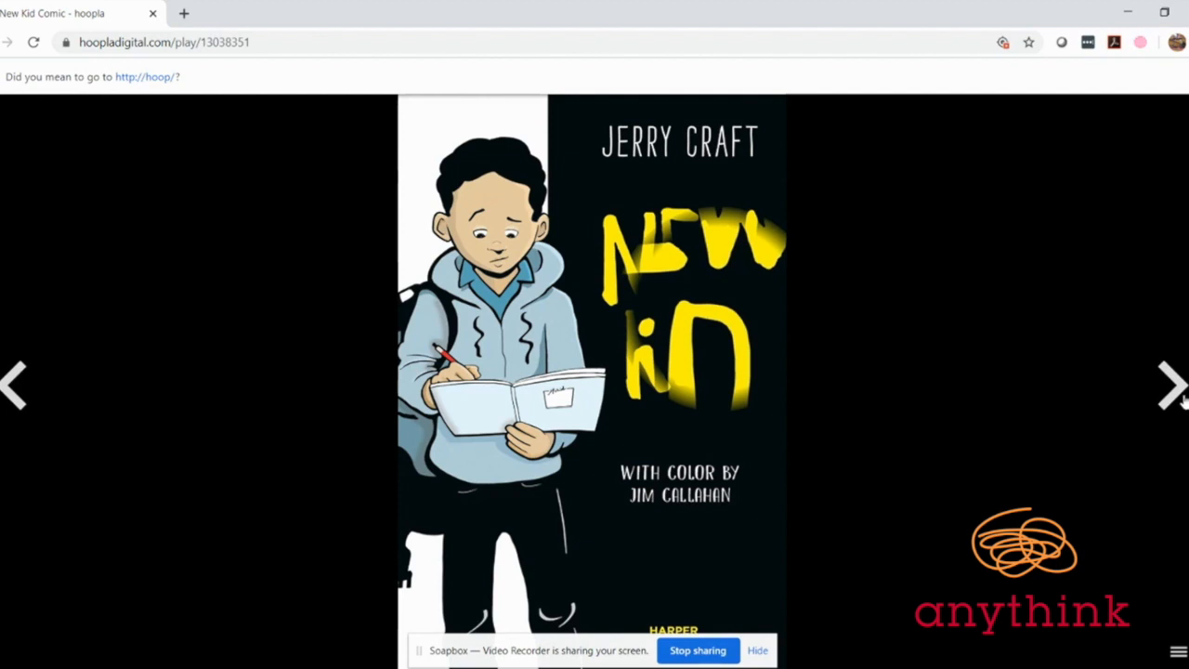
Page New Kid forward to page 10 of 211 and bring up the Select Page grid
{"action": "left_click", "coordinate": [1172, 386]}
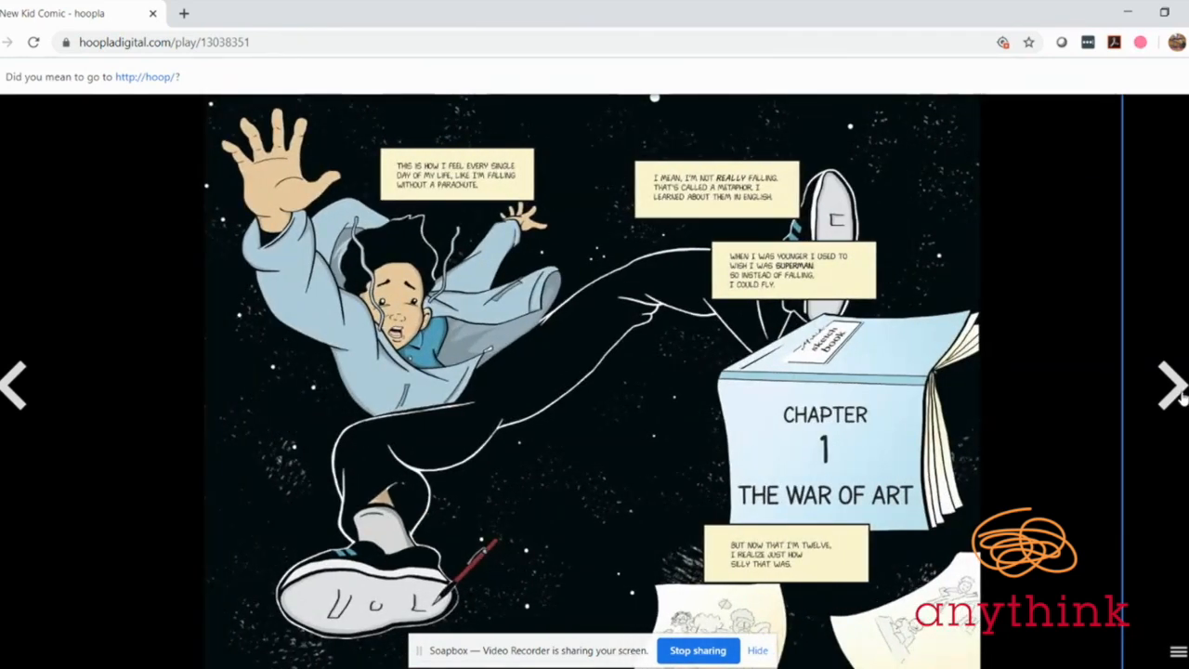
{"action": "left_click", "coordinate": [1171, 386]}
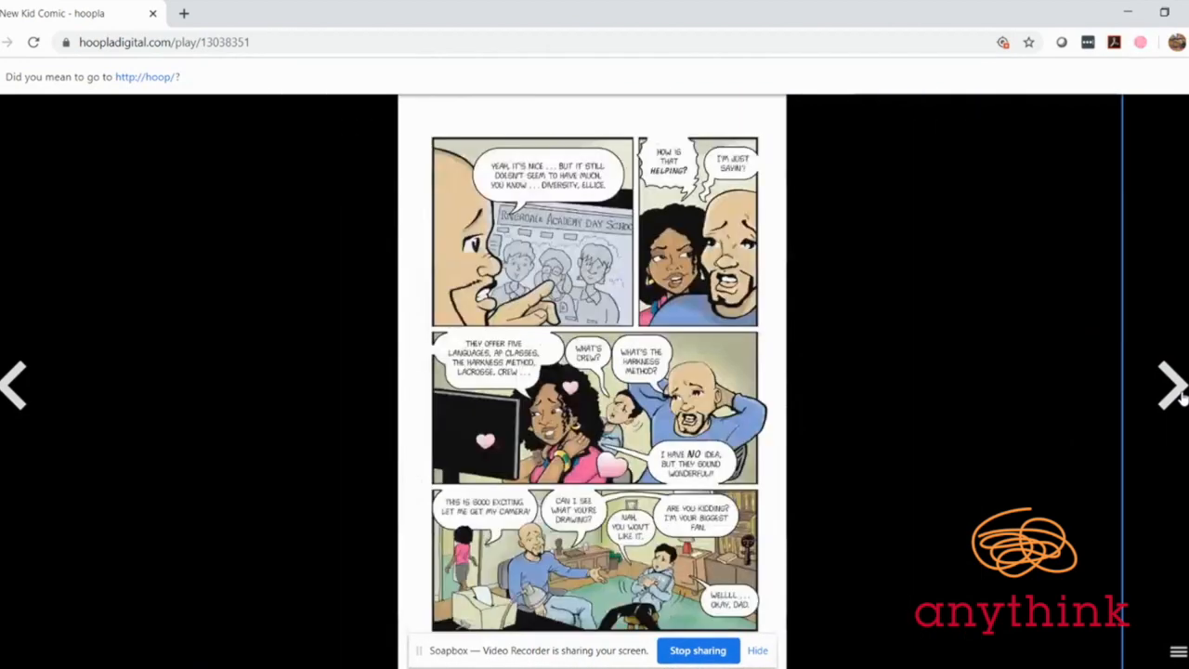
{"action": "left_click", "coordinate": [1172, 385]}
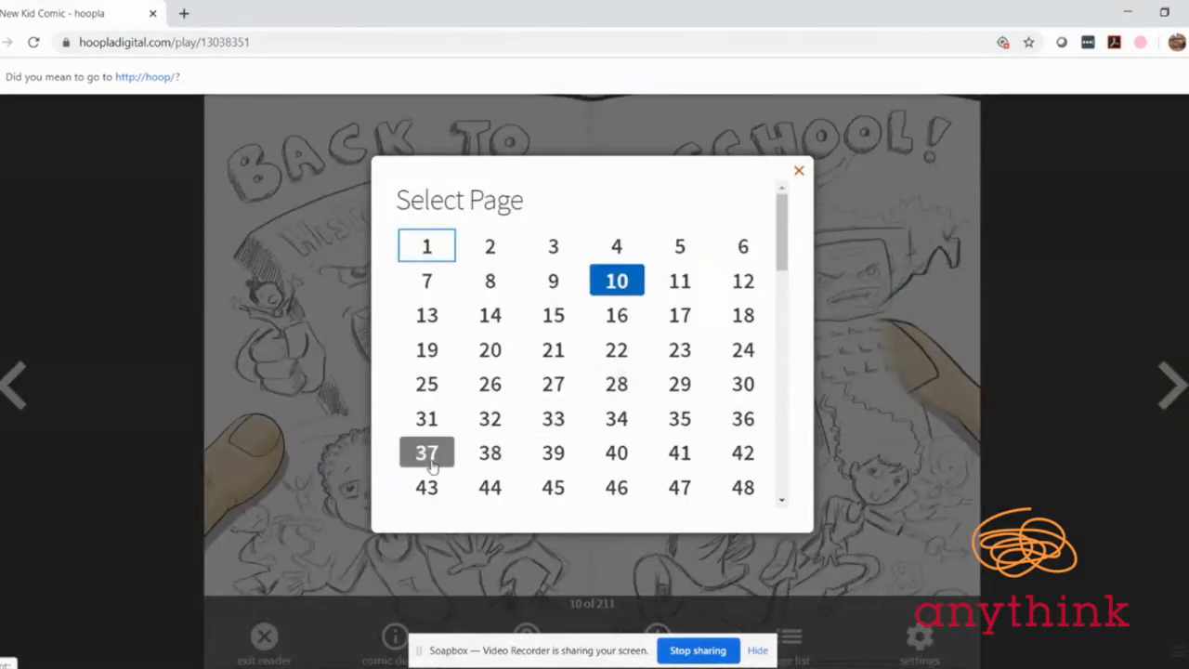
Jump New Kid to page 37 and page ahead into the cafeteria lunch-table conversation
{"action": "left_click", "coordinate": [427, 453]}
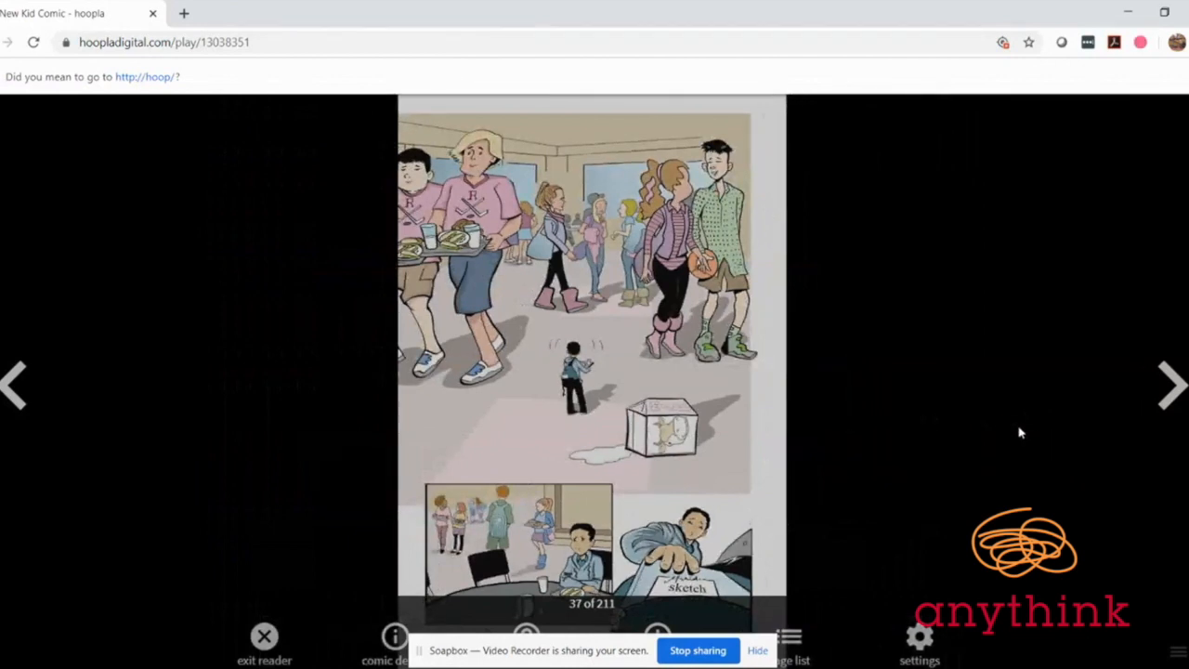
{"action": "mouse_move", "coordinate": [1041, 425]}
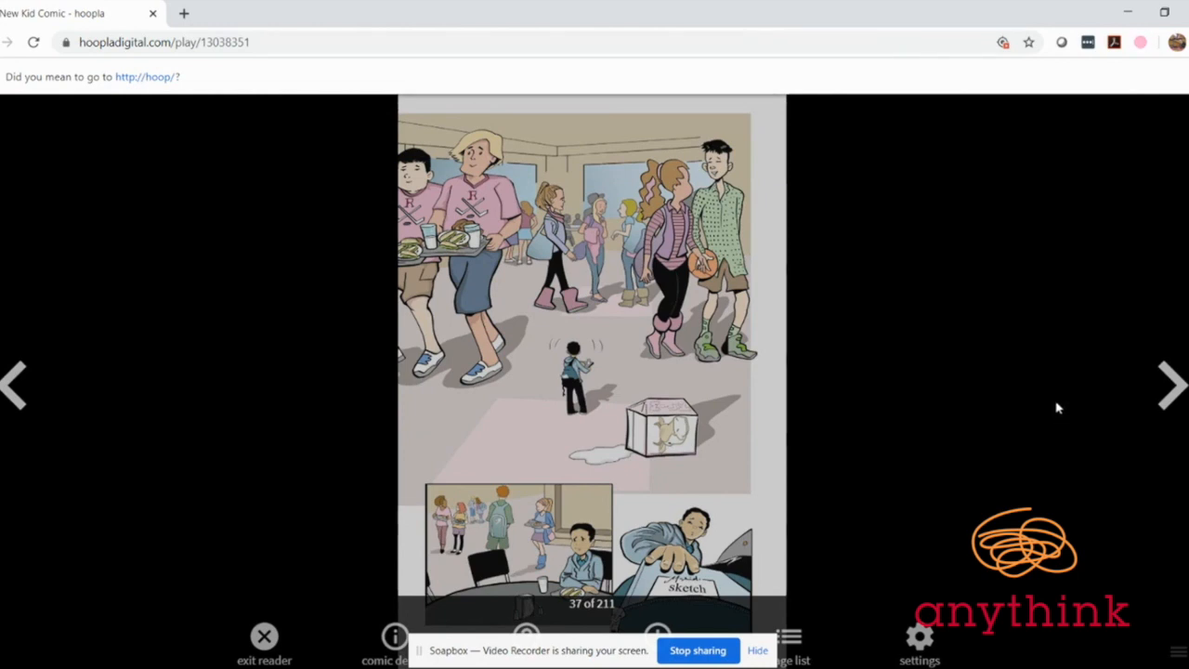
{"action": "mouse_move", "coordinate": [1146, 428]}
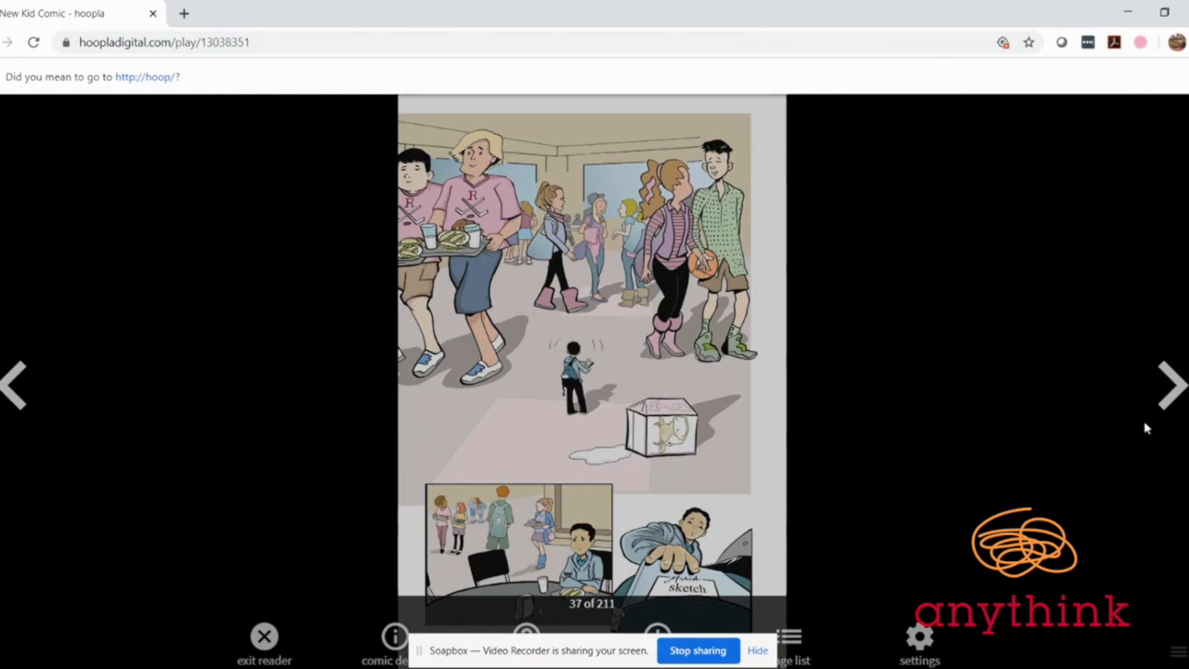
{"action": "mouse_move", "coordinate": [1179, 390]}
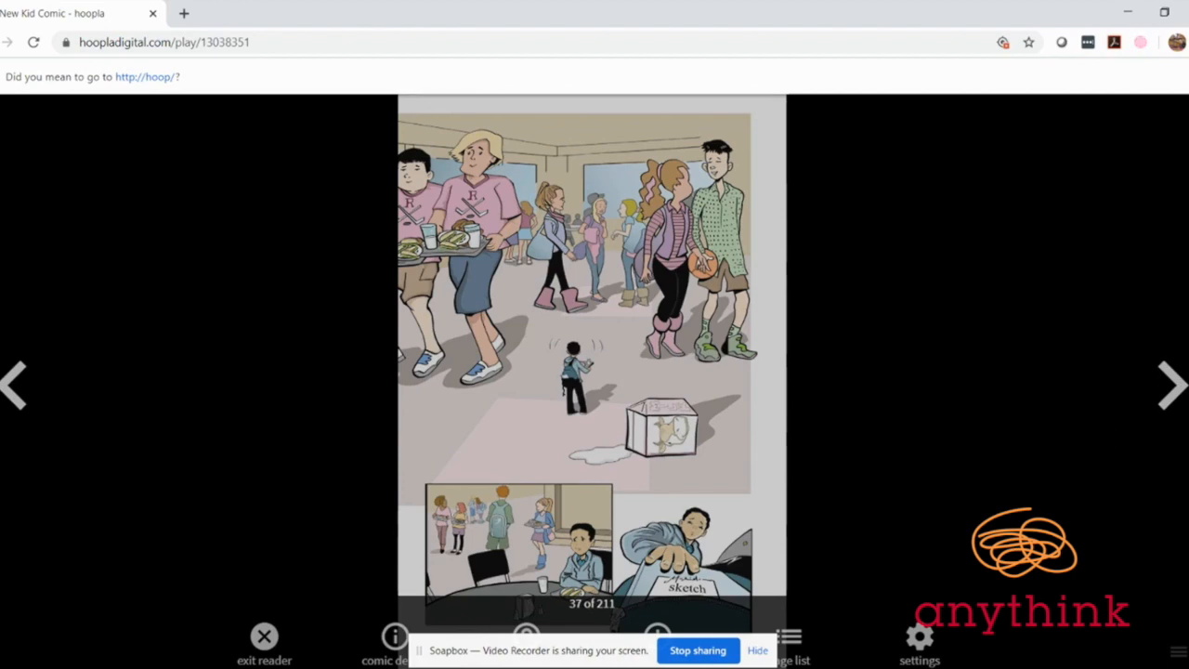
{"action": "left_click", "coordinate": [1169, 385]}
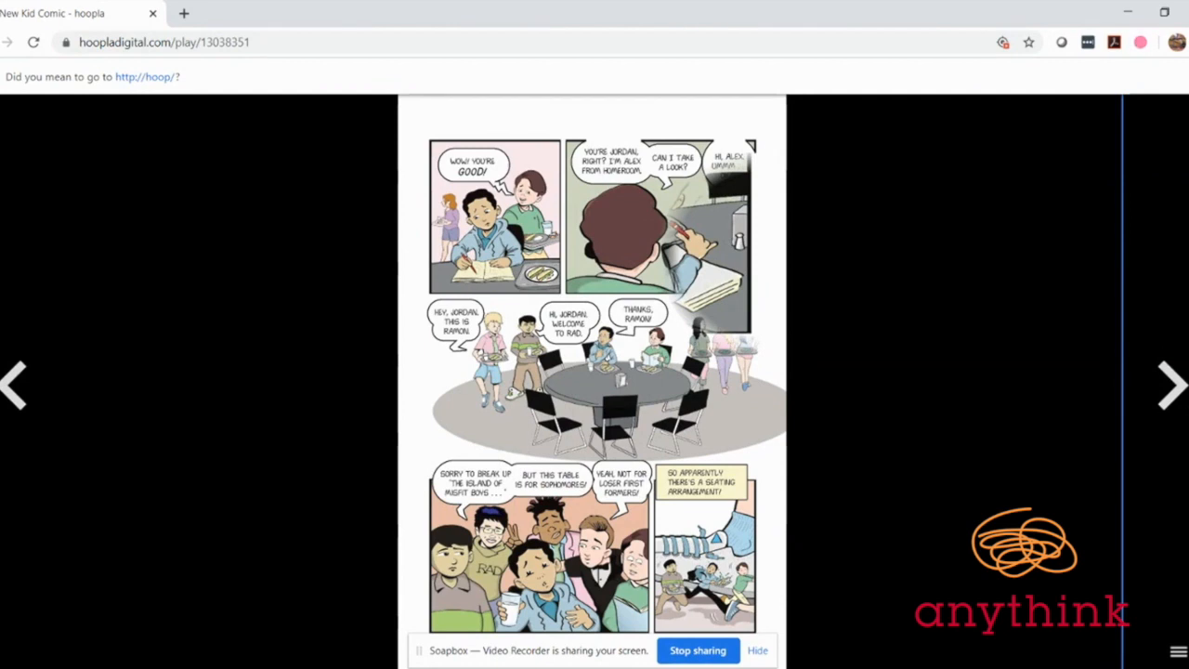
{"action": "mouse_move", "coordinate": [1179, 397]}
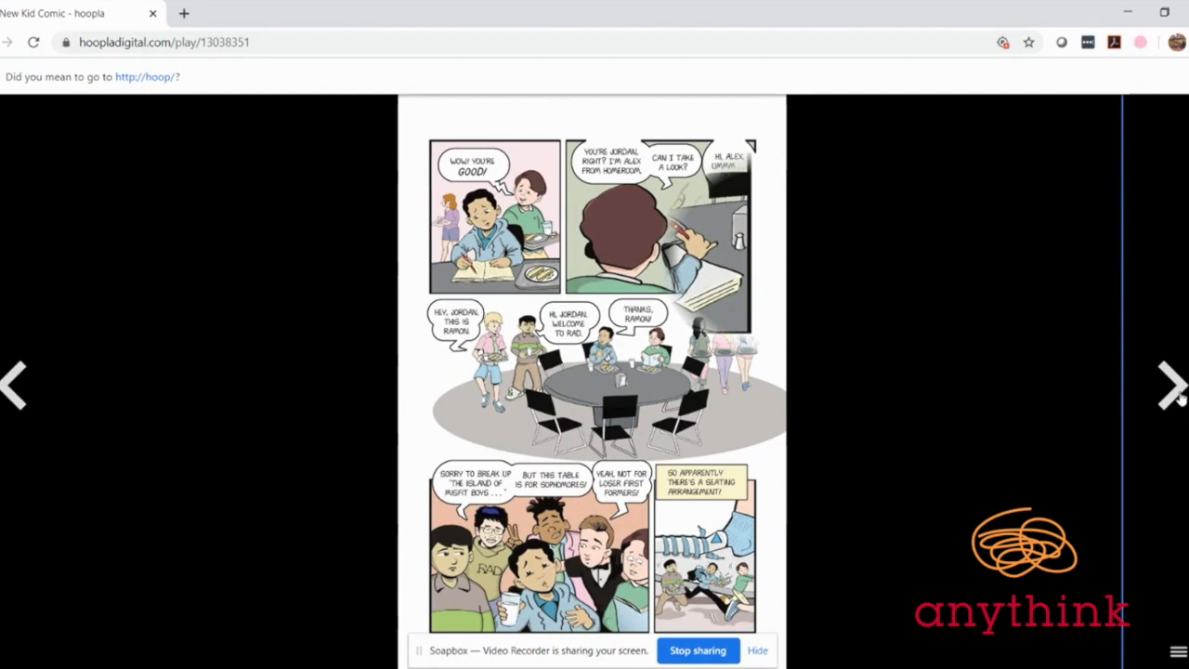
{"action": "mouse_move", "coordinate": [1120, 413]}
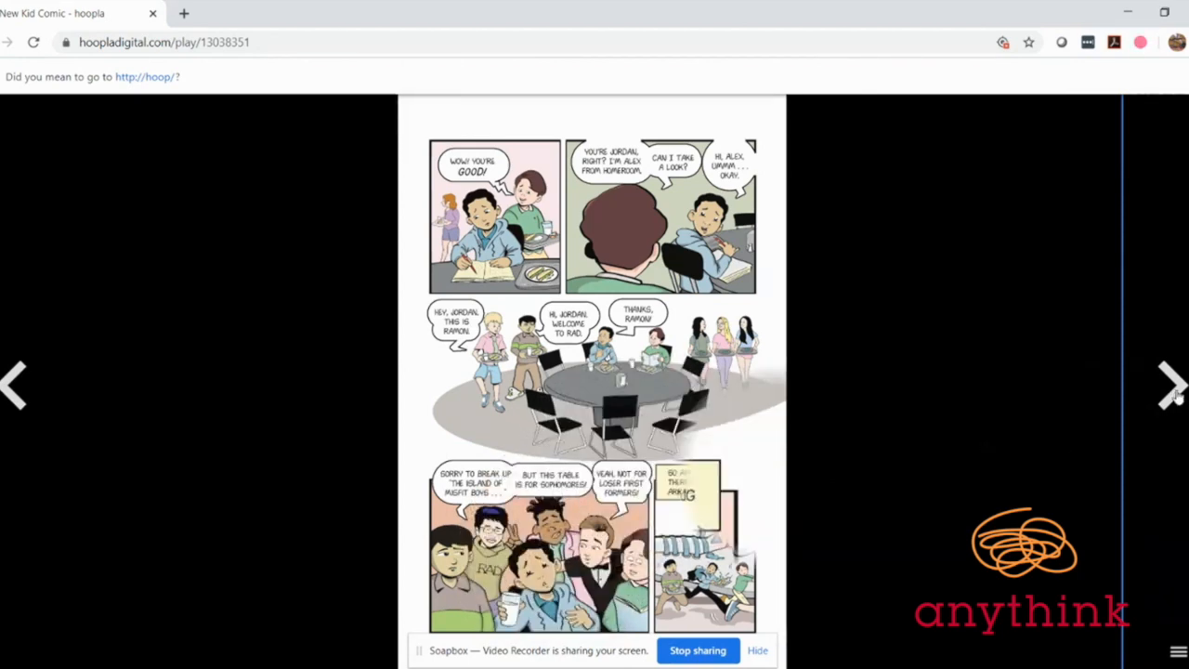
{"action": "left_click", "coordinate": [1170, 385]}
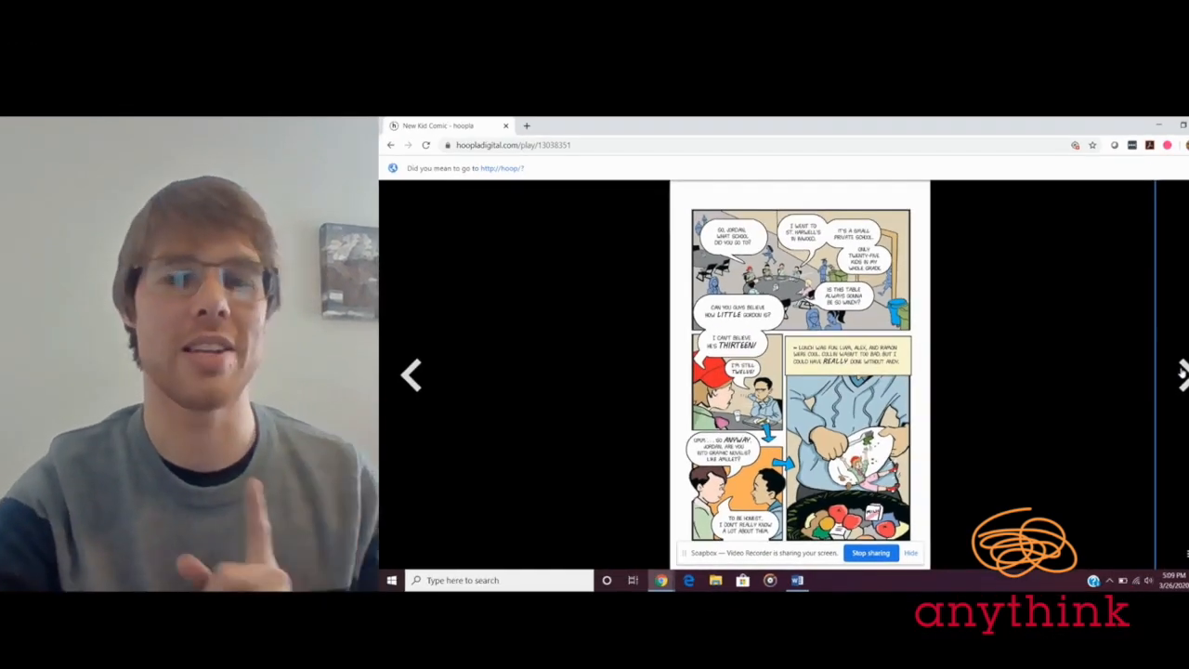
Close the New Kid reader and open The Oracle Code from Currently Borrowed
{"action": "left_click", "coordinate": [1179, 373]}
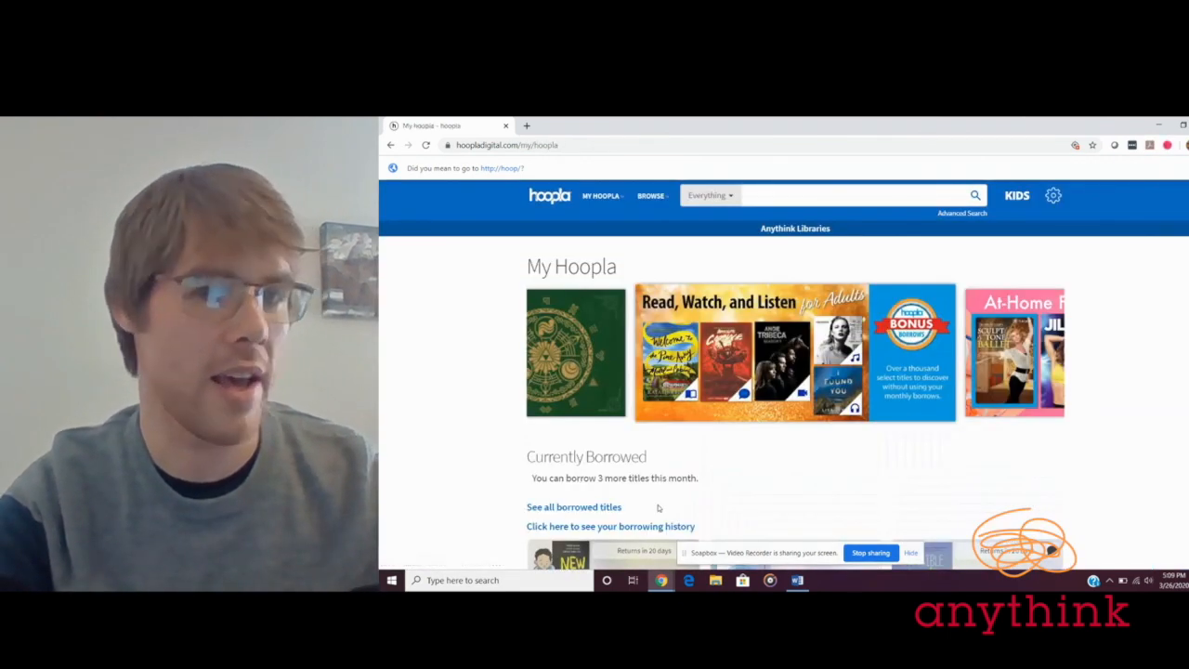
{"action": "scroll", "scroll_direction": "down", "scroll_amount": 3}
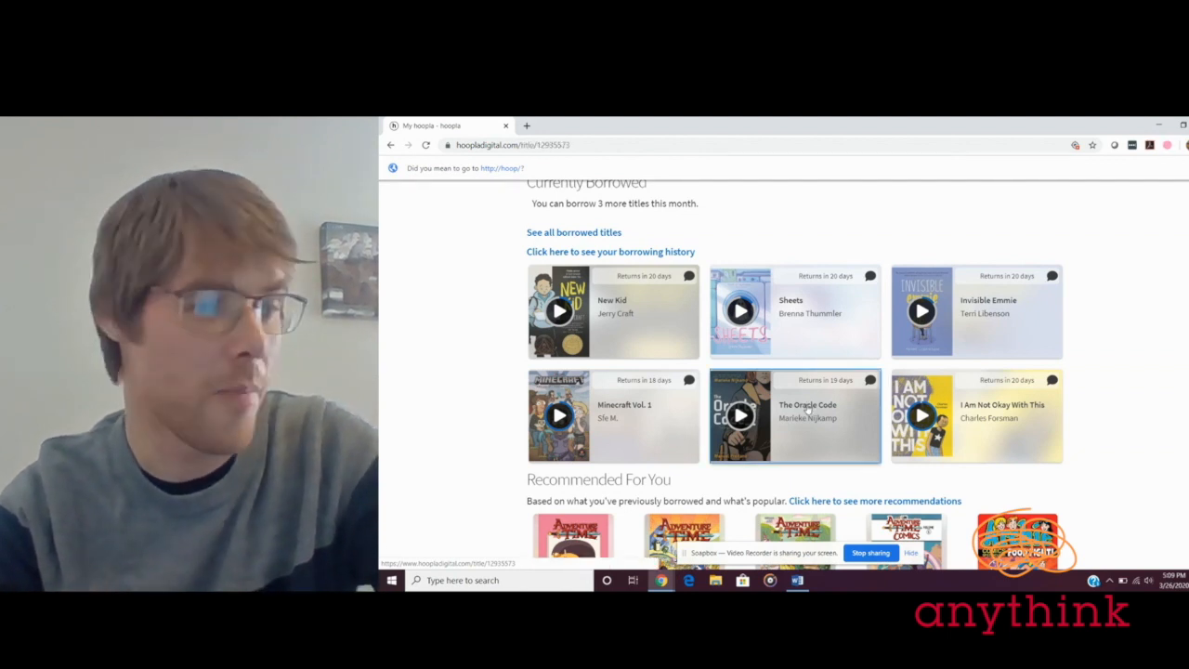
{"action": "left_click", "coordinate": [794, 415]}
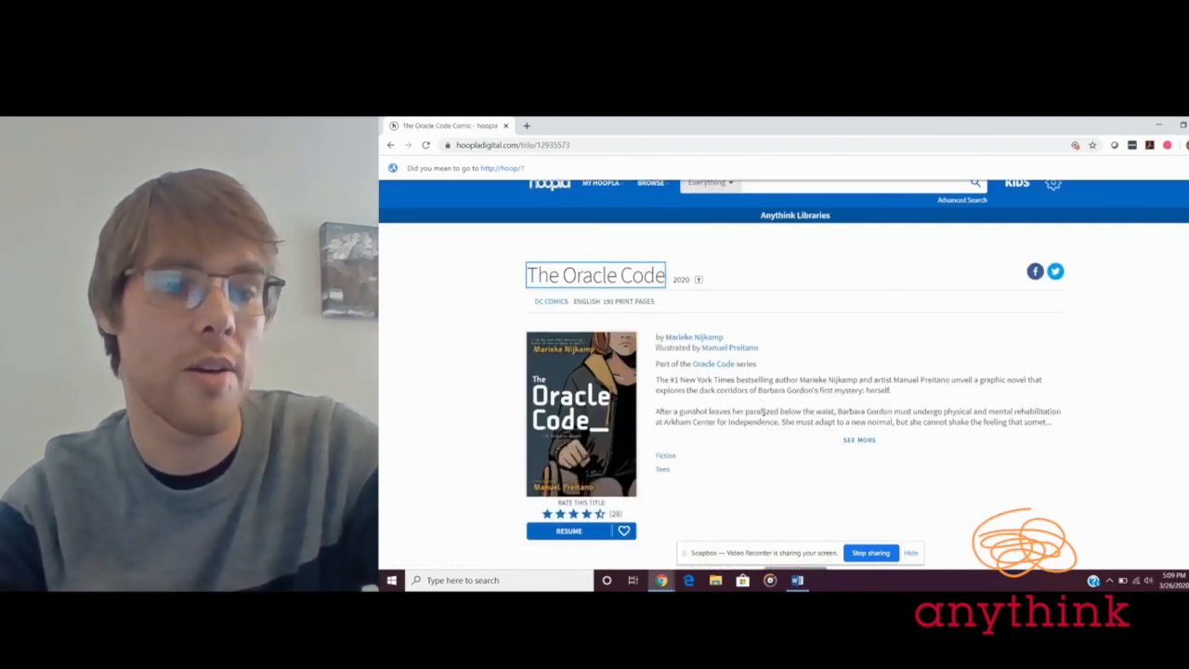
{"action": "scroll", "scroll_direction": "down", "scroll_amount": 3}
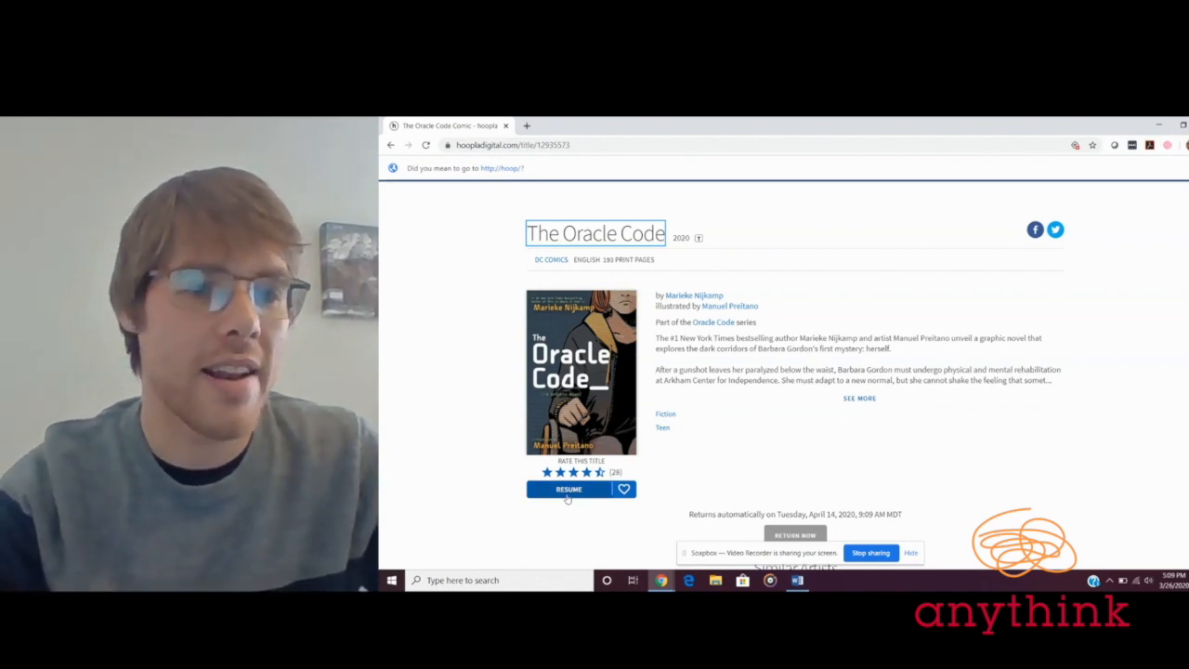
Resume The Oracle Code and page past the contents and Chapter 1 opening to page 8 of 193
{"action": "left_click", "coordinate": [567, 489]}
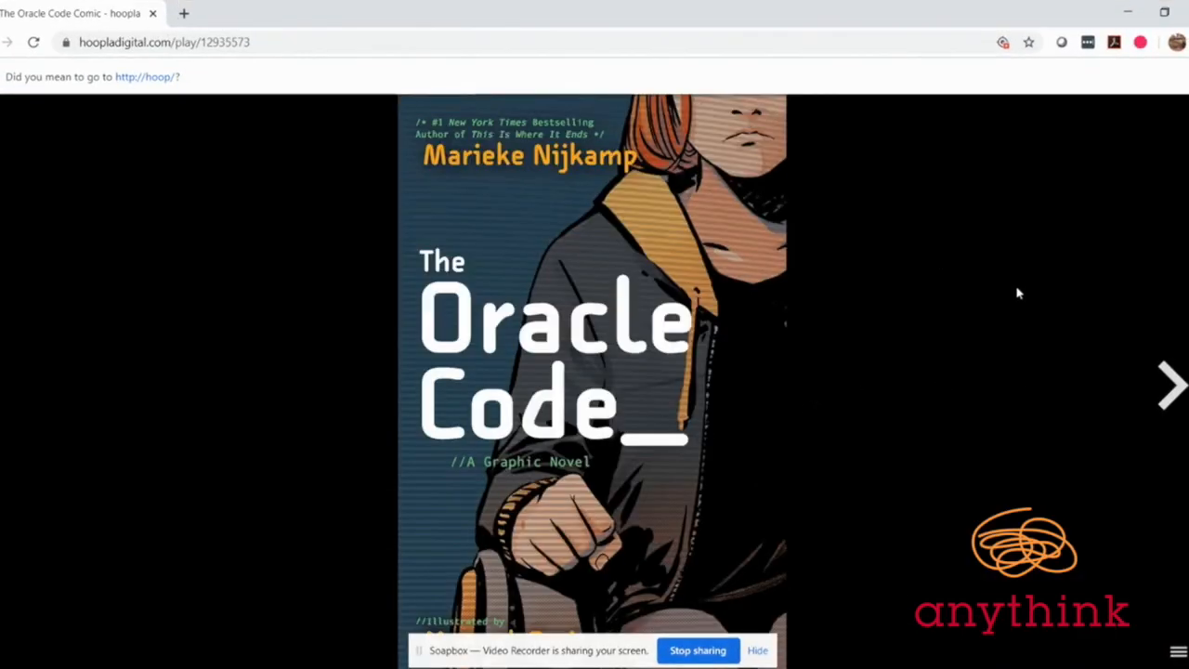
{"action": "mouse_move", "coordinate": [1102, 309]}
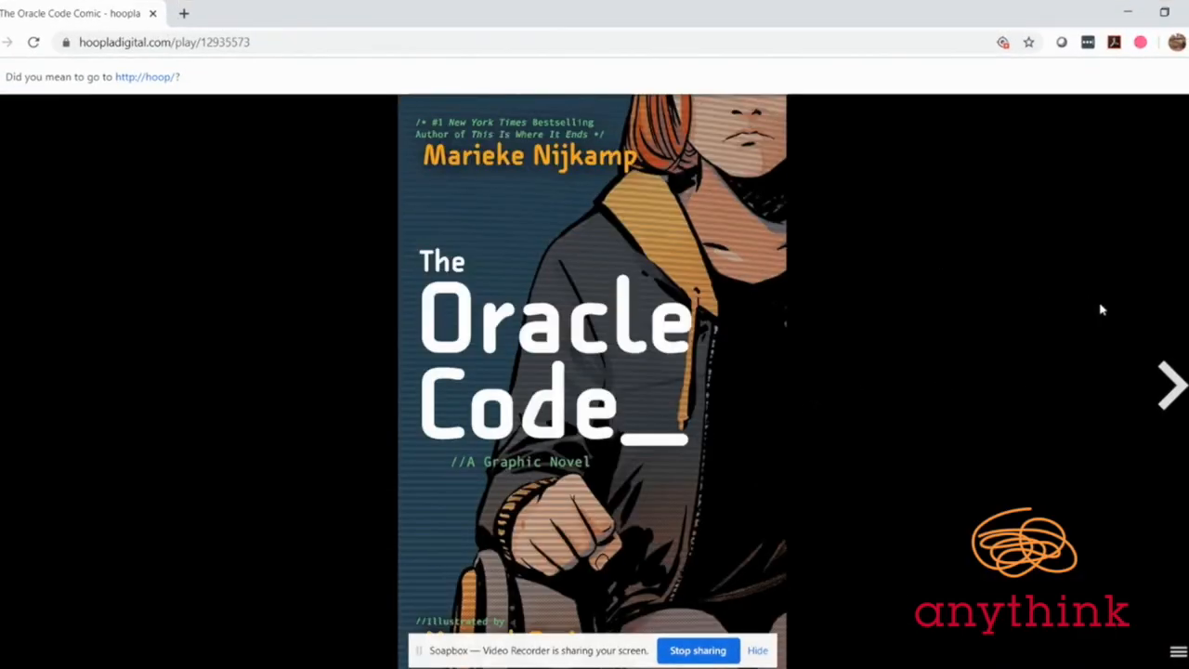
{"action": "mouse_move", "coordinate": [1087, 302]}
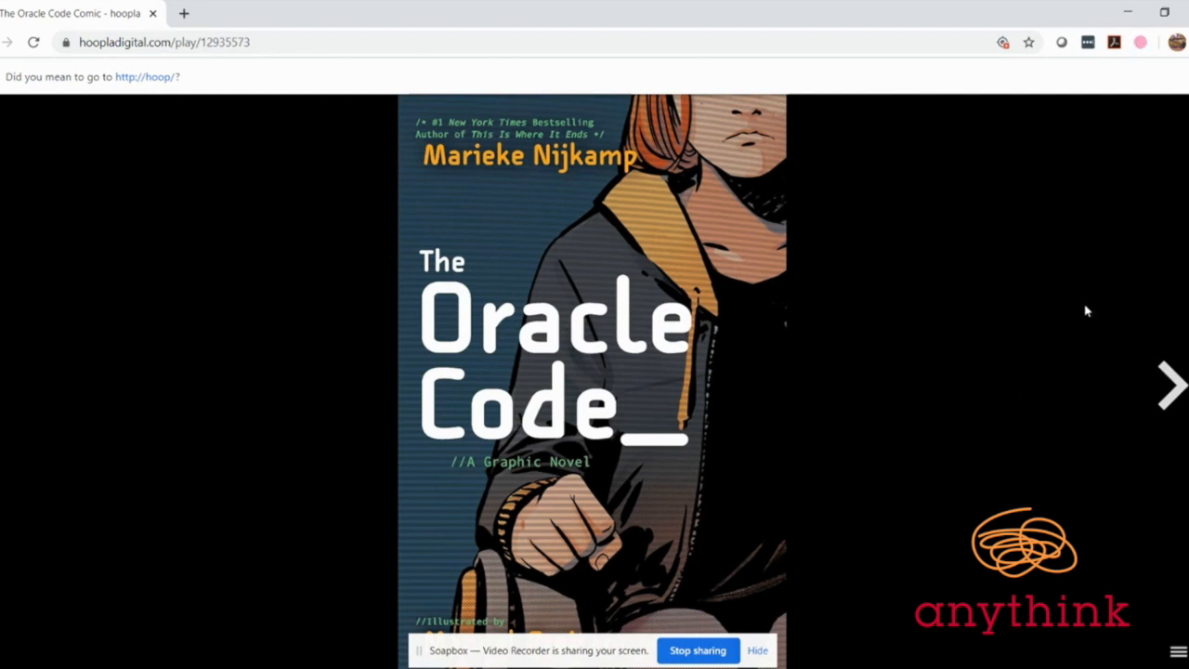
{"action": "mouse_move", "coordinate": [1168, 394]}
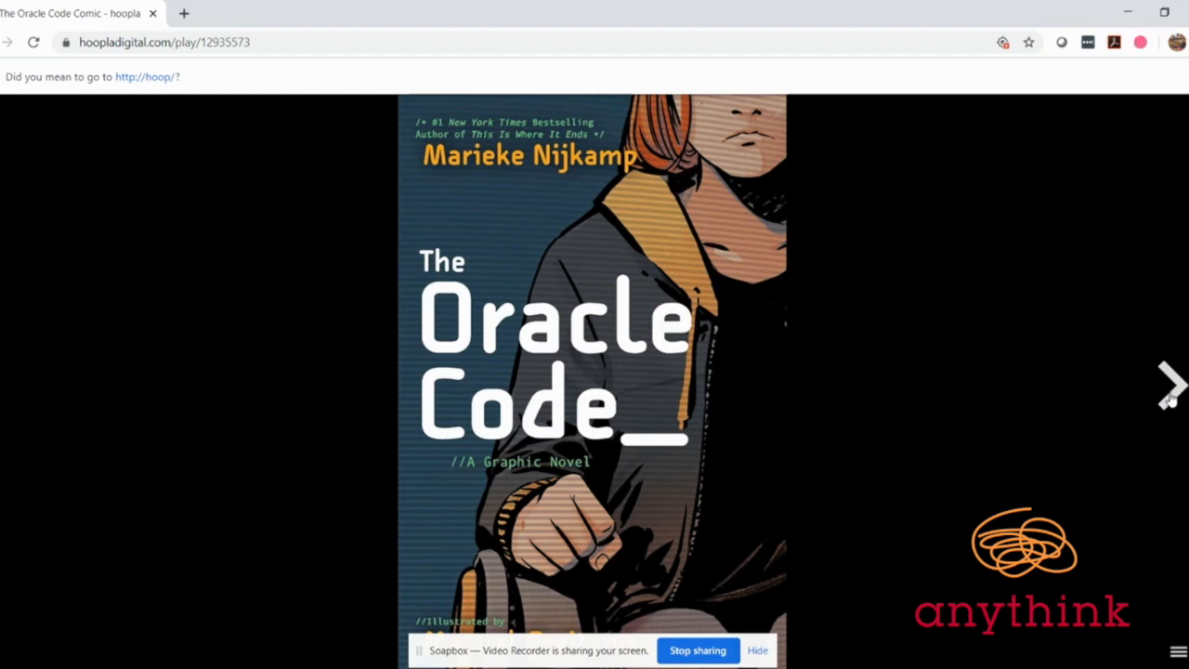
{"action": "left_click", "coordinate": [1170, 384]}
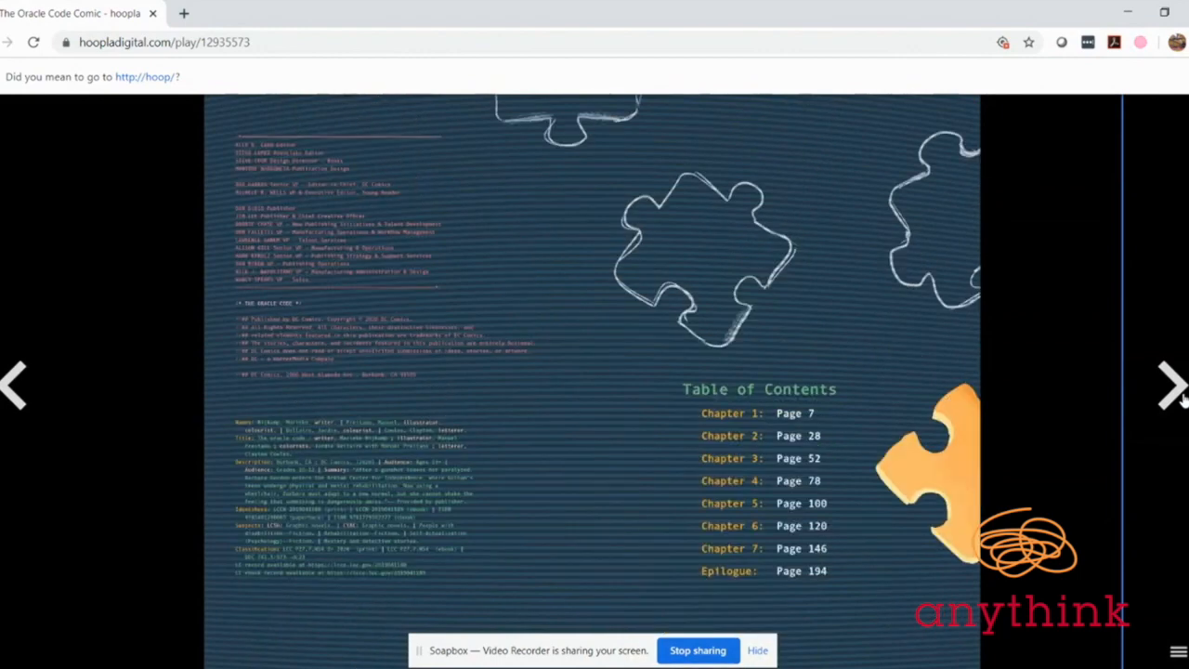
{"action": "left_click", "coordinate": [1165, 385]}
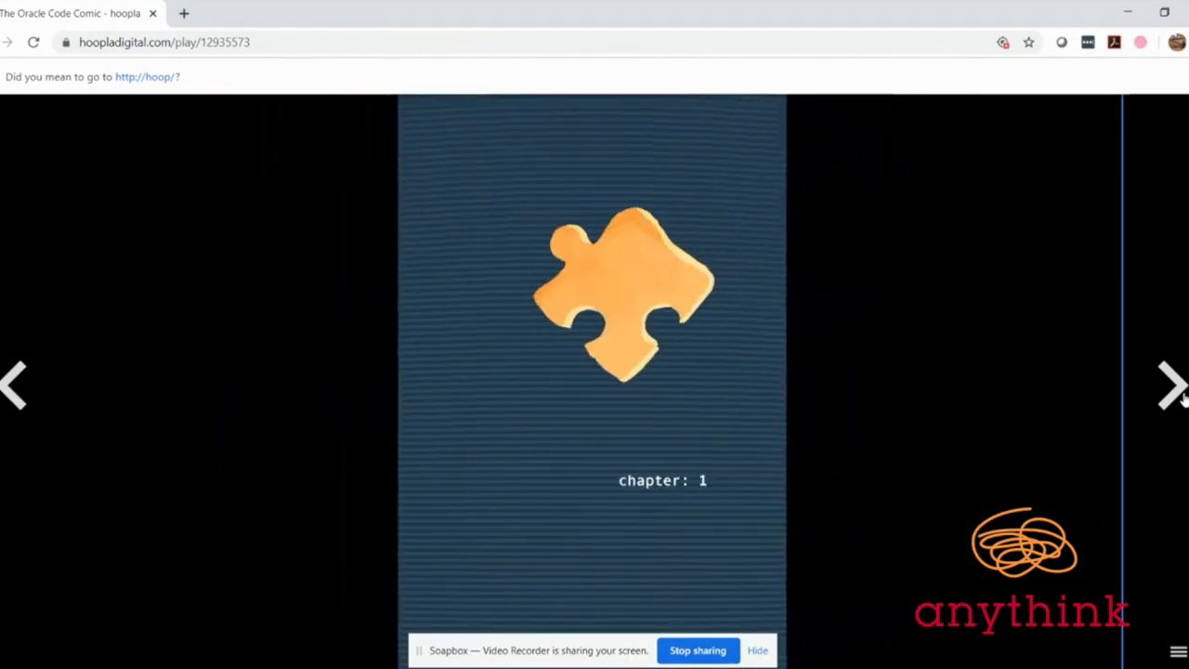
{"action": "left_click", "coordinate": [1168, 385]}
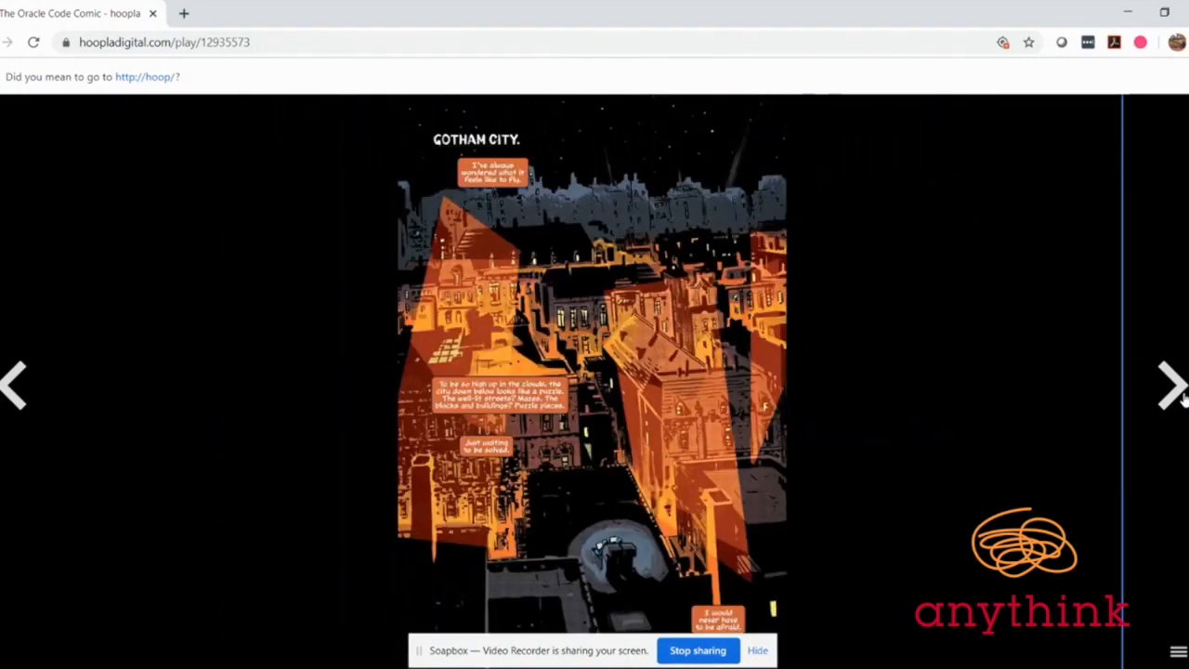
{"action": "left_click", "coordinate": [1168, 385]}
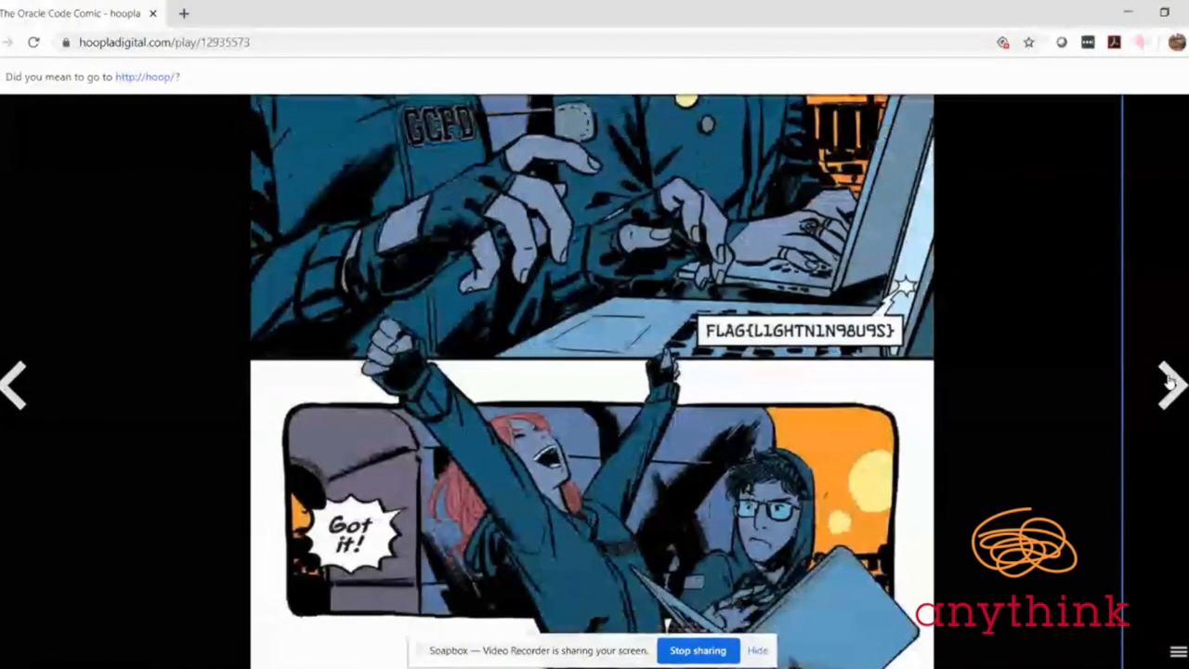
{"action": "left_click", "coordinate": [1168, 385]}
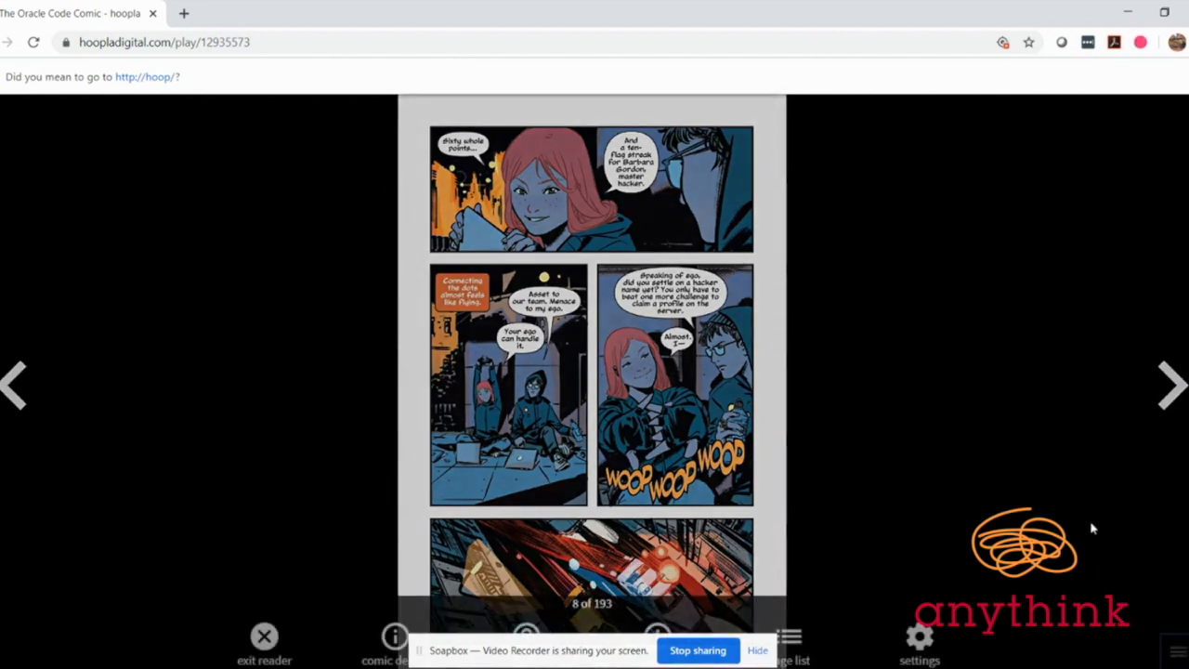
{"action": "mouse_move", "coordinate": [1101, 495]}
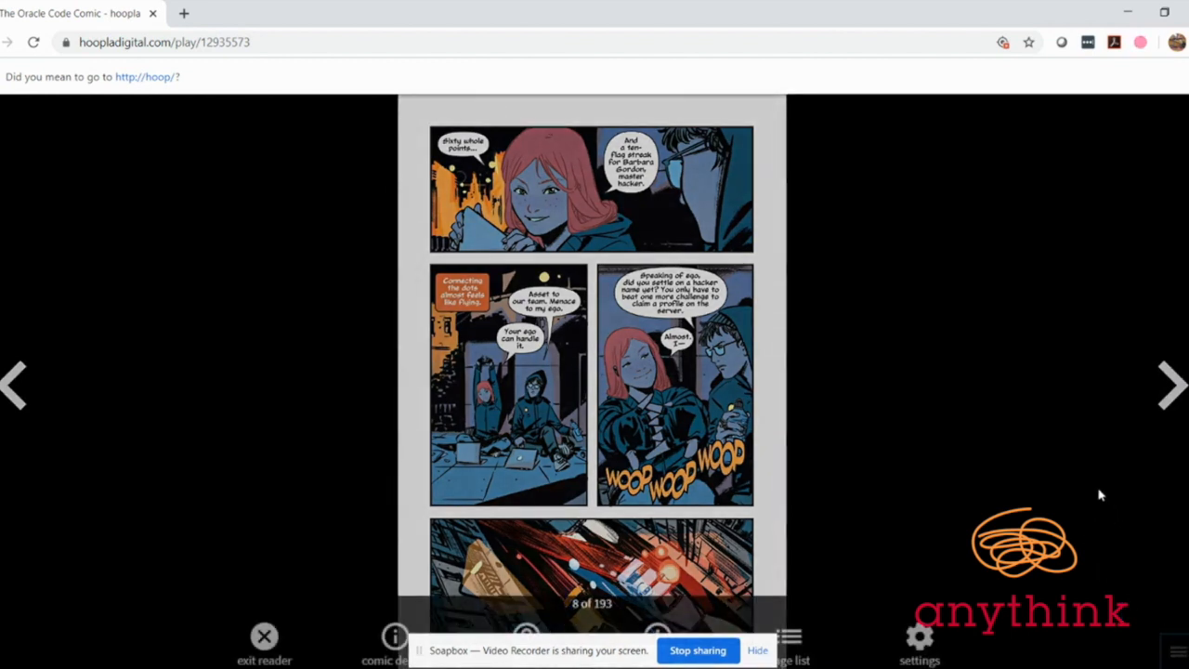
{"action": "mouse_move", "coordinate": [1110, 522]}
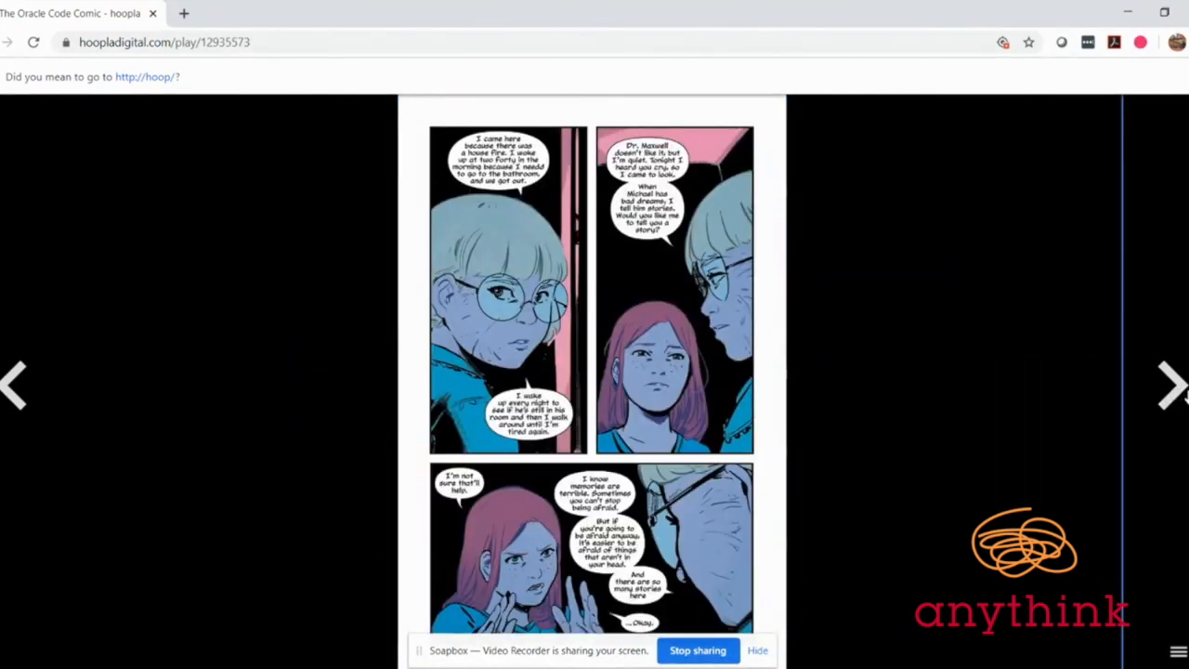
Flip The Oracle Code back and forth around the cafeteria spread, stopping on the hallway lunchtime page
{"action": "left_click", "coordinate": [1172, 384]}
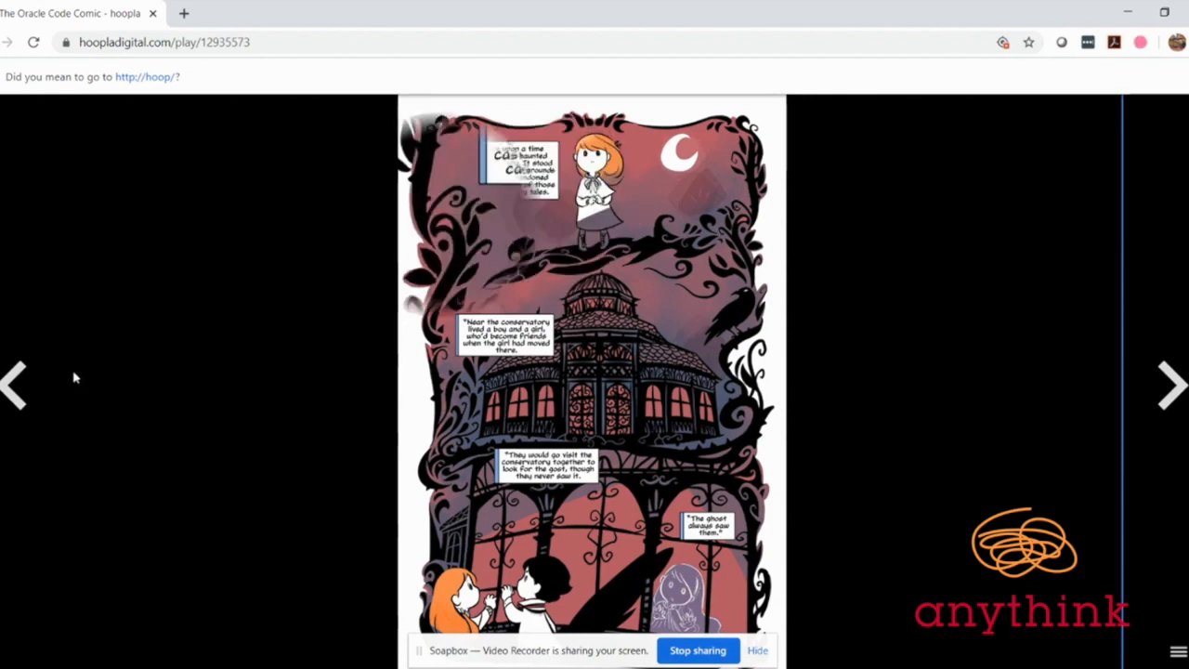
{"action": "left_click", "coordinate": [1170, 385]}
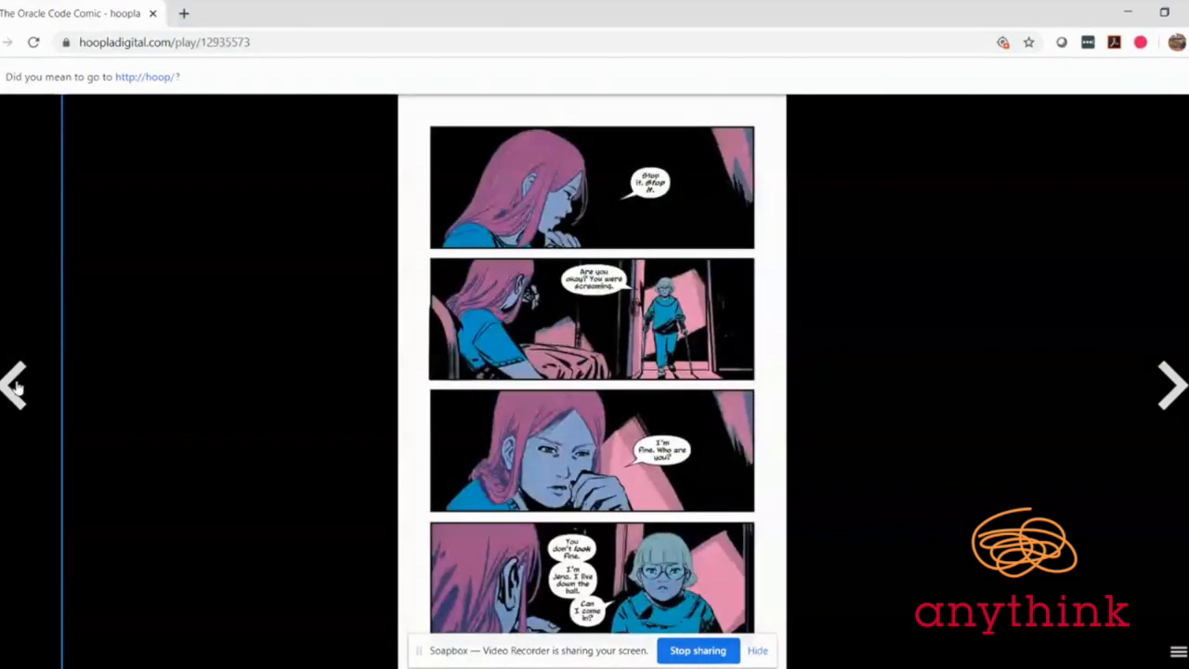
{"action": "left_click", "coordinate": [1170, 386]}
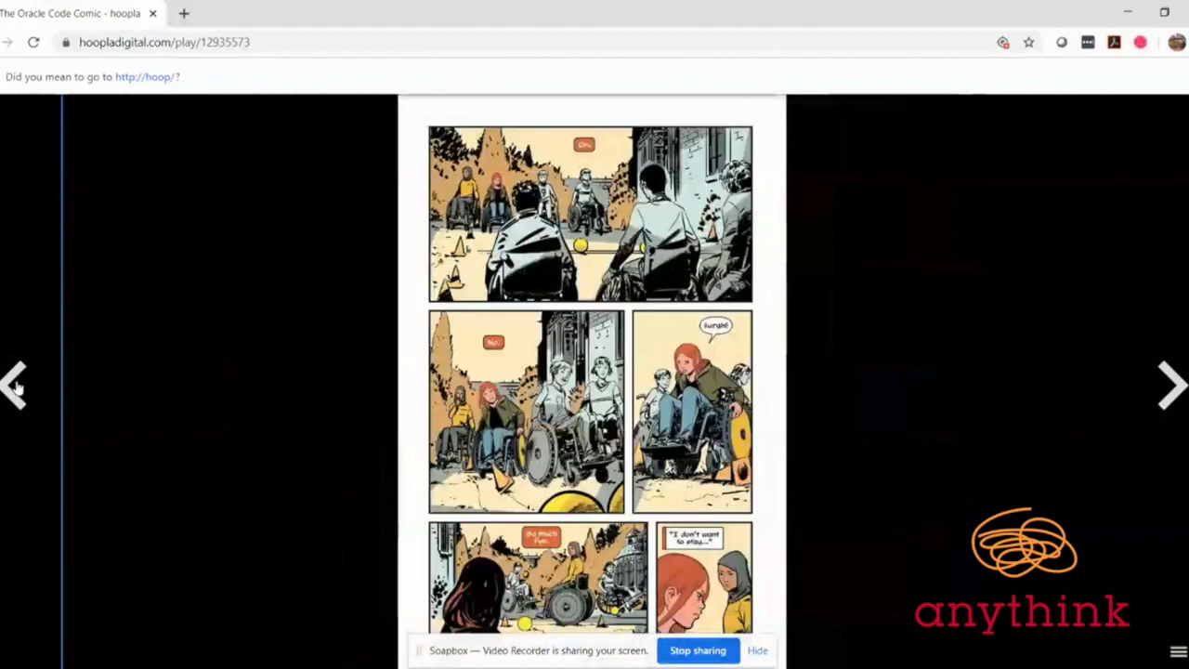
{"action": "left_click", "coordinate": [1170, 385]}
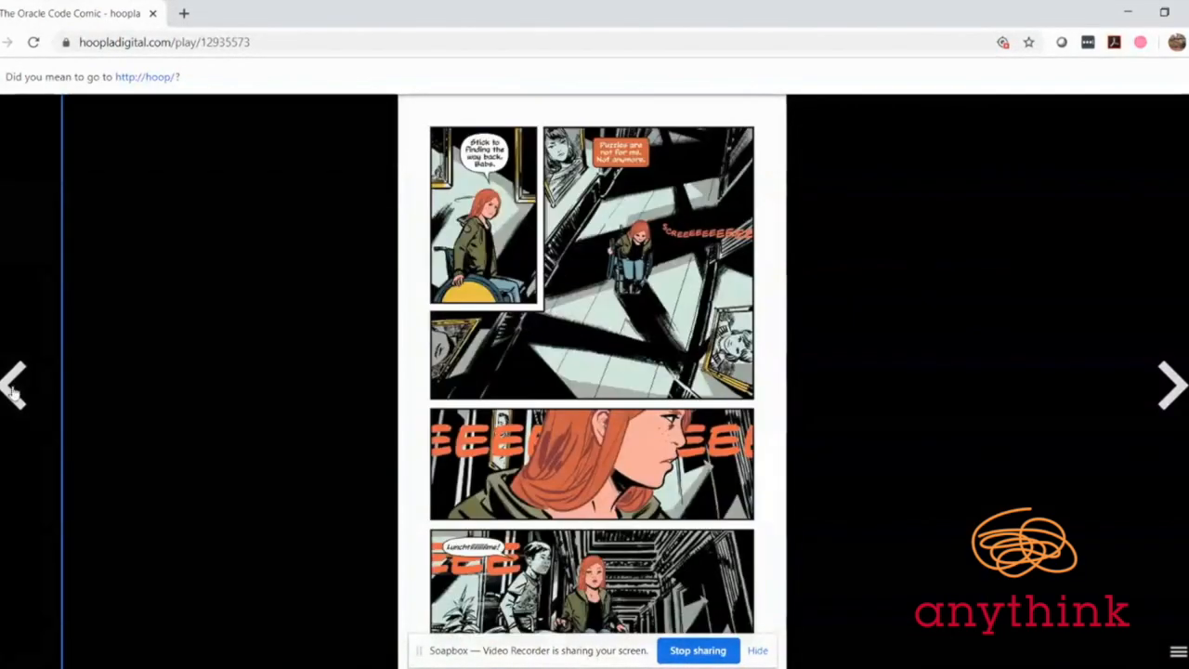
{"action": "left_click", "coordinate": [1170, 385]}
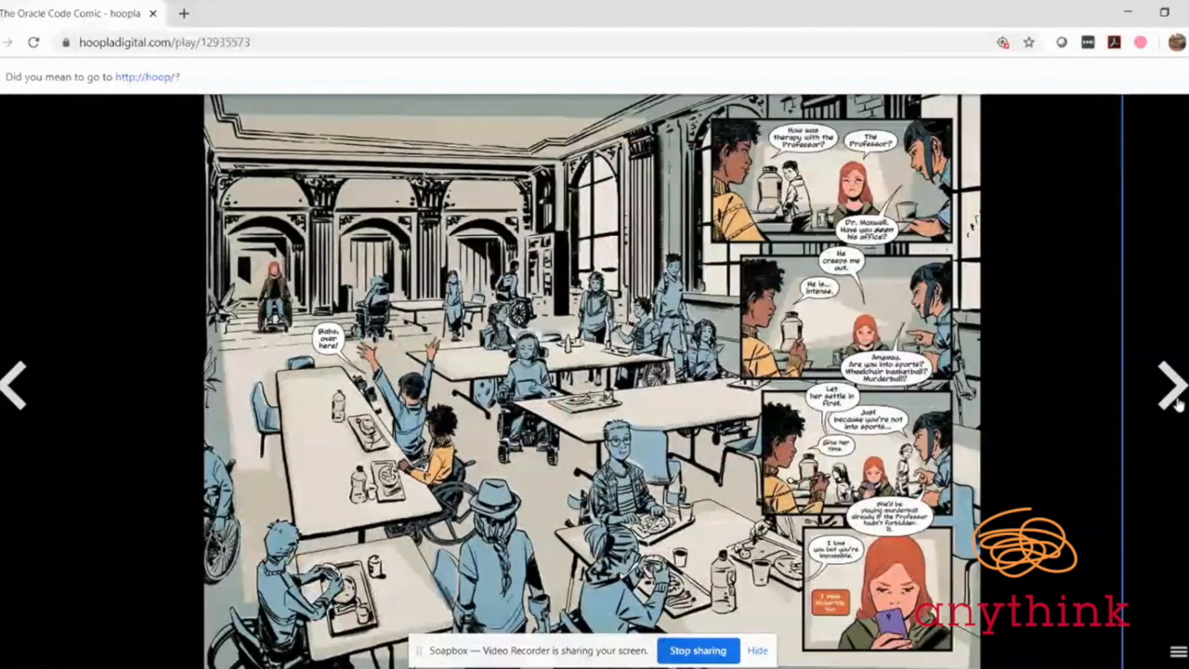
{"action": "left_click", "coordinate": [1172, 385]}
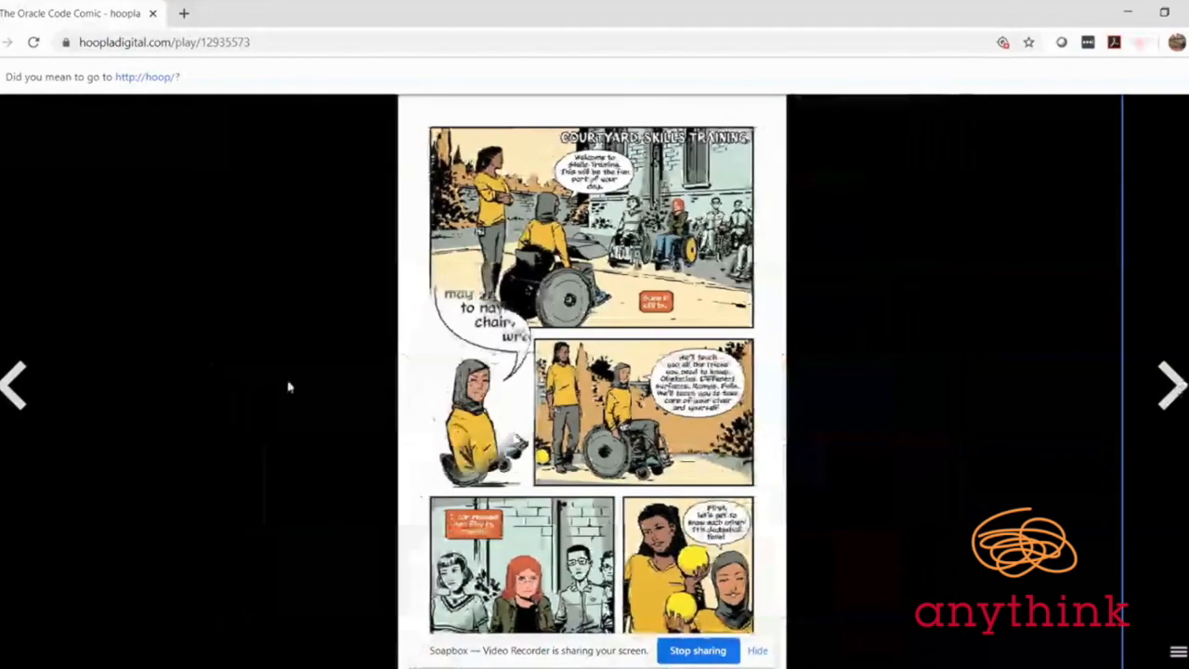
{"action": "left_click", "coordinate": [1168, 385]}
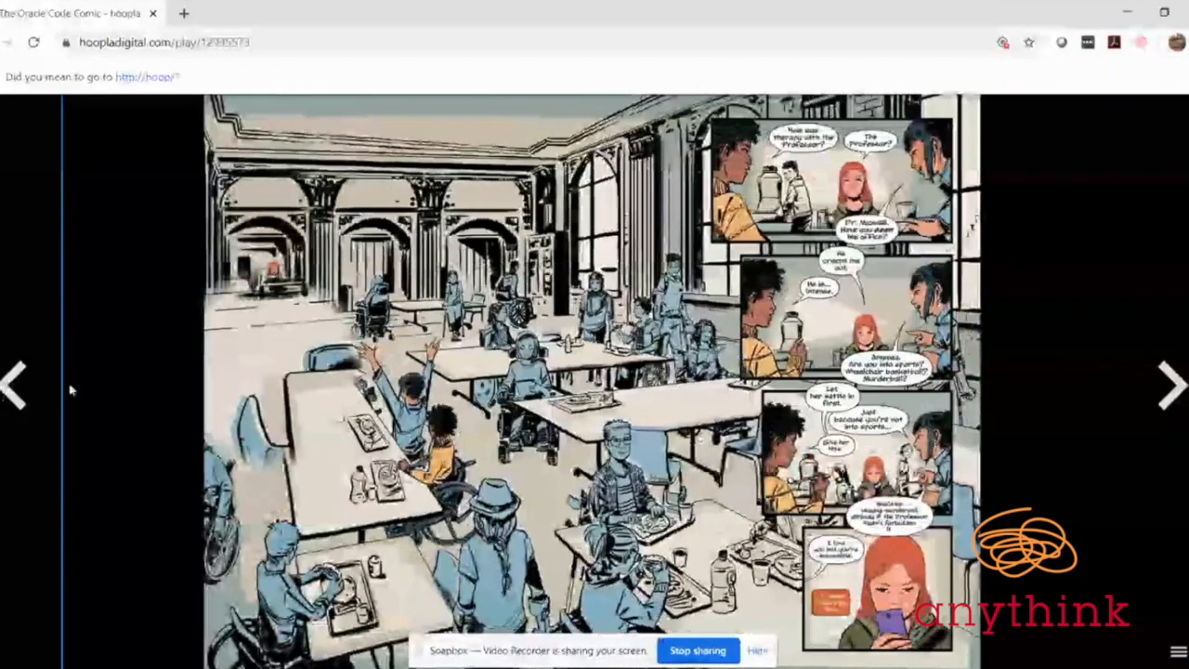
{"action": "left_click", "coordinate": [1168, 385]}
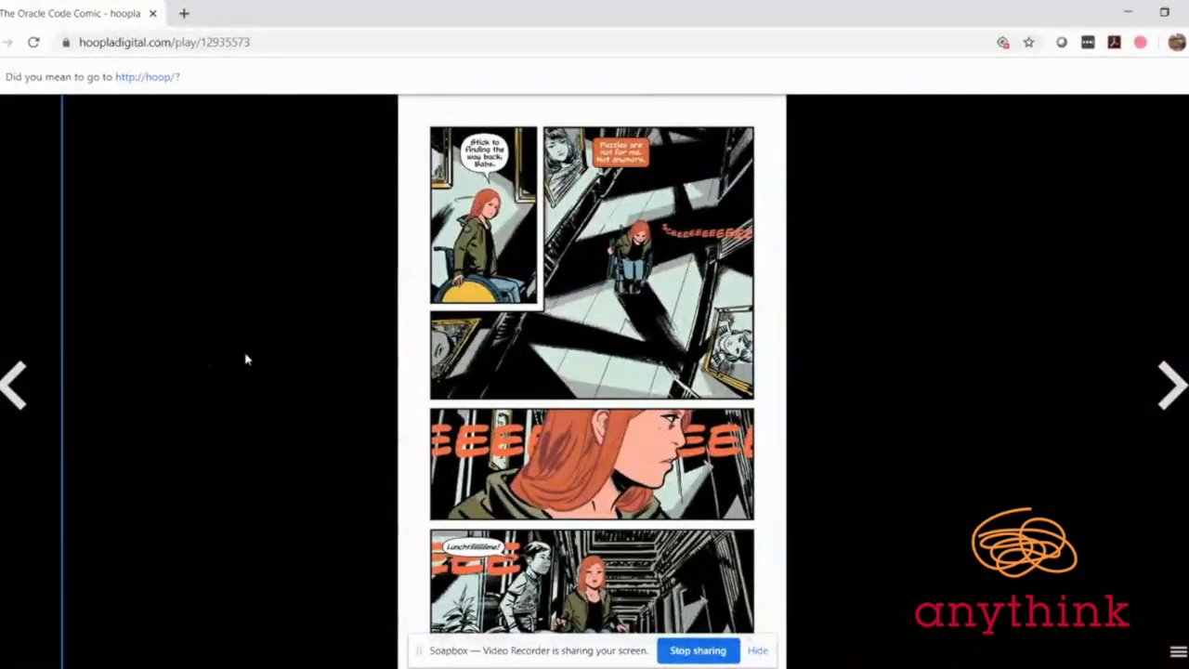
{"action": "mouse_move", "coordinate": [366, 341]}
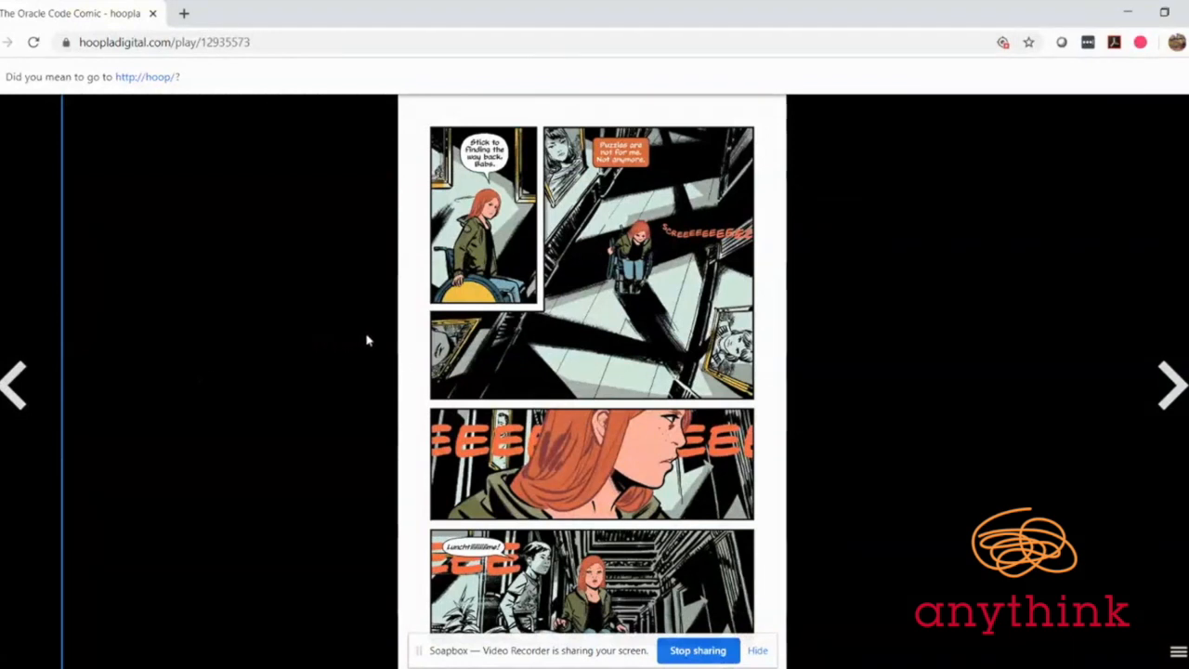
{"action": "mouse_move", "coordinate": [379, 320]}
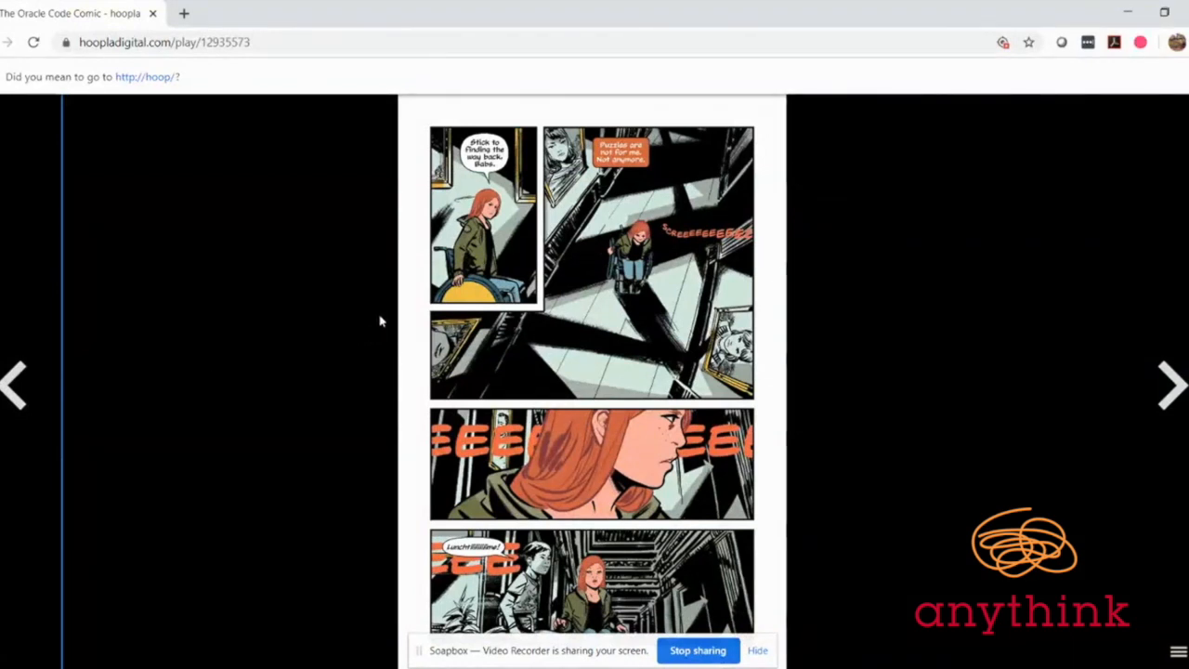
{"action": "mouse_move", "coordinate": [360, 309]}
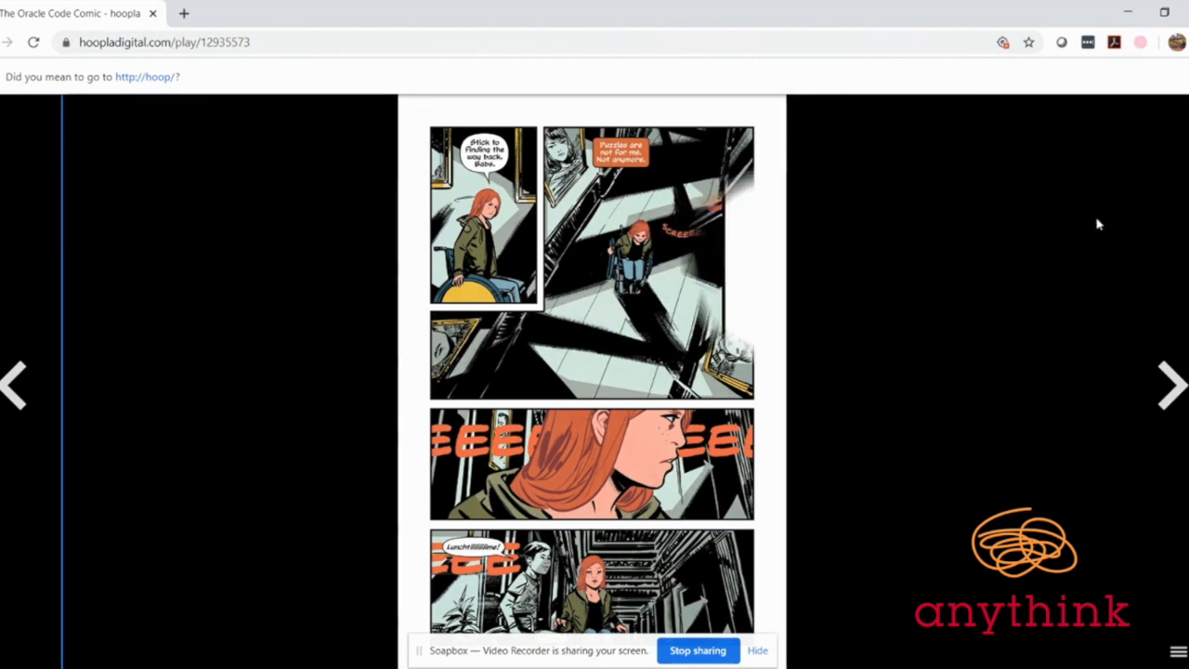
{"action": "mouse_move", "coordinate": [1166, 221]}
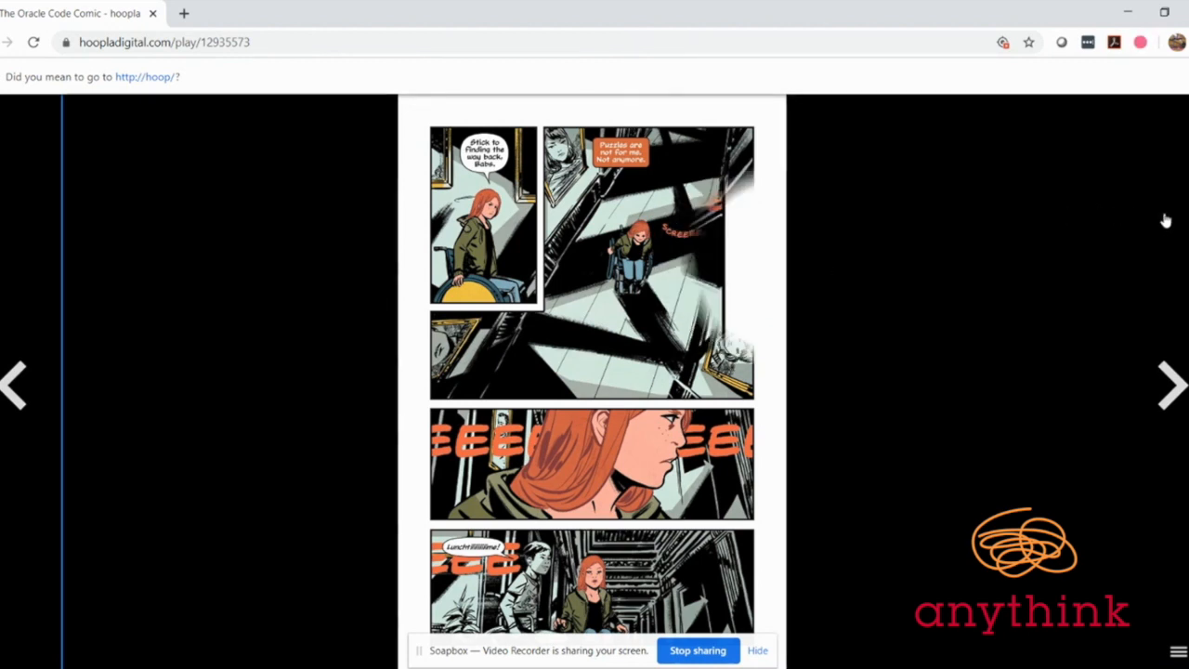
{"action": "mouse_move", "coordinate": [1158, 230]}
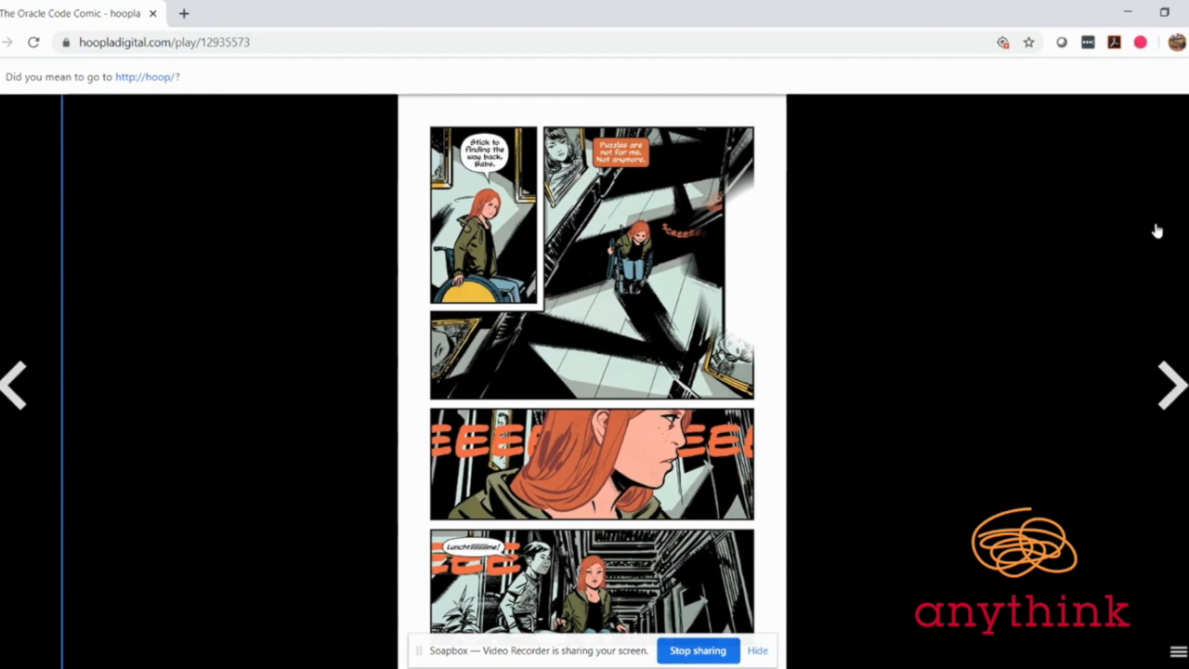
{"action": "mouse_move", "coordinate": [1010, 247]}
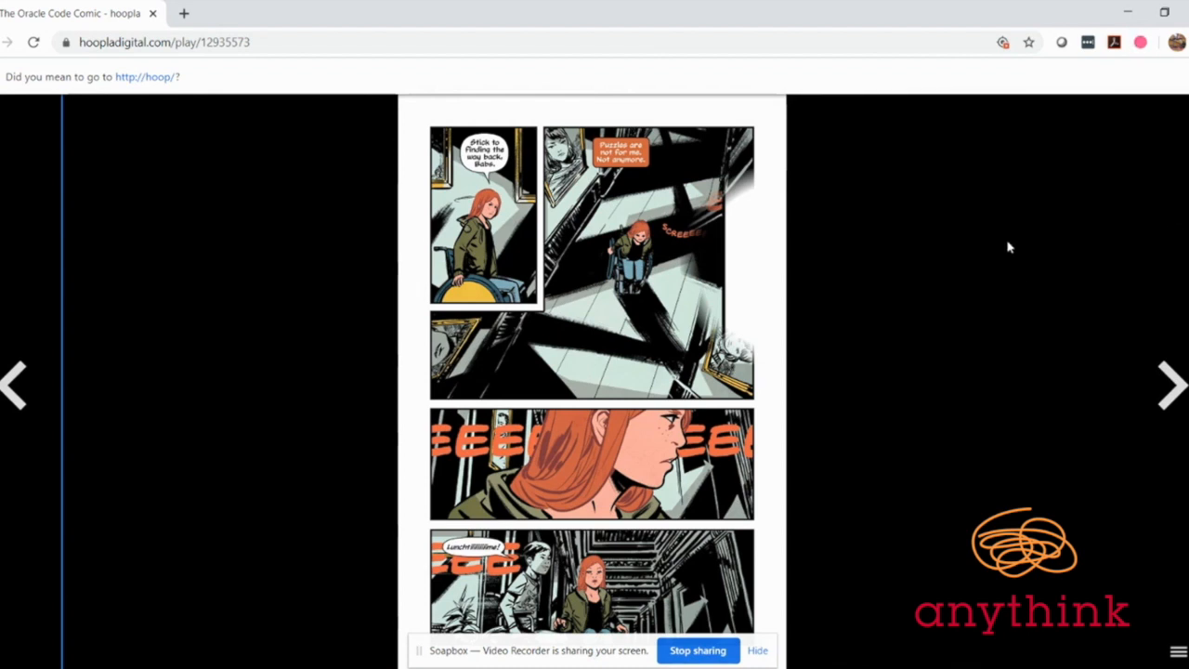
{"action": "mouse_move", "coordinate": [1100, 229]}
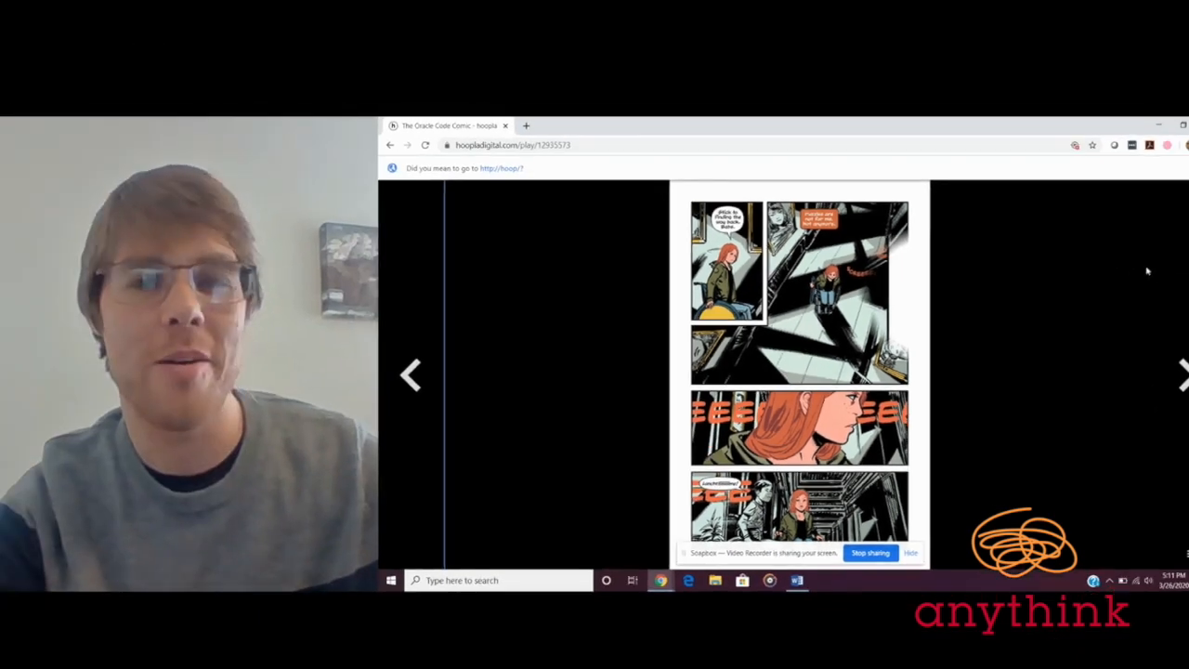
{"action": "mouse_move", "coordinate": [1133, 407]}
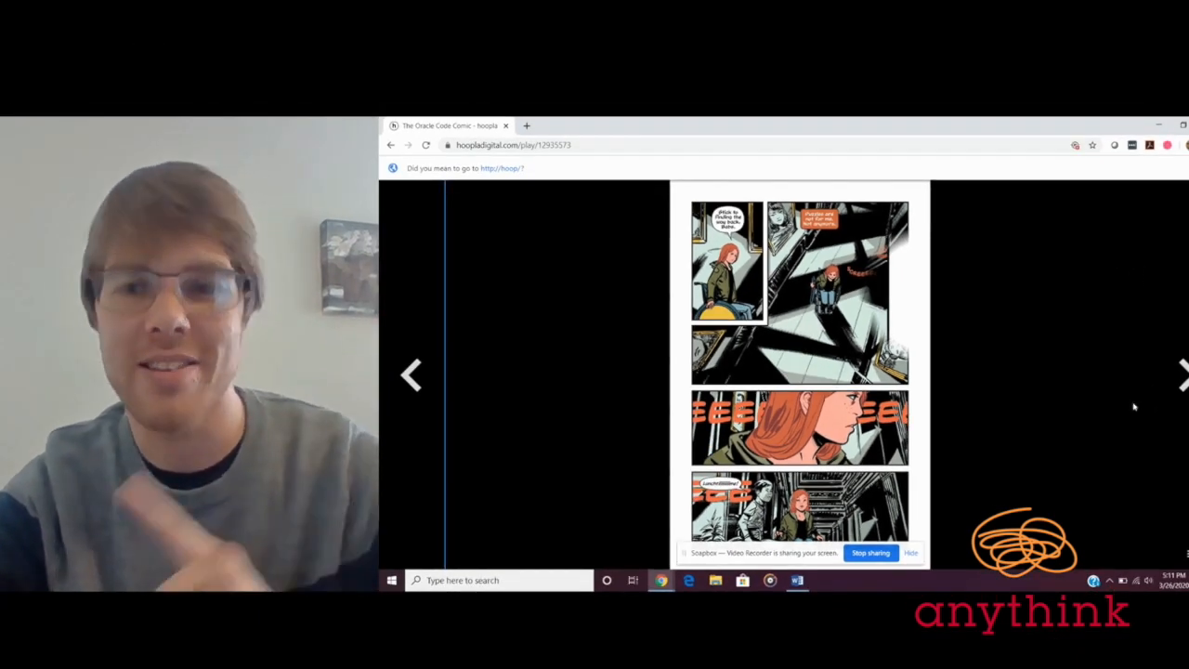